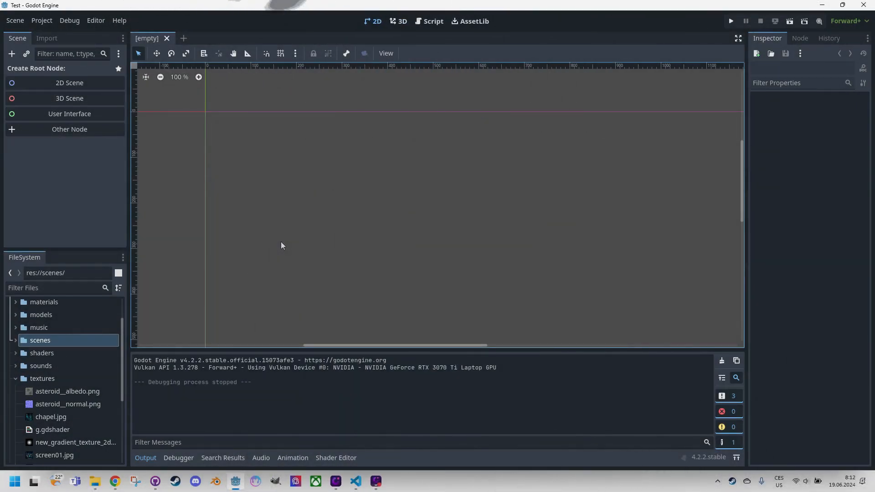
pyautogui.moveTo(297, 259)
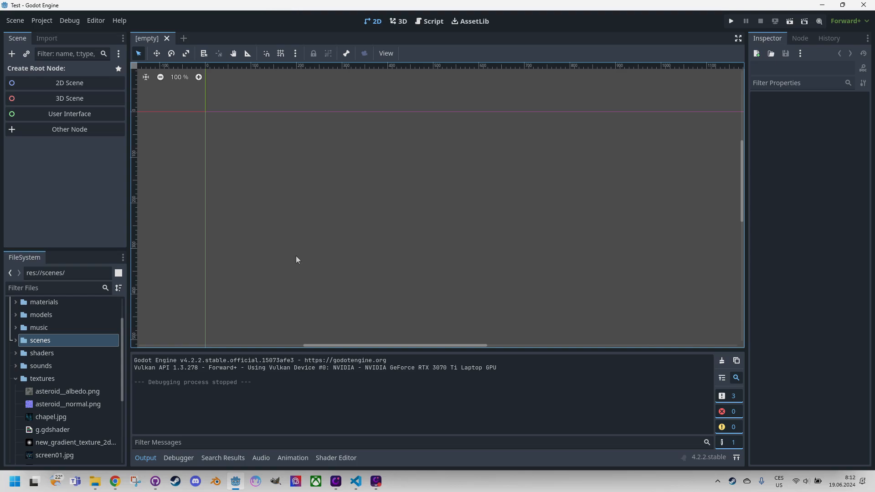
pyautogui.moveTo(310, 274)
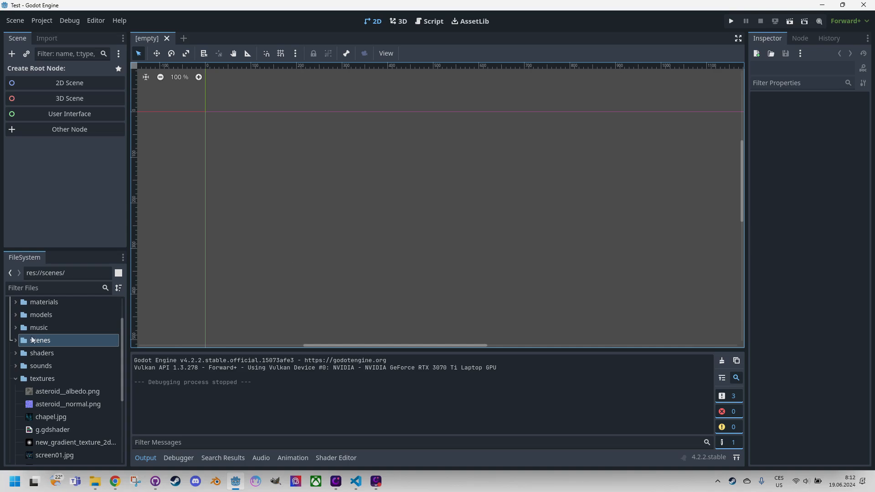
# - Create a new scene named 'burn' inside the scenes folder
pyautogui.rightClick(39, 340)
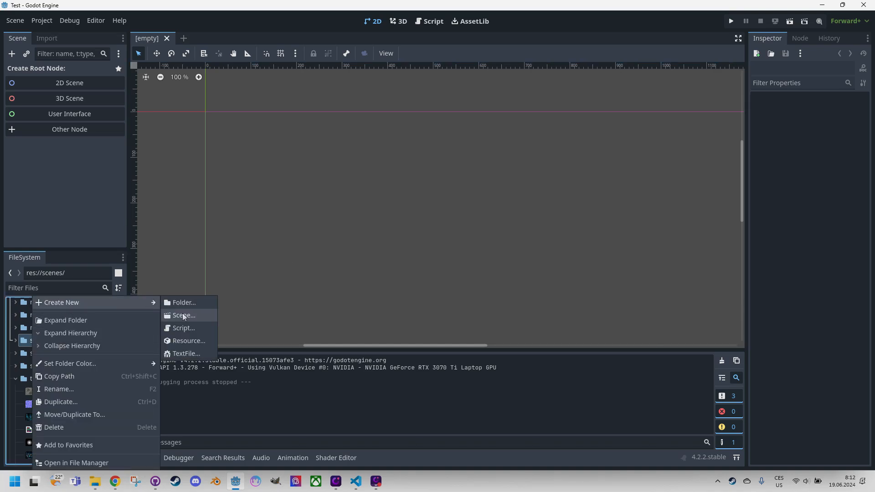
pyautogui.click(184, 315)
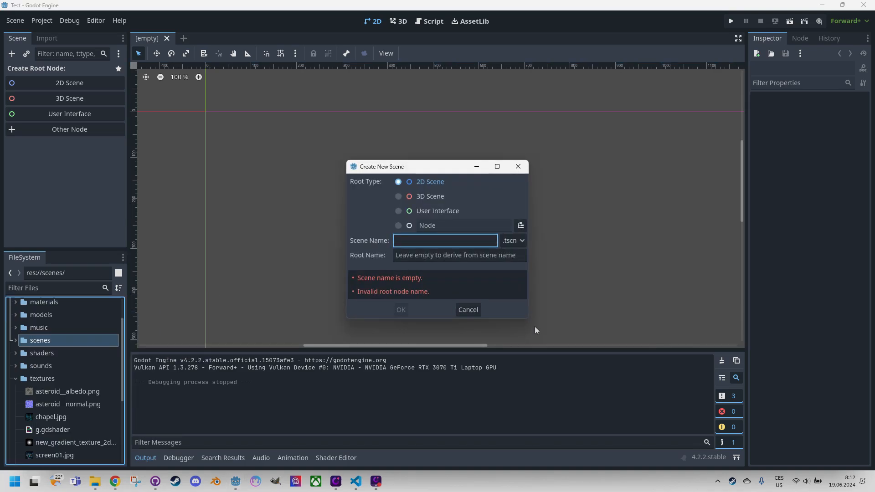
pyautogui.write('burn')
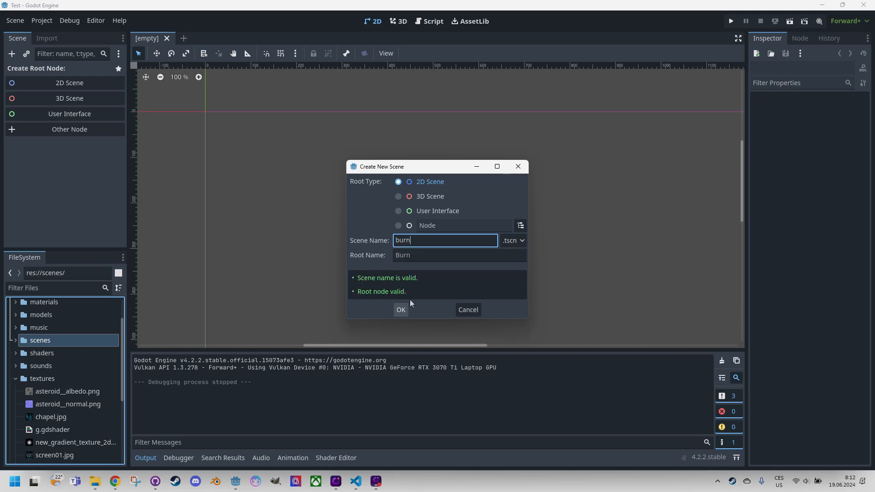
pyautogui.click(400, 310)
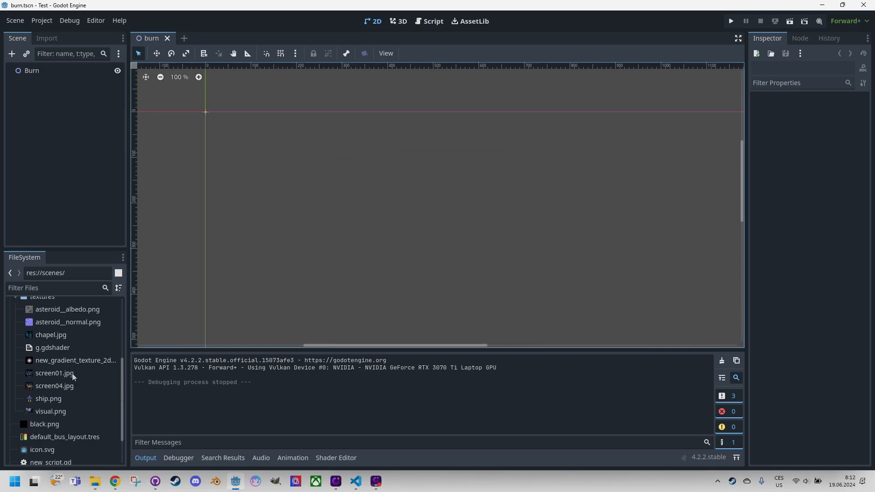
# - Add screen04.jpg as the Screen04 sprite, reset its position to 0,0 and expand its Offset settings
pyautogui.click(54, 386)
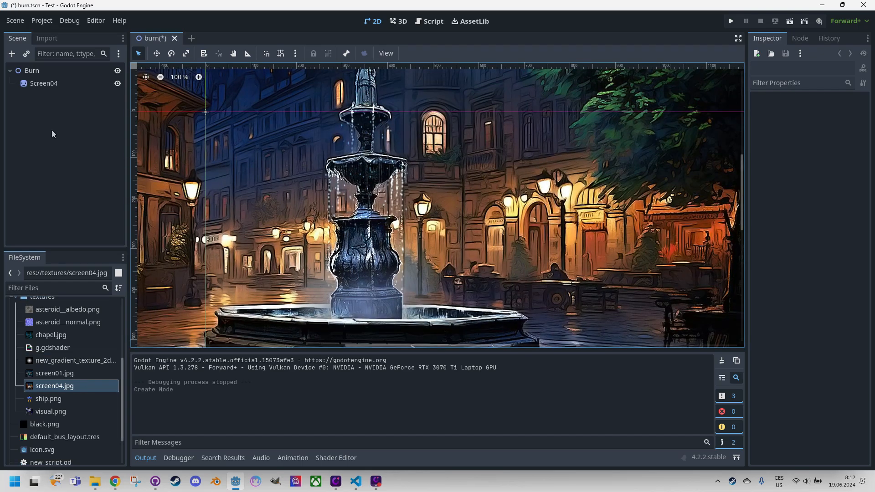
pyautogui.click(44, 83)
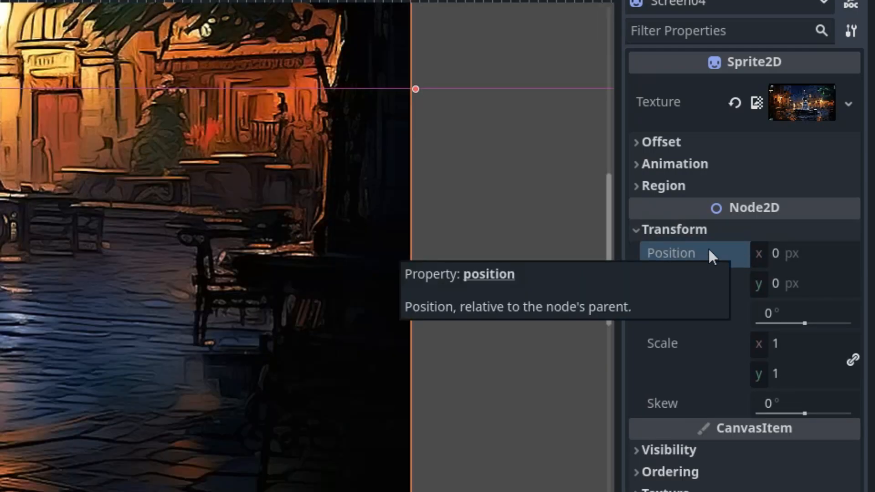
pyautogui.click(660, 141)
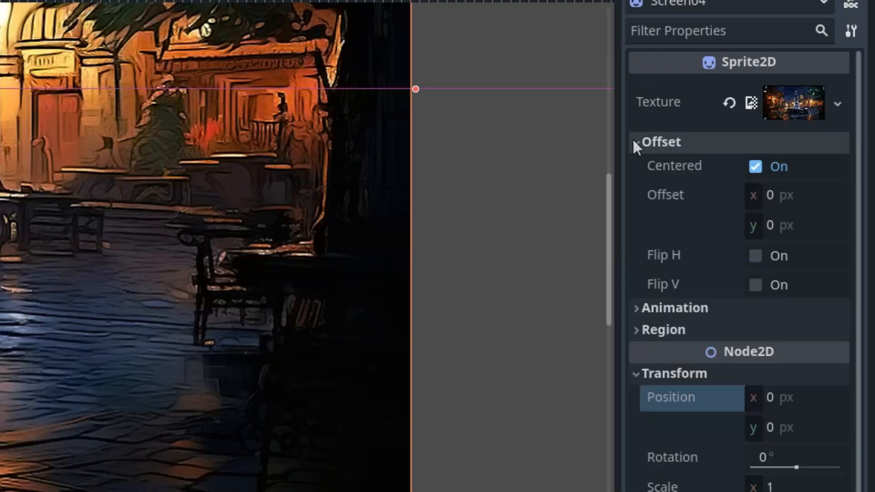
pyautogui.click(754, 166)
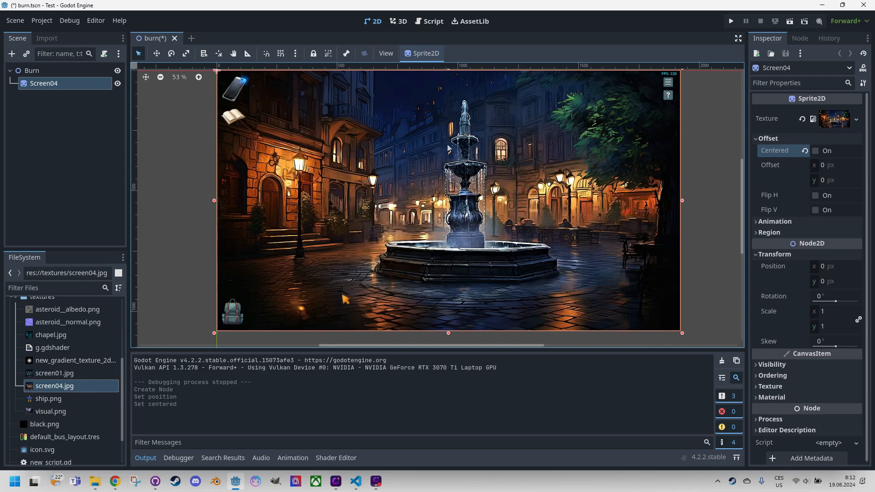
pyautogui.moveTo(777, 352)
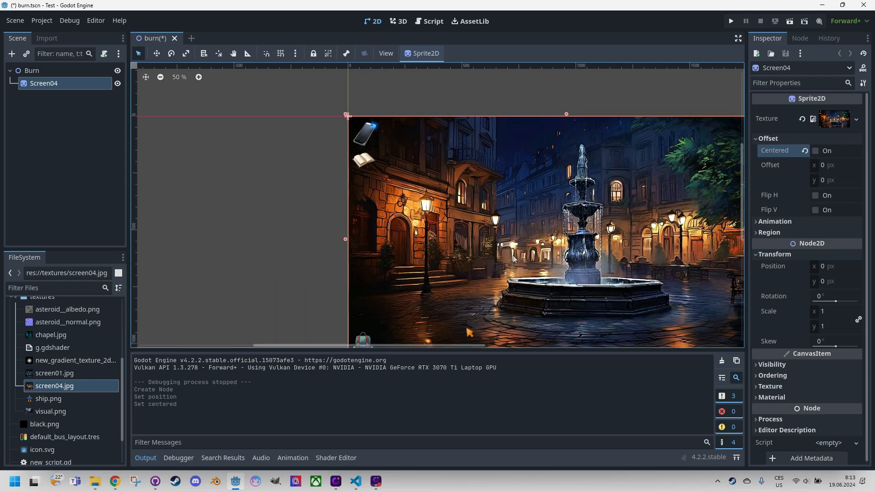
pyautogui.scroll(3)
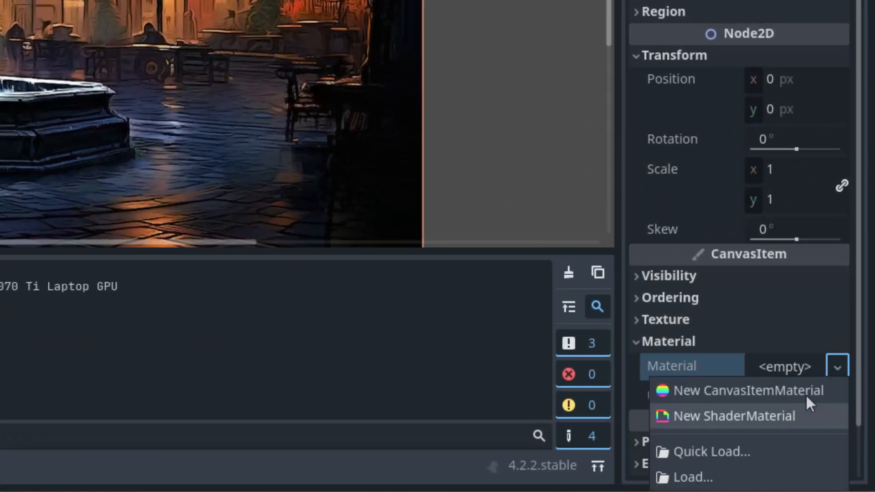
# - Assign Screen04 a new ShaderMaterial holding a newly created burn.gdshader
pyautogui.click(735, 415)
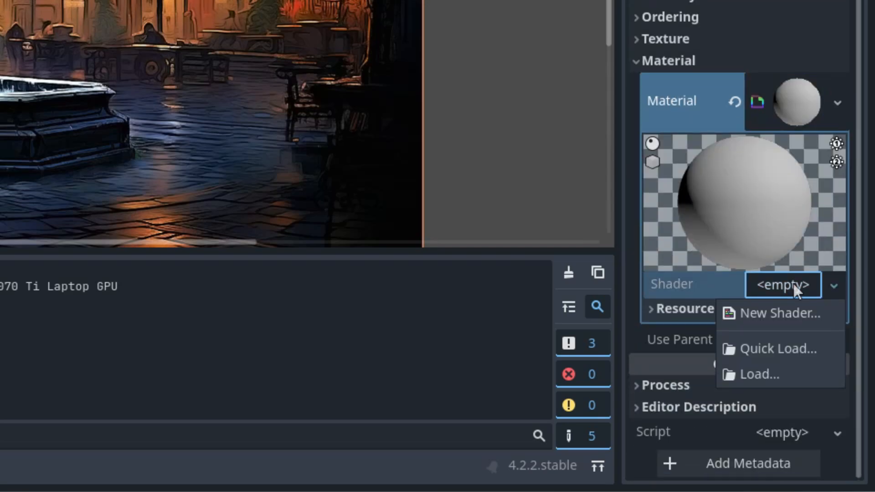
pyautogui.click(779, 312)
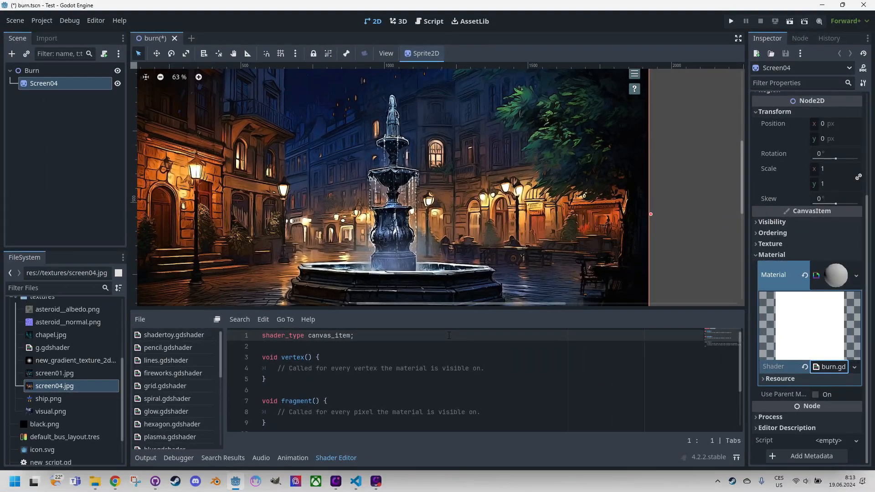
pyautogui.moveTo(435, 320)
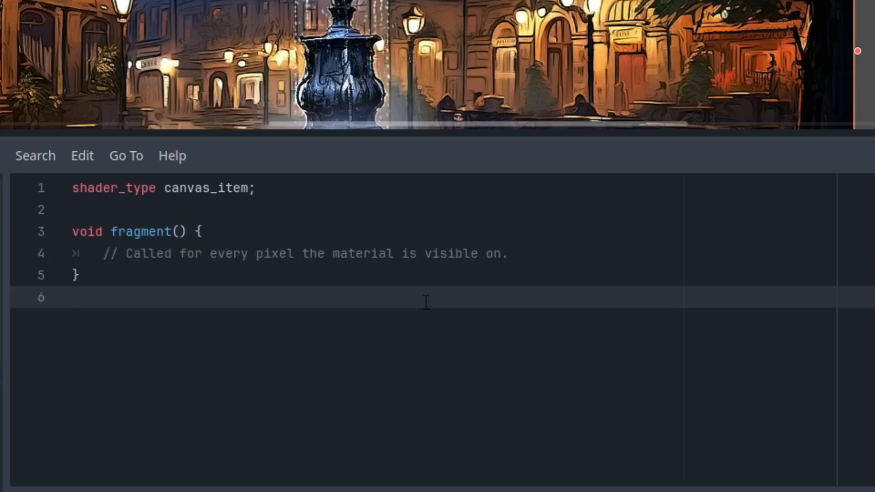
pyautogui.moveTo(369, 237)
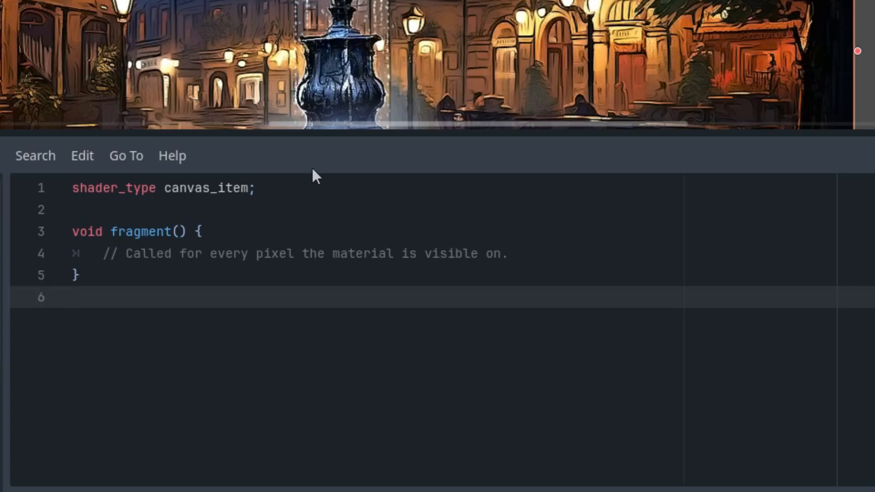
pyautogui.moveTo(307, 156)
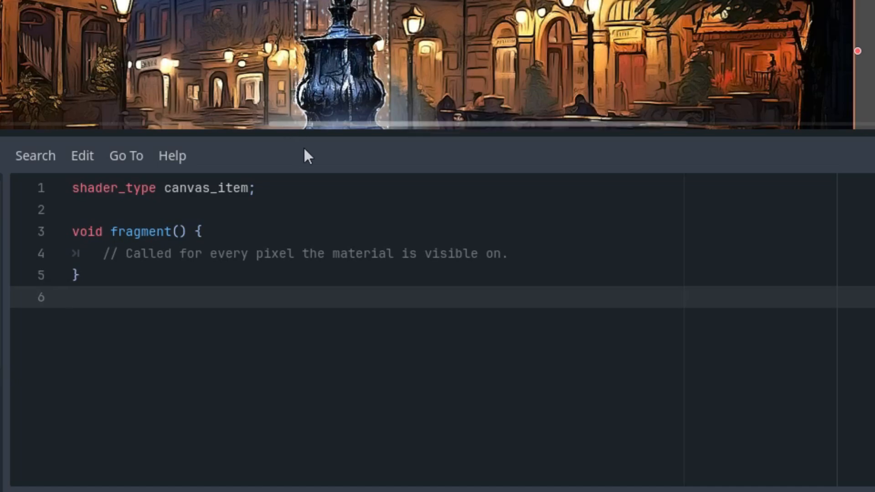
pyautogui.moveTo(335, 182)
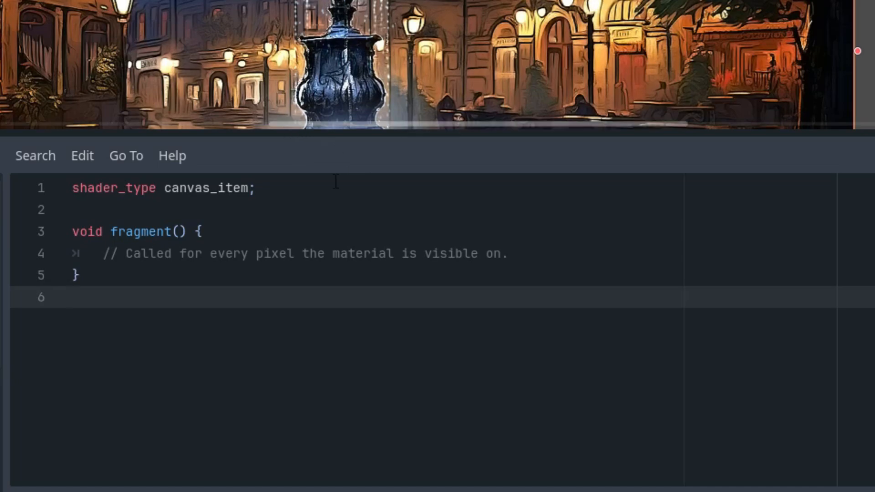
# - Place the cursor at the end of the shader_type line after removing the vertex function
pyautogui.click(255, 188)
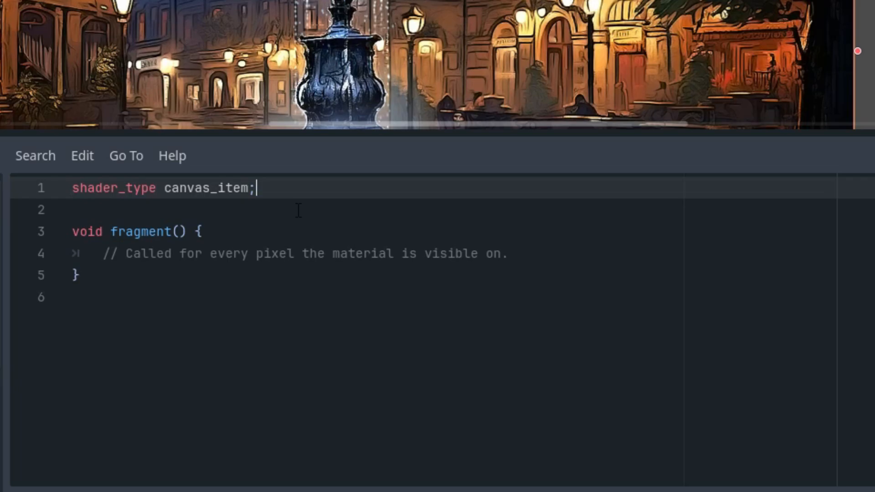
# - Declare 'uniform sampler2D noise_texture: hint_default_black, repeat_enable;' in the shader
pyautogui.write('uniform sampler2D')
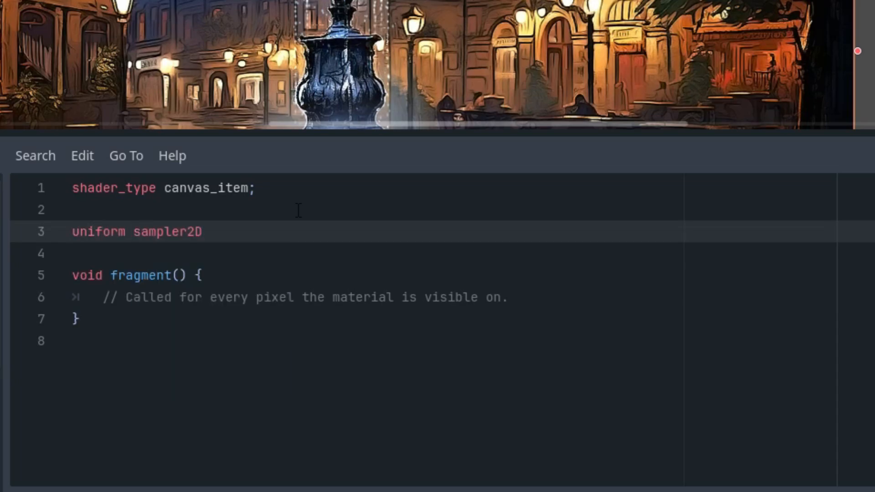
pyautogui.write('noise')
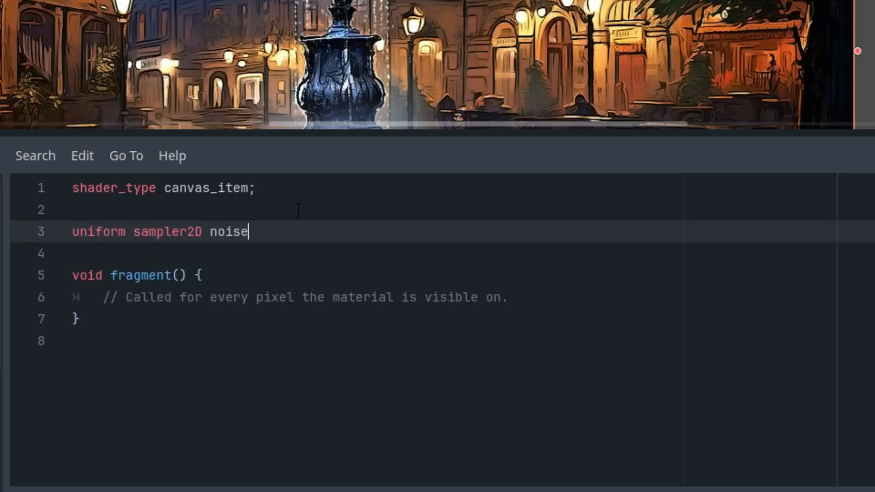
pyautogui.write('_texture')
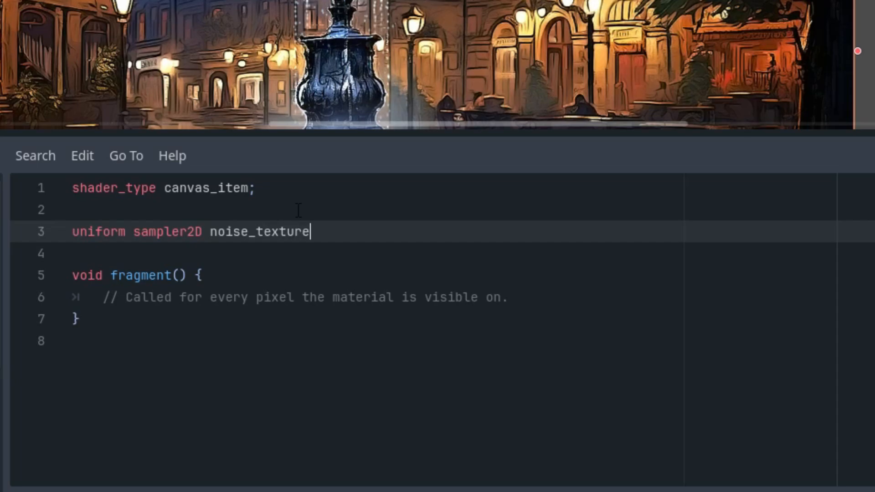
pyautogui.write(': hint_default_black')
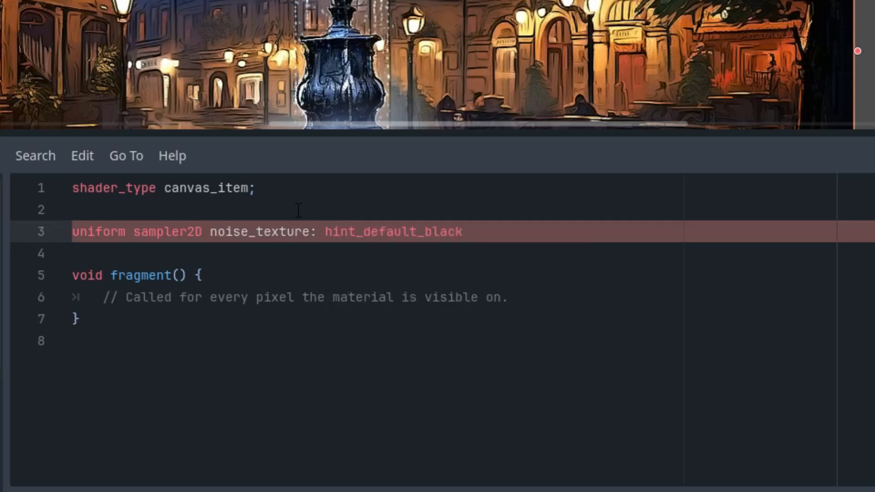
pyautogui.write(', repe')
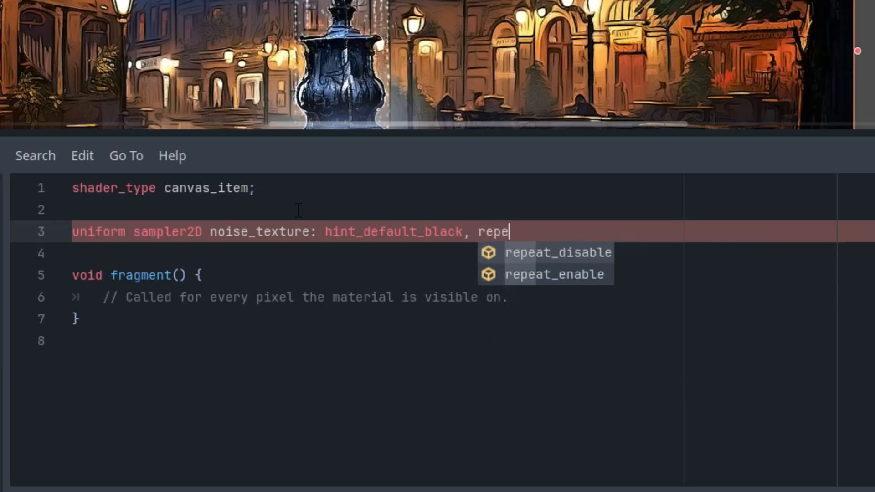
pyautogui.press('Backspace')
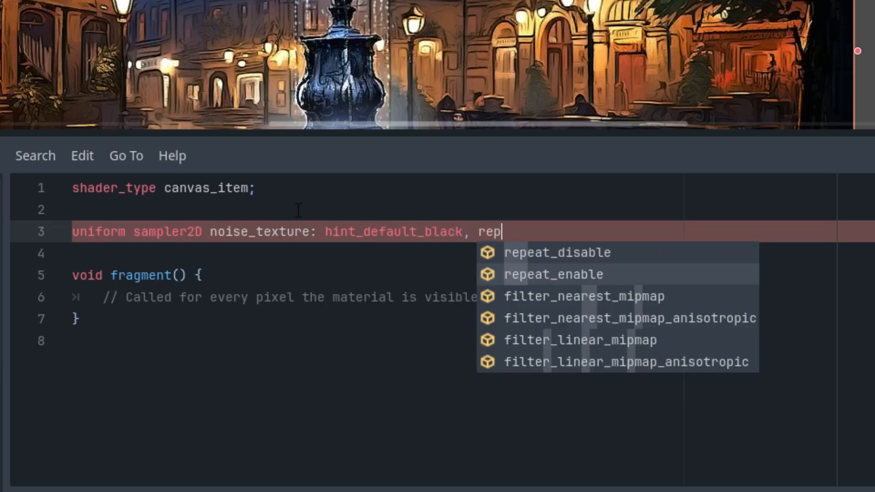
pyautogui.click(552, 274)
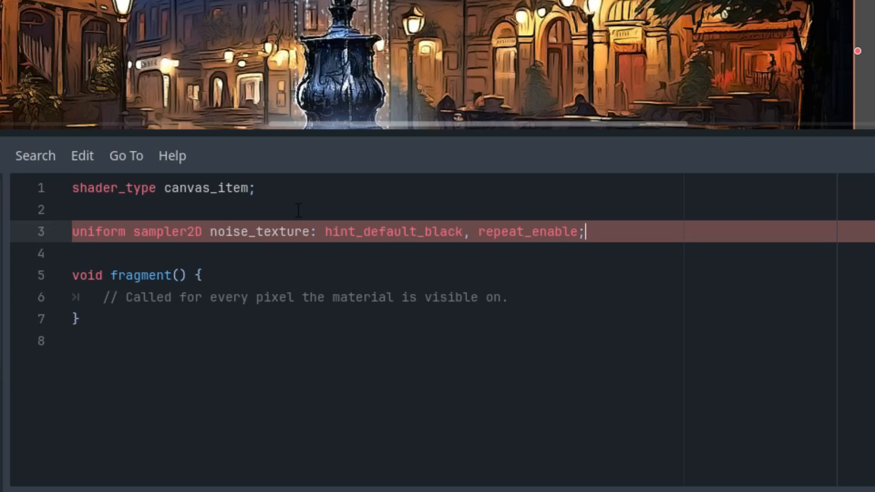
pyautogui.click(318, 231)
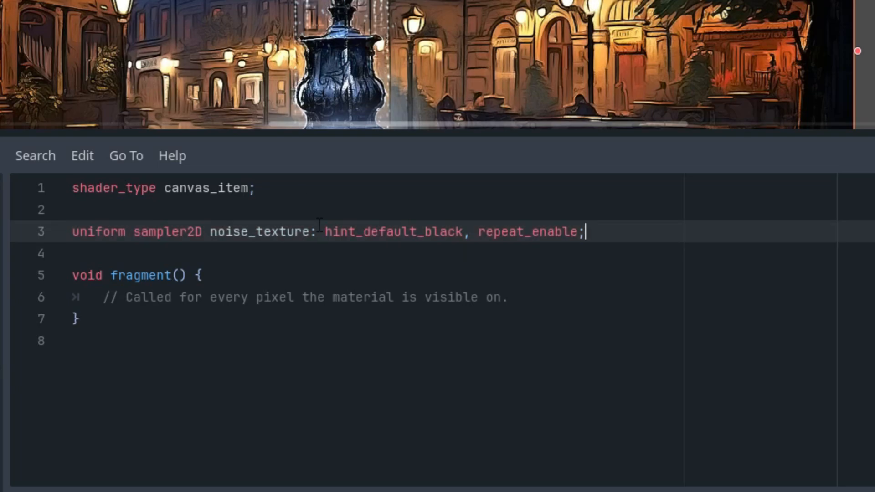
pyautogui.moveTo(309, 271)
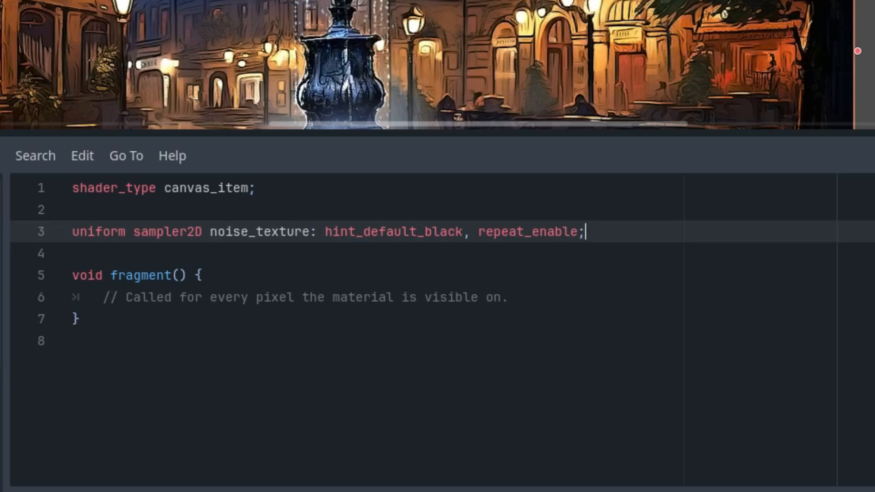
pyautogui.moveTo(664, 332)
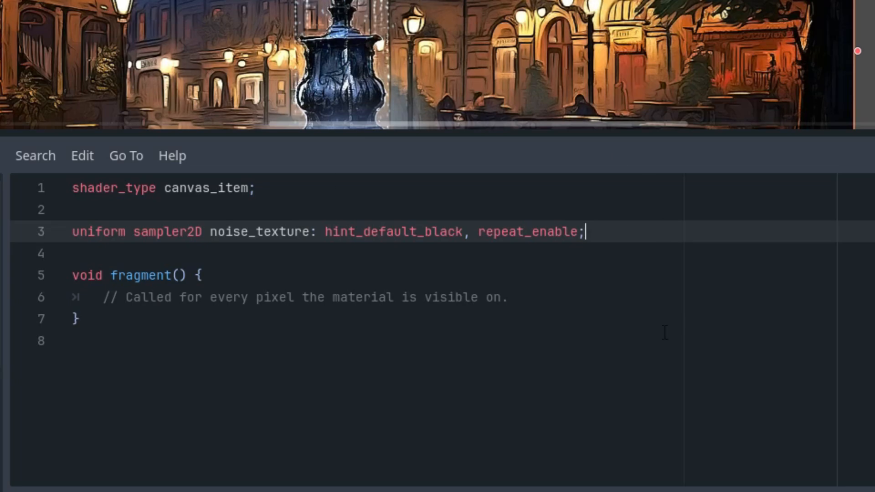
pyautogui.moveTo(608, 328)
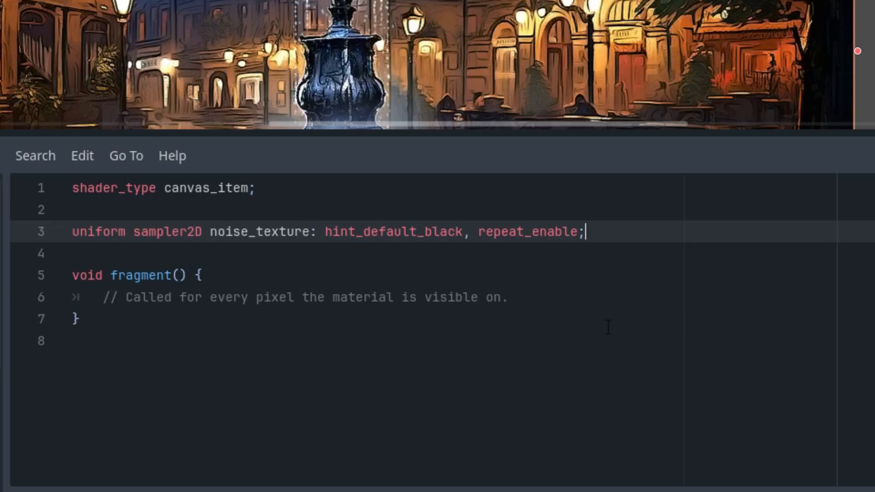
pyautogui.doubleClick(394, 232)
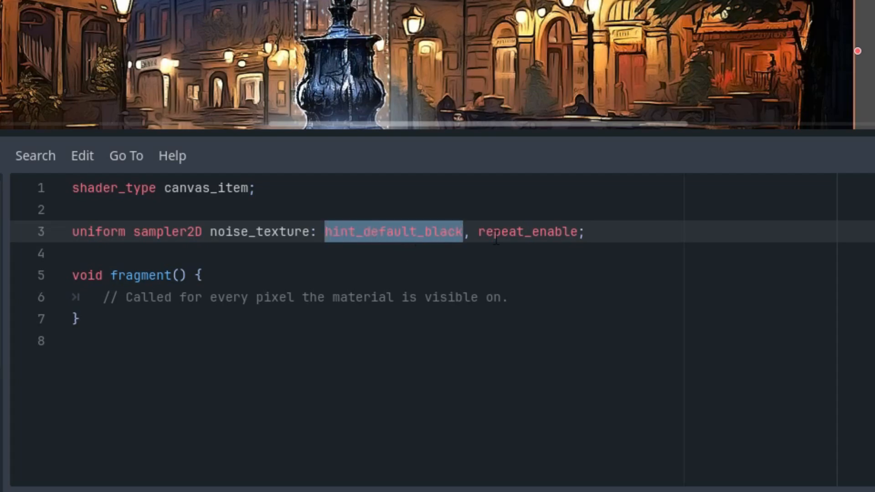
pyautogui.click(485, 234)
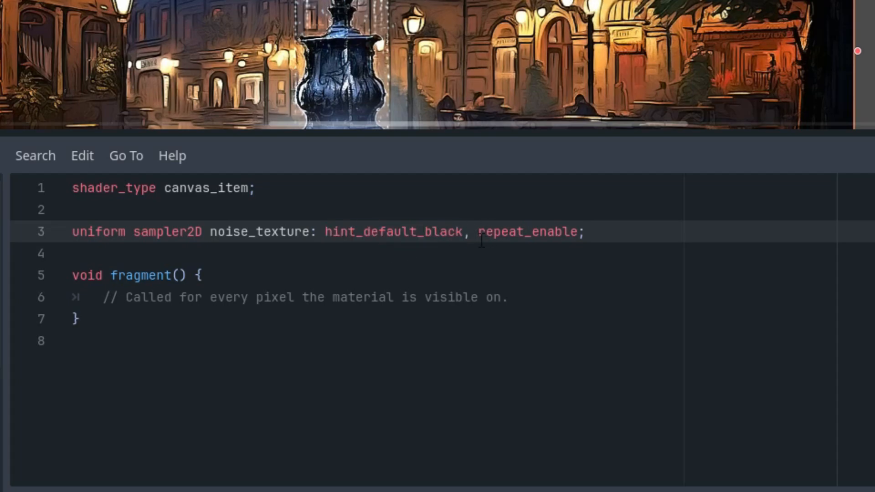
pyautogui.moveTo(399, 231)
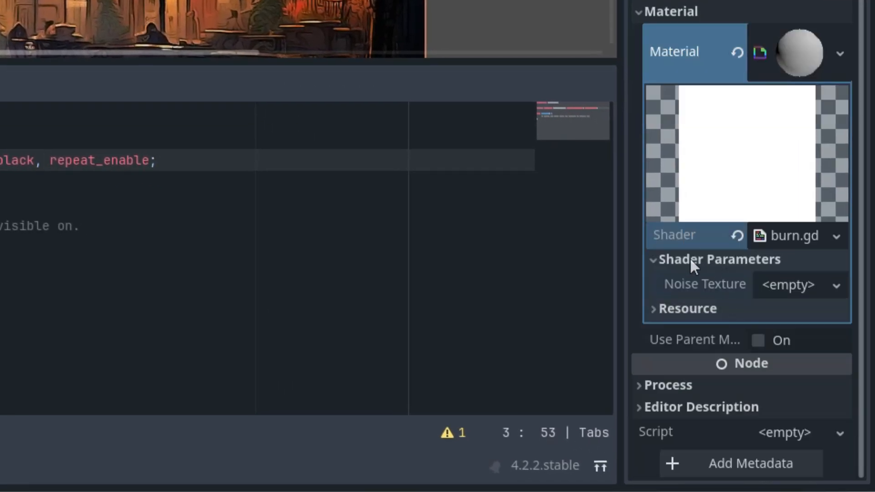
# - Set the Noise Texture parameter to a new NoiseTexture2D driven by a new FastNoiseLite noise
pyautogui.click(839, 285)
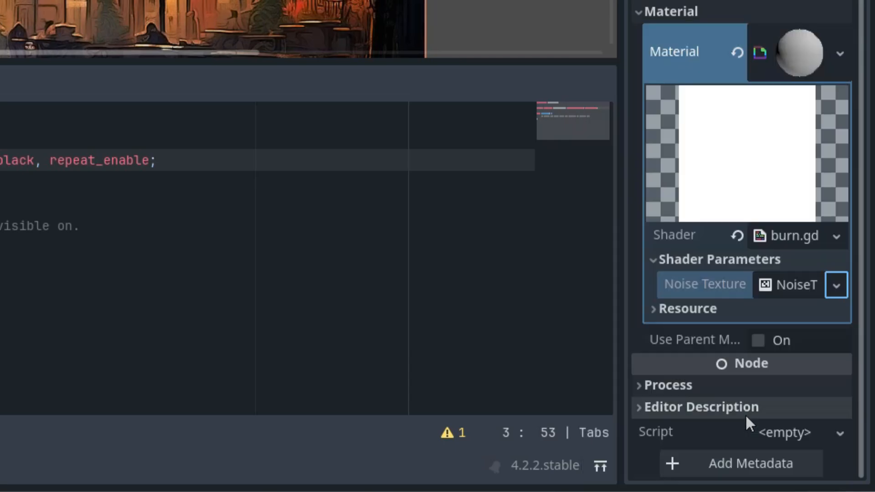
pyautogui.click(835, 284)
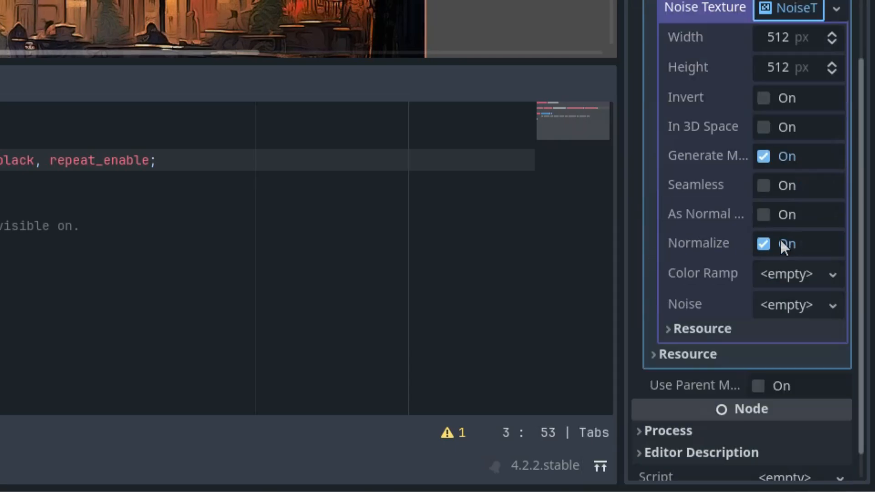
pyautogui.moveTo(786, 318)
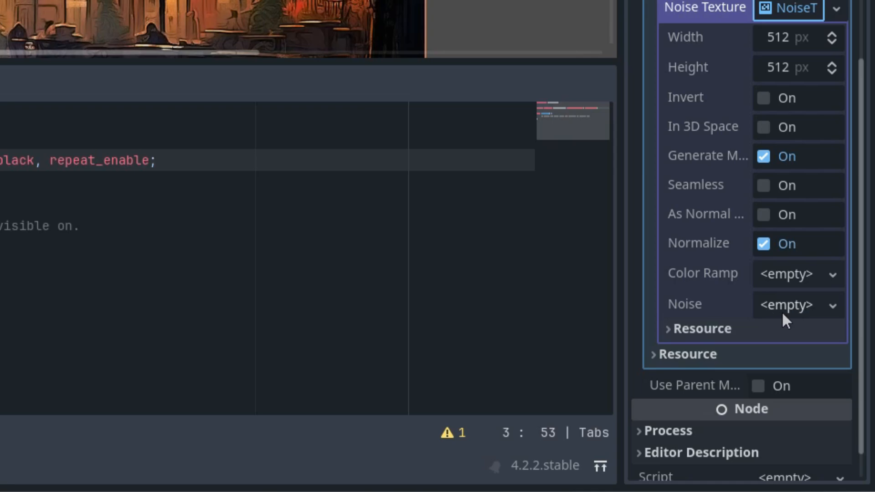
pyautogui.click(786, 305)
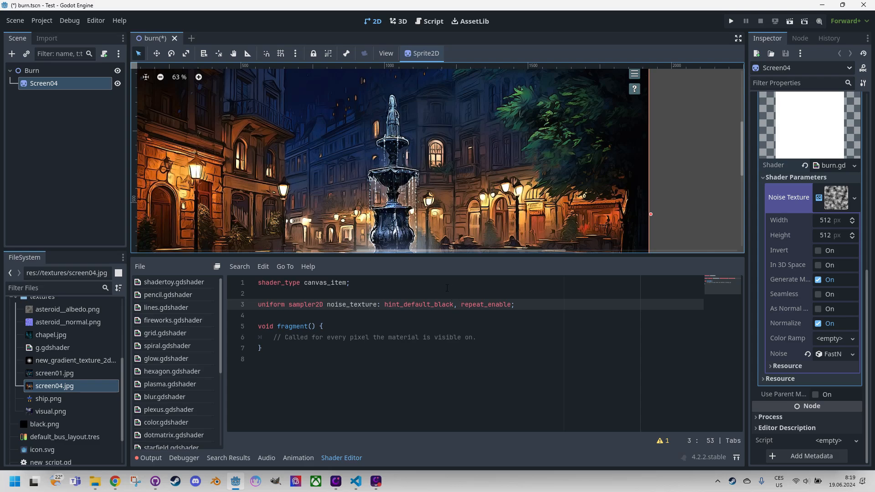
pyautogui.moveTo(439, 273)
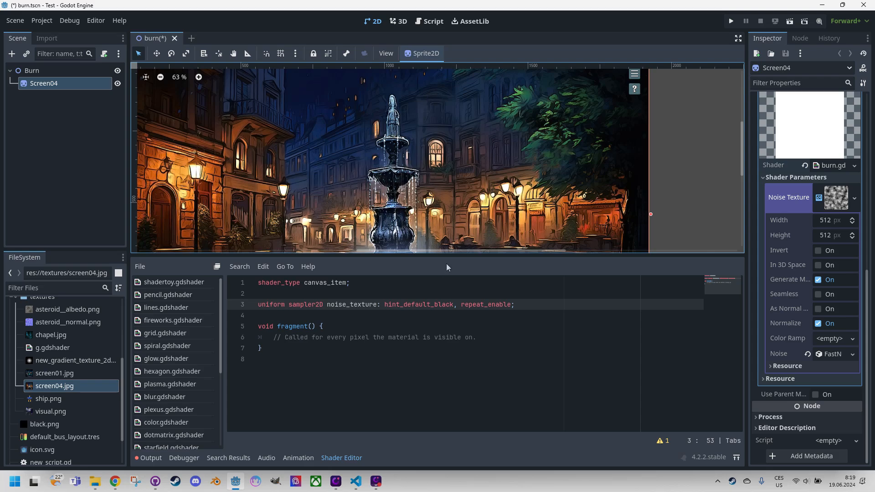
pyautogui.moveTo(452, 266)
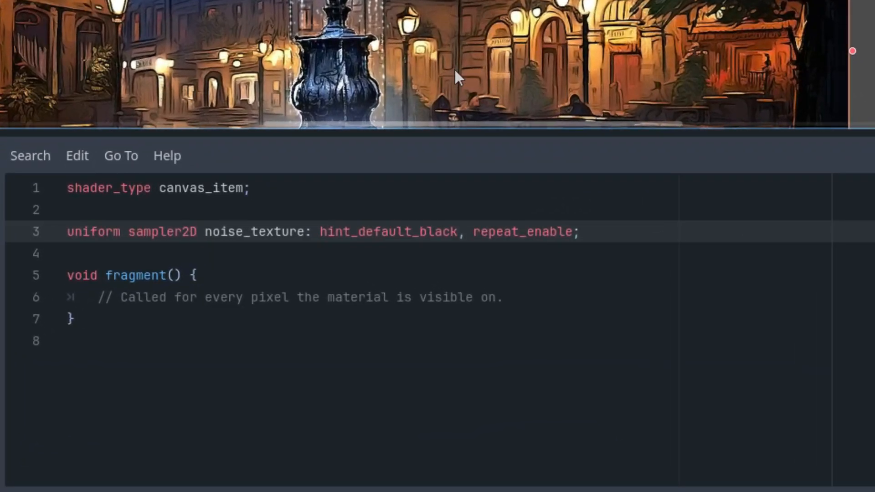
pyautogui.moveTo(445, 55)
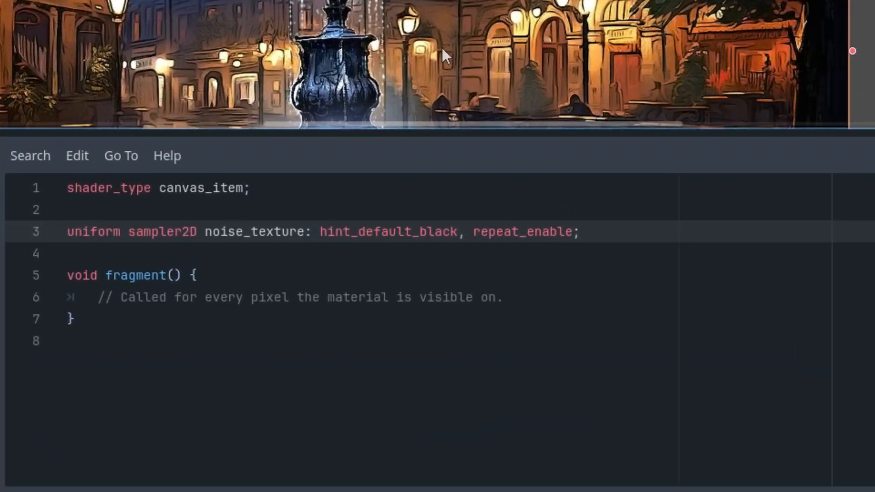
pyautogui.moveTo(444, 42)
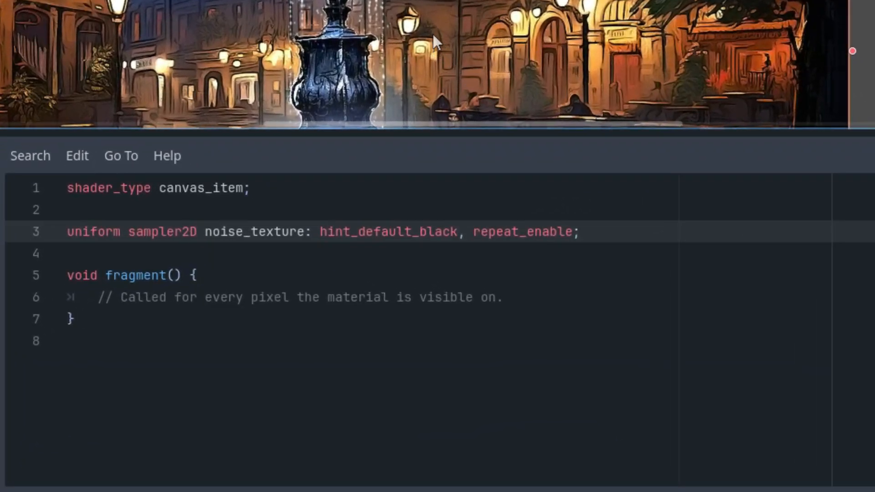
pyautogui.moveTo(435, 5)
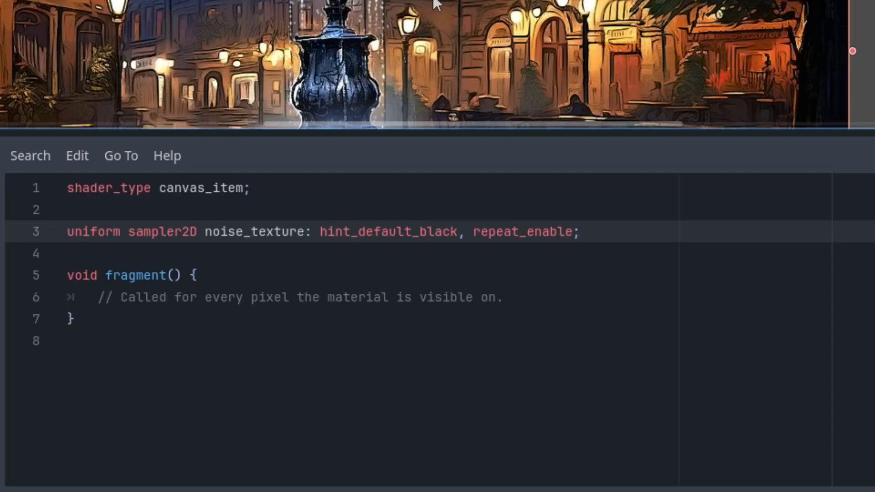
# - Declare 'uniform float burn_amount: hint_range(0.0, 1.0, 0.01) = 0.0;' in the shader
pyautogui.write('ui')
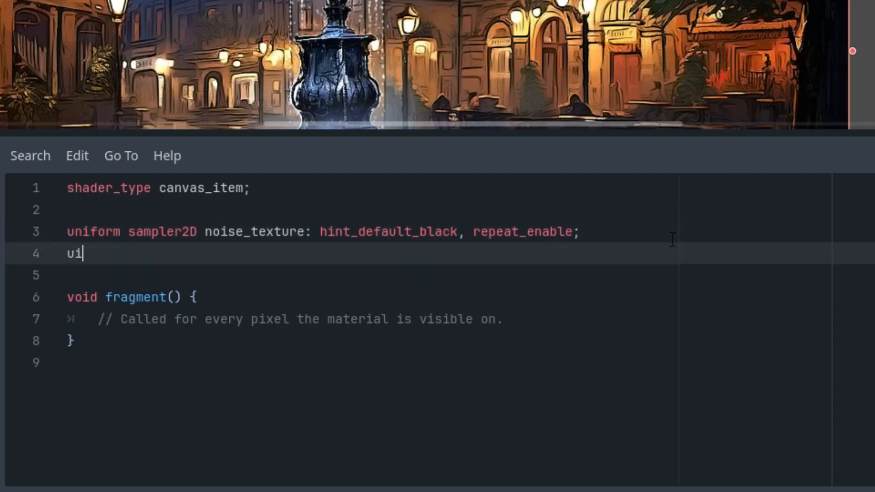
pyautogui.write('niform')
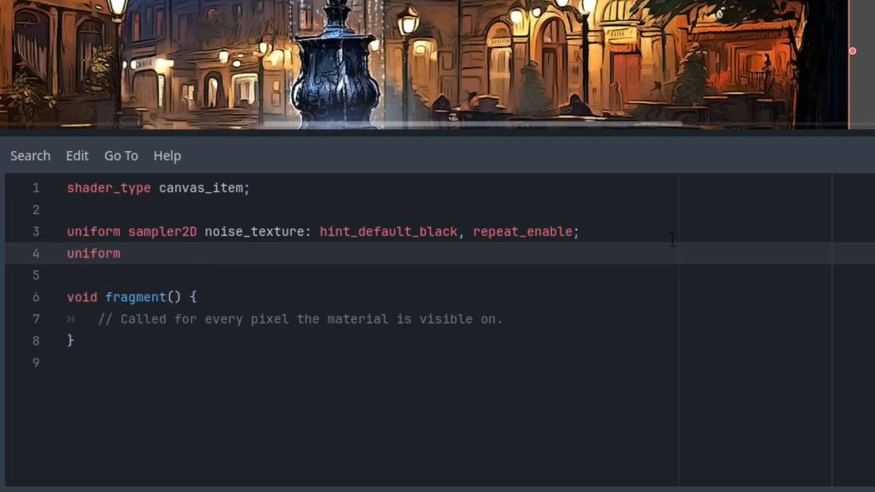
pyautogui.write('float')
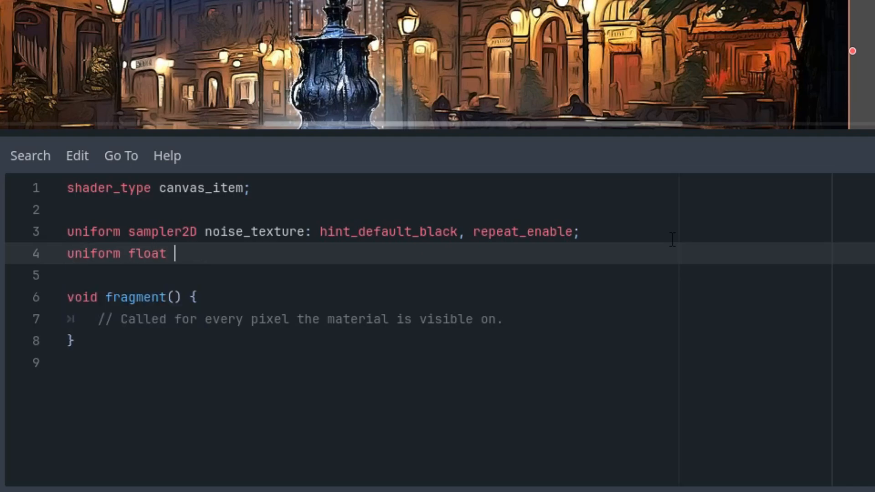
pyautogui.write('bru')
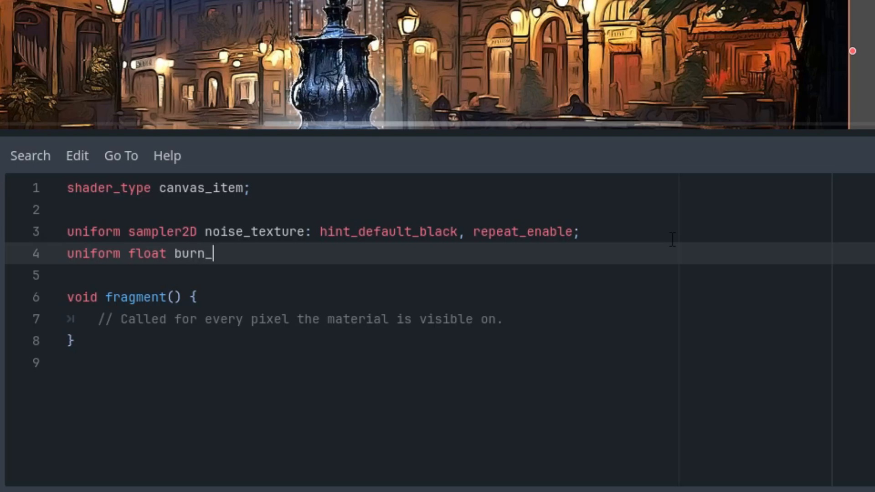
pyautogui.write('amount:')
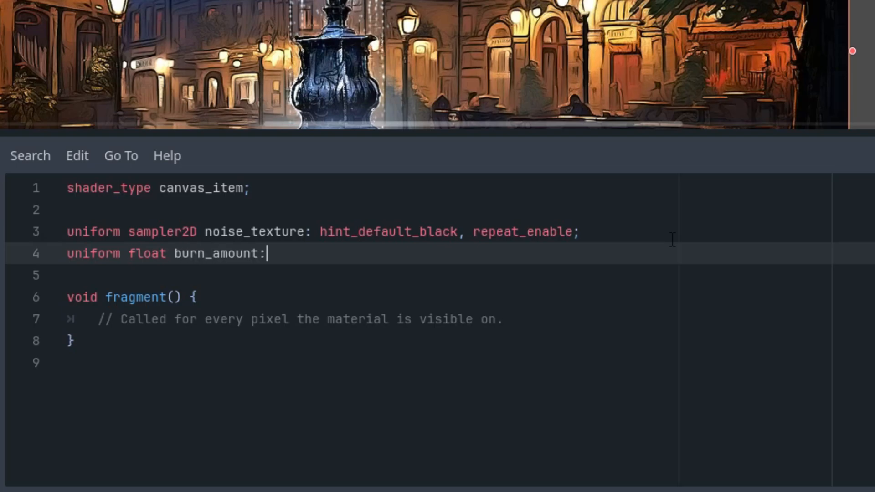
pyautogui.write('hint_range(0.0, 1.0, 0.1) =')
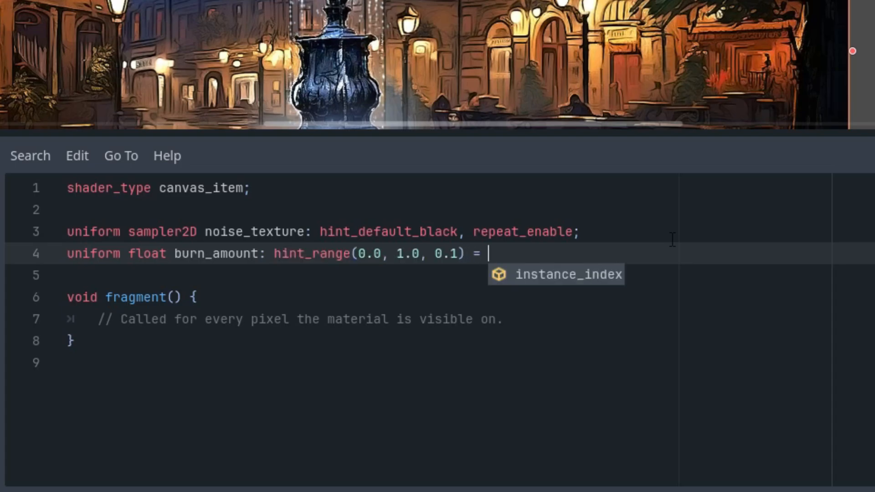
pyautogui.write('0.0;')
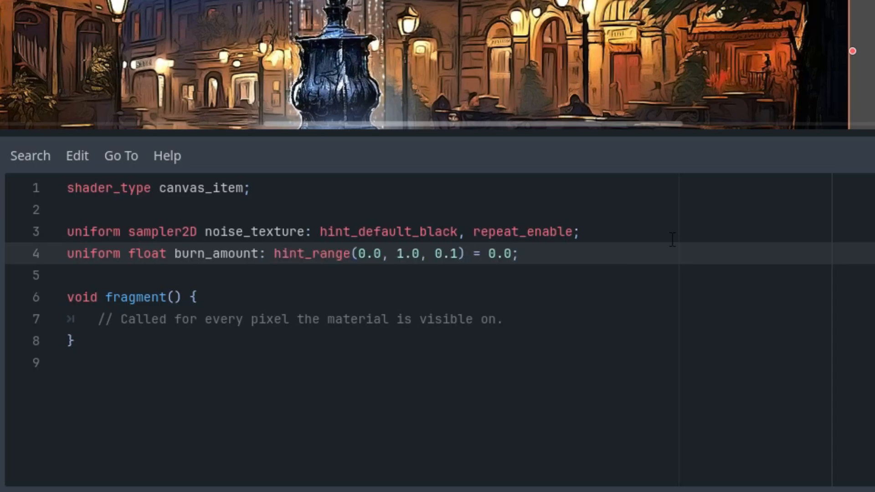
pyautogui.moveTo(421, 303)
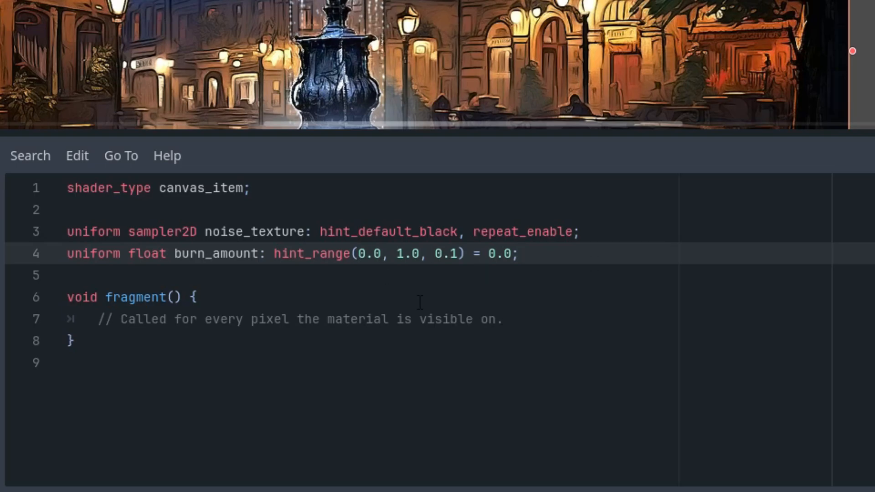
pyautogui.write('0')
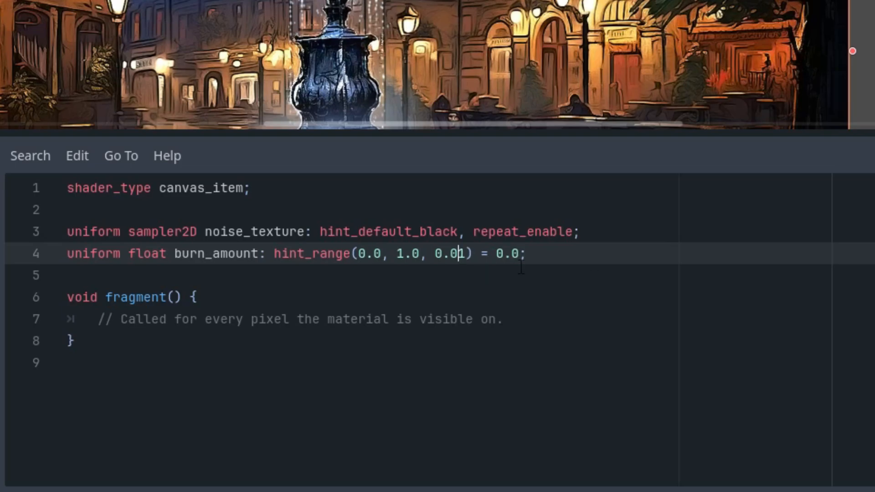
pyautogui.moveTo(484, 295)
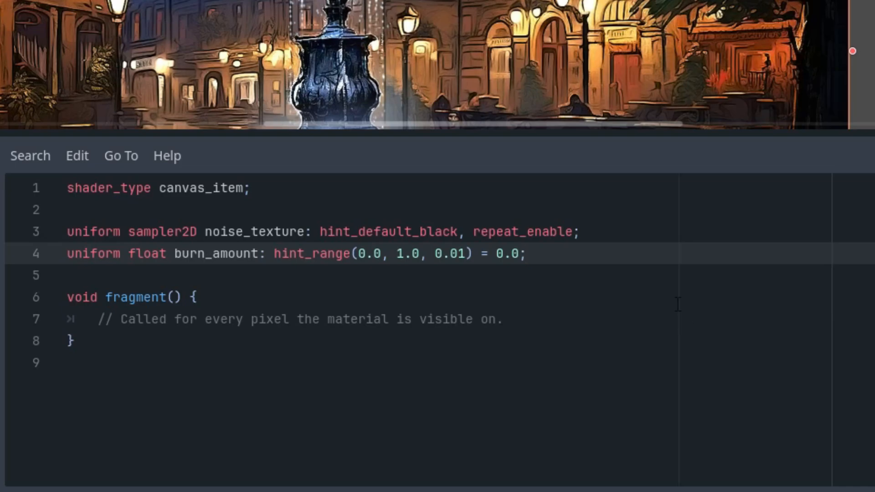
# - Declare 'uniform vec3 burn_color: source_color = vec3(0.8, 0.4, 0.2);' on a new line
pyautogui.press('enter')
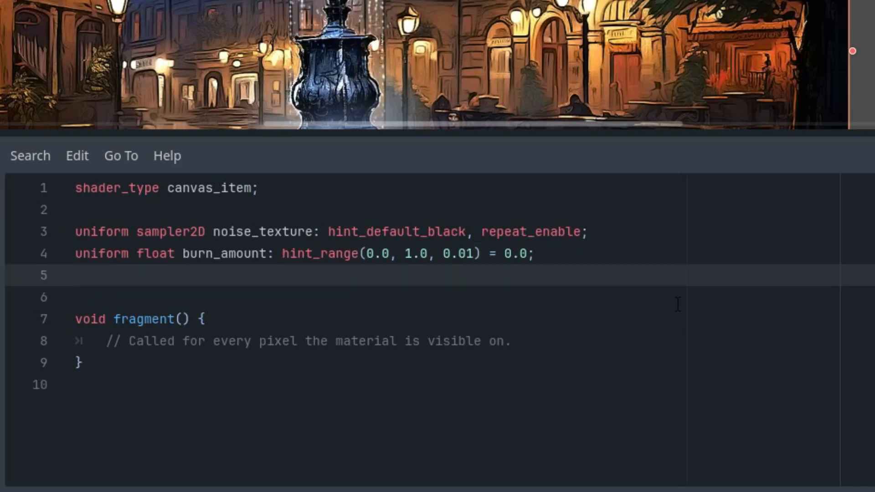
pyautogui.write('uniform vec32')
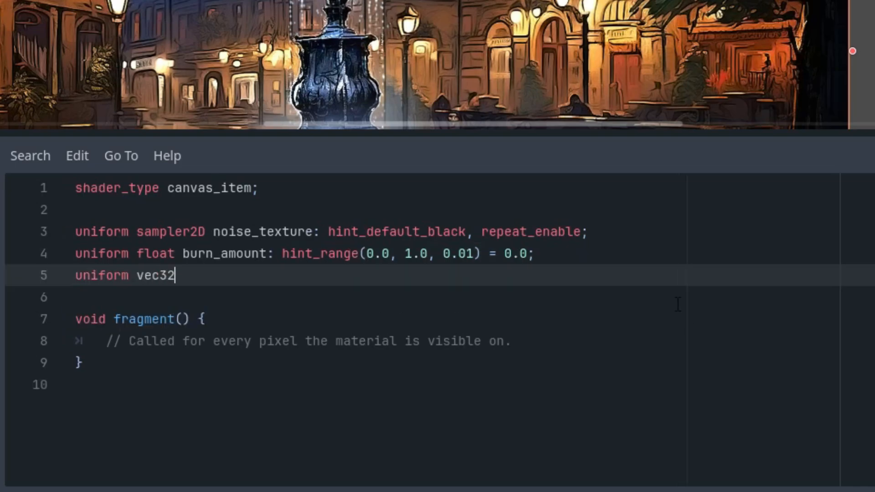
pyautogui.press('Backspace')
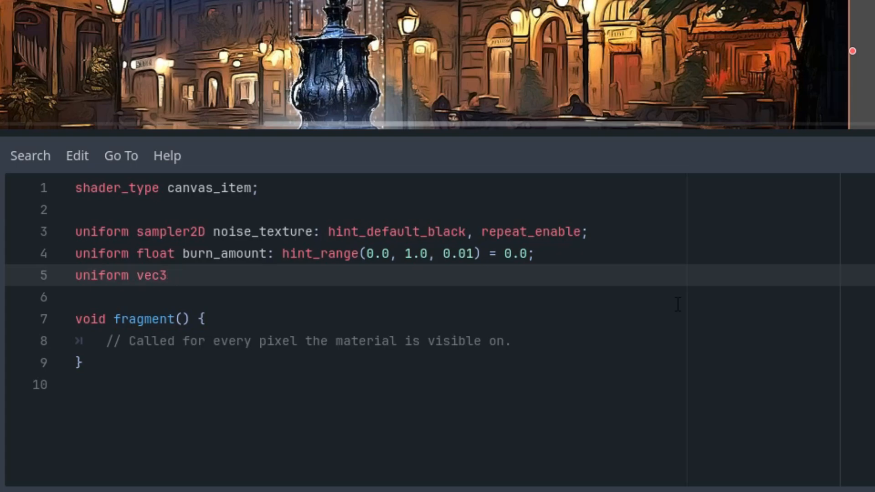
pyautogui.write('burn)')
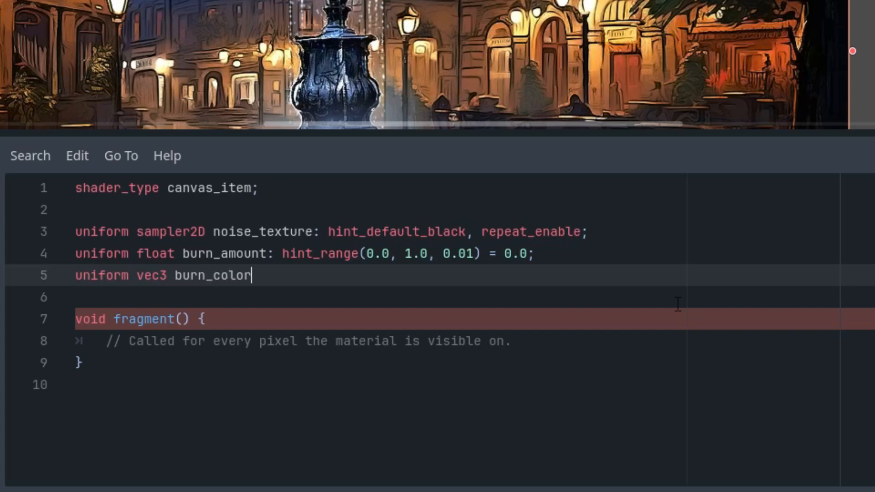
pyautogui.write(': sou')
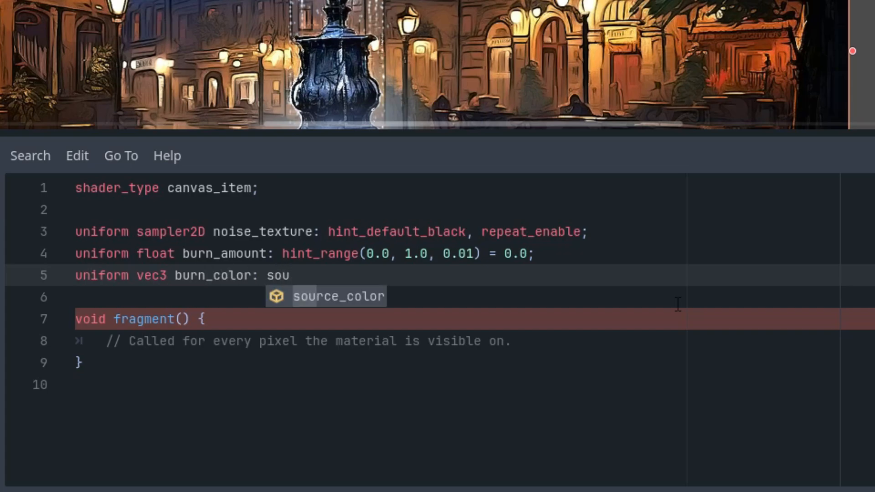
pyautogui.click(337, 295)
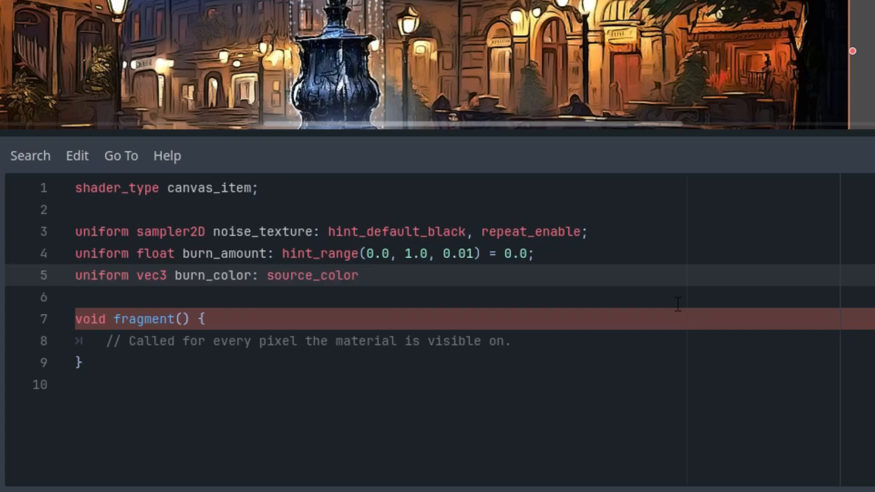
pyautogui.write('= vec3(')
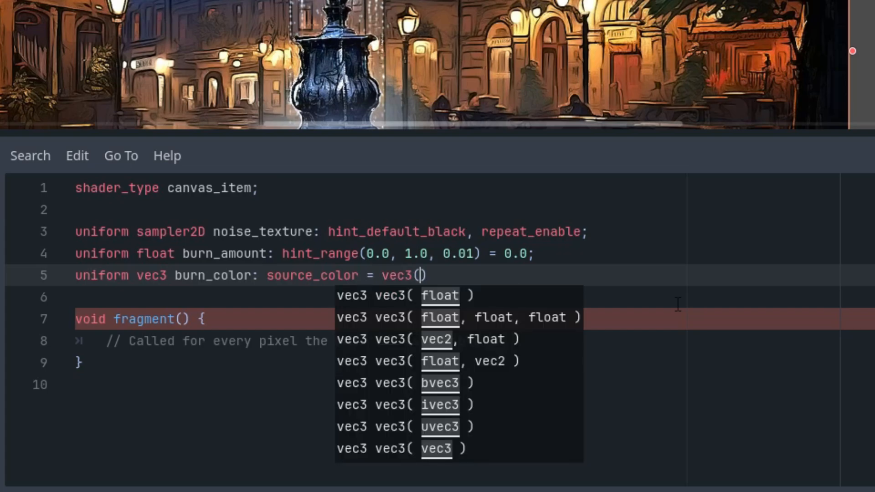
pyautogui.write('0.8')
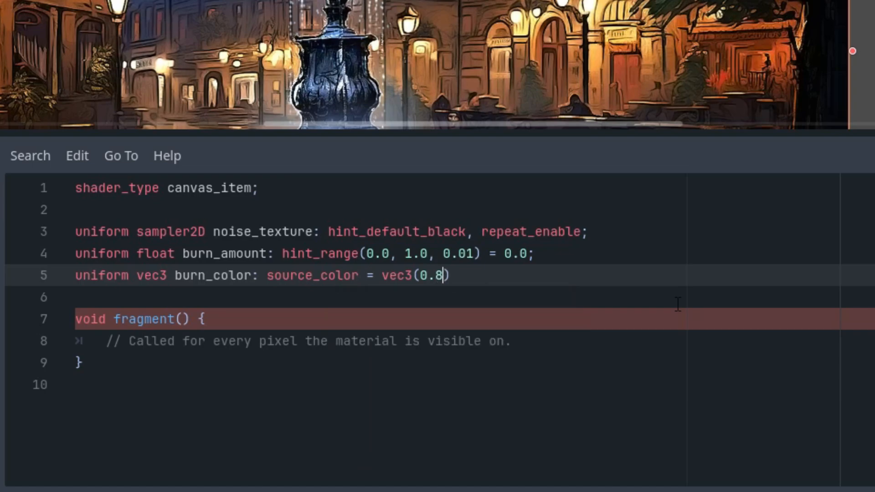
pyautogui.write(', 0')
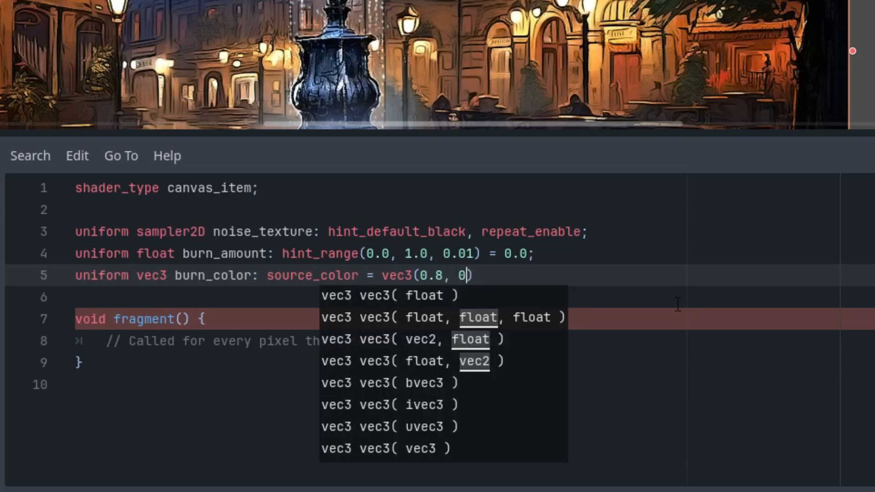
pyautogui.write('.4, 0.2')
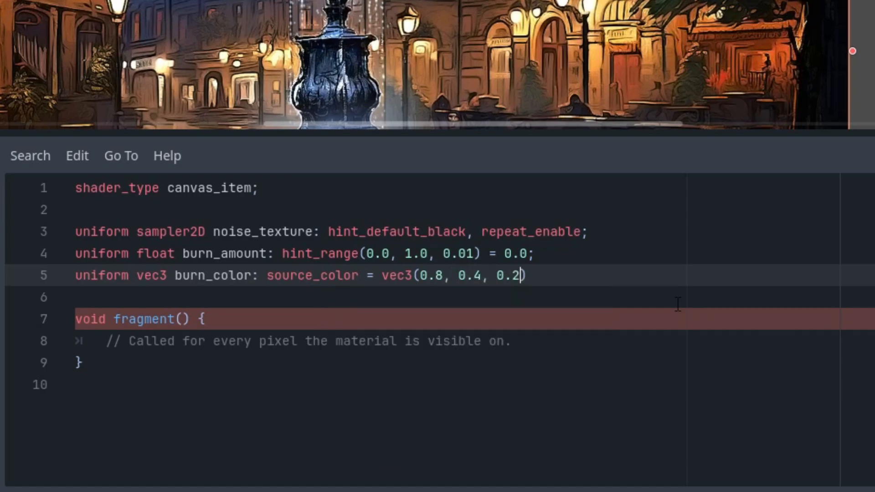
pyautogui.write(';')
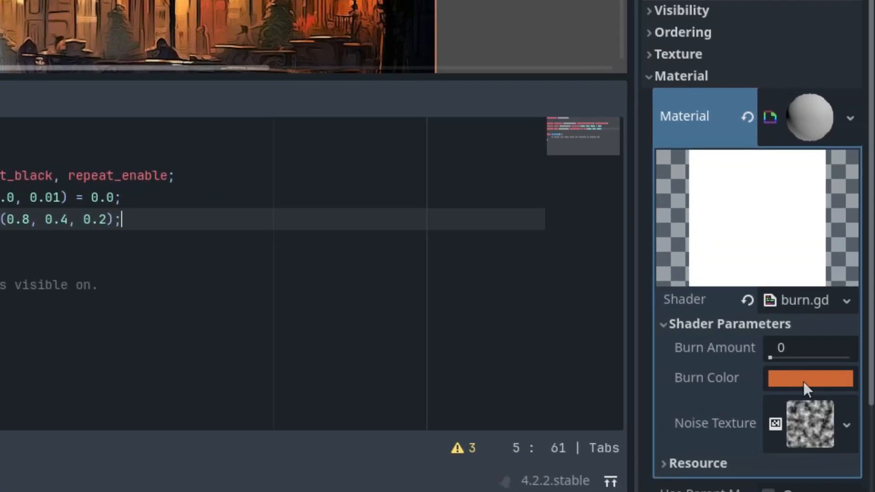
pyautogui.moveTo(262, 274)
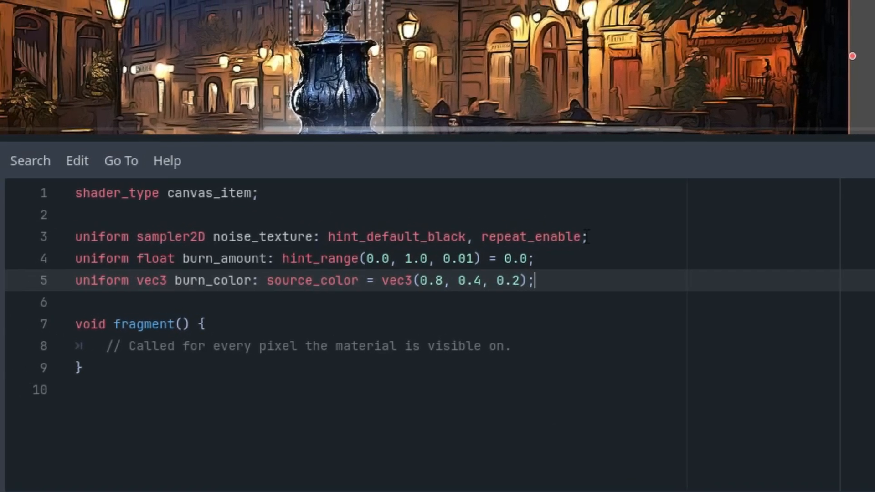
pyautogui.moveTo(549, 203)
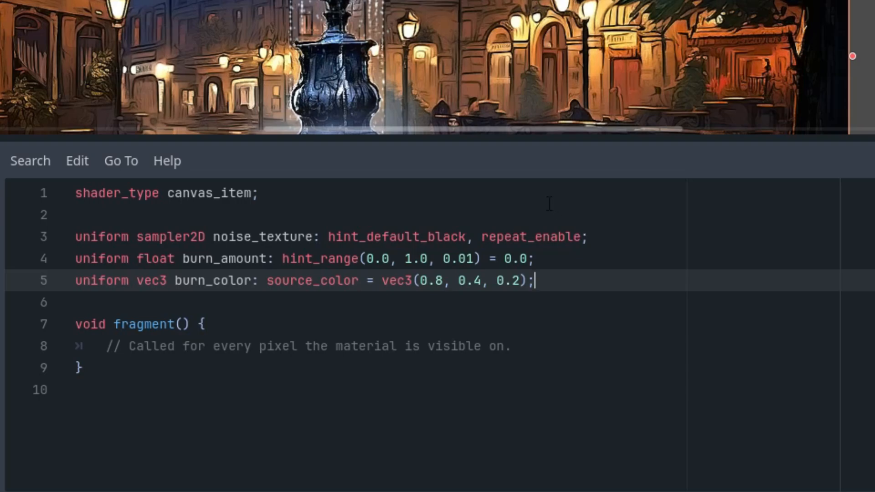
pyautogui.moveTo(533, 203)
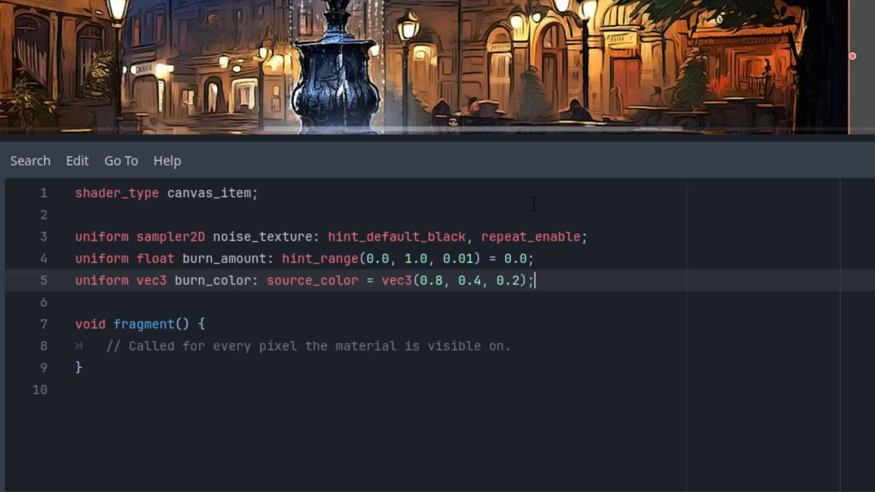
pyautogui.moveTo(535, 199)
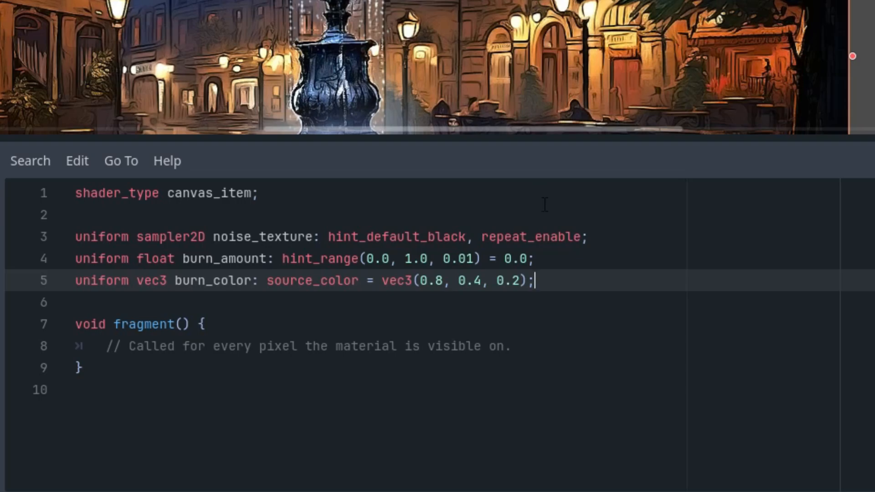
# - Declare 'uniform float dist_edge: hint_range(0.0, 1.0, 0.1) = 0.05;' on a new line
pyautogui.write('unif')
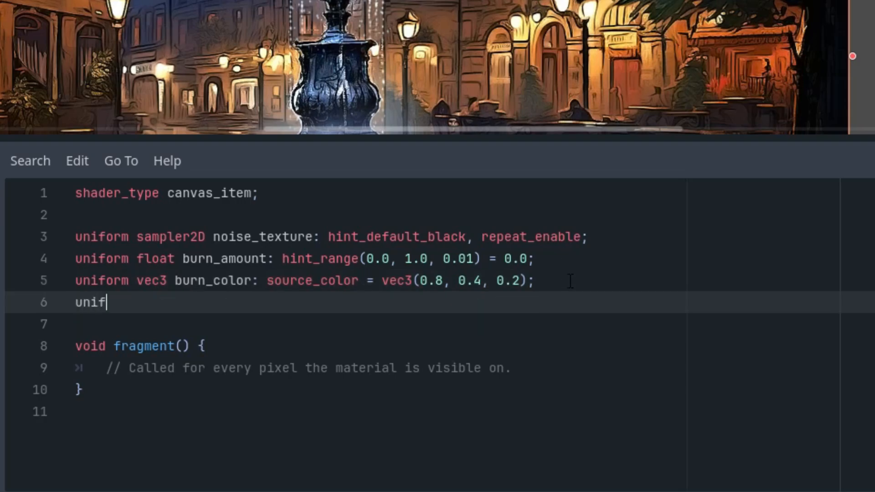
pyautogui.write('orm float d')
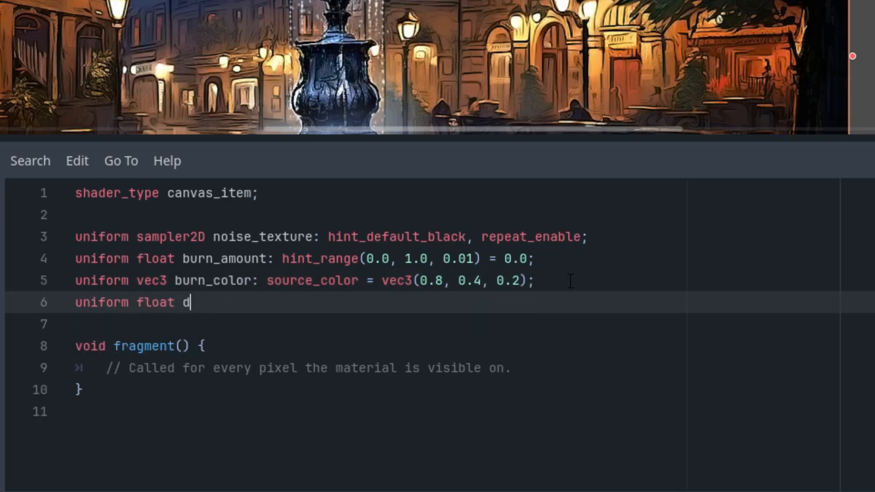
pyautogui.write('ist_e')
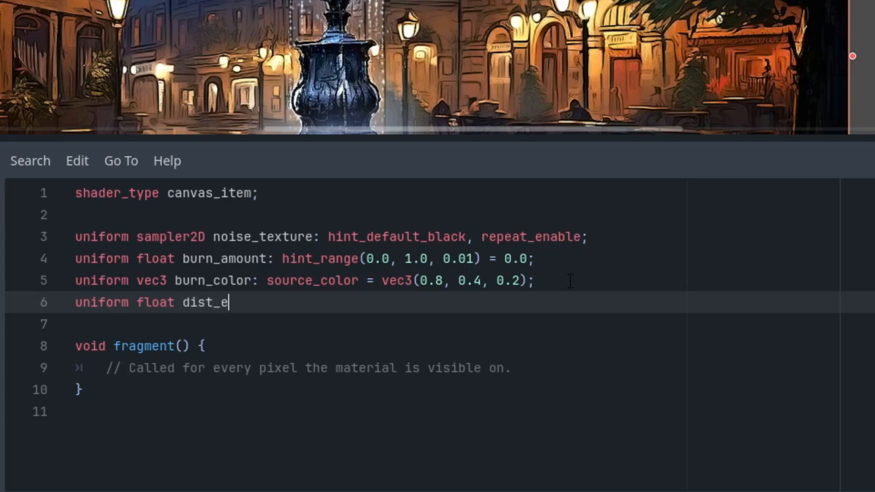
pyautogui.write('dge:')
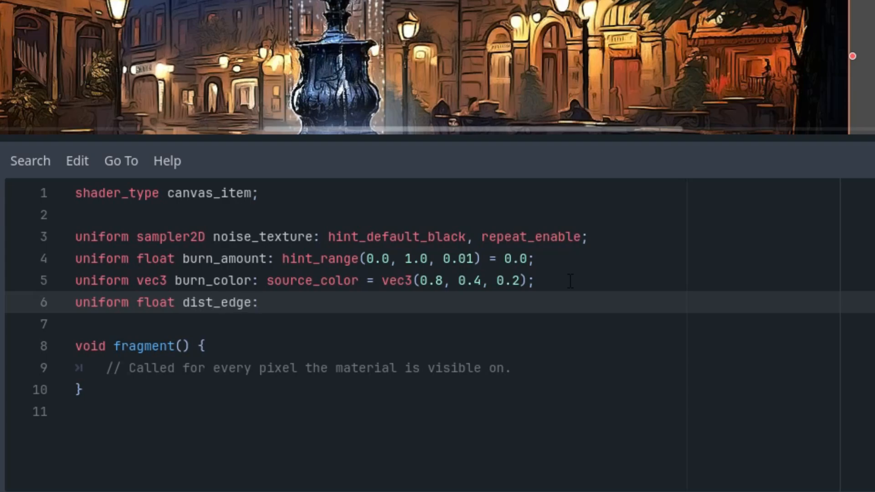
pyautogui.write('hint_range(0.0, 1.0, 0.1)')
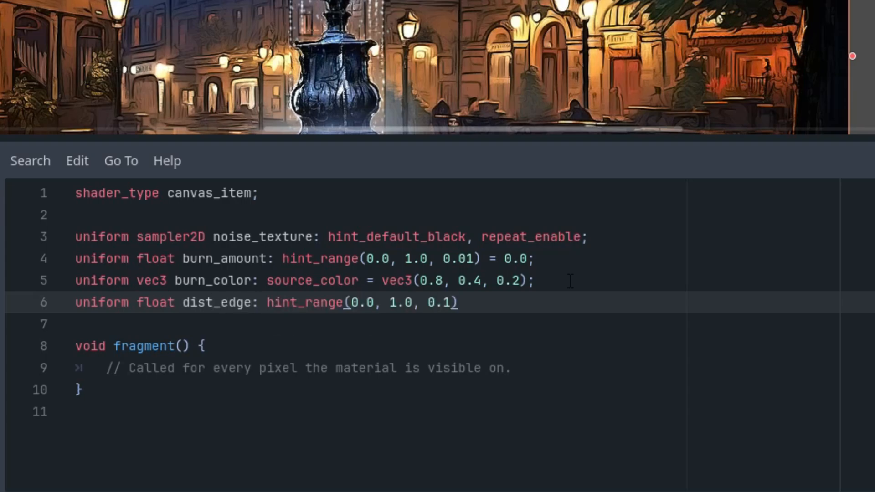
pyautogui.write('= 0.0')
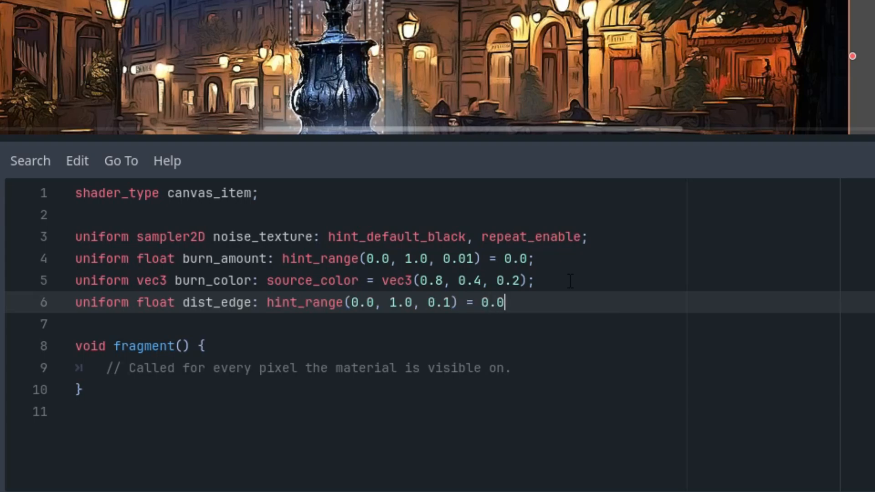
pyautogui.write('5;')
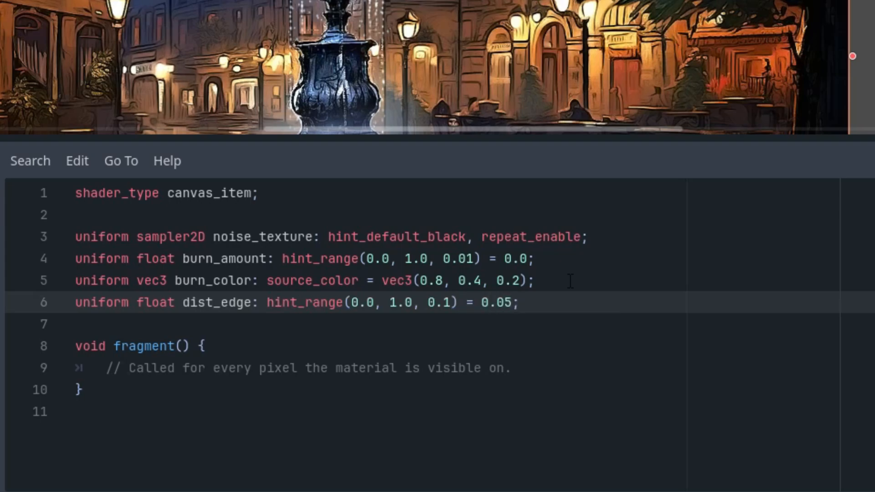
pyautogui.moveTo(365, 301)
pyautogui.write('0')
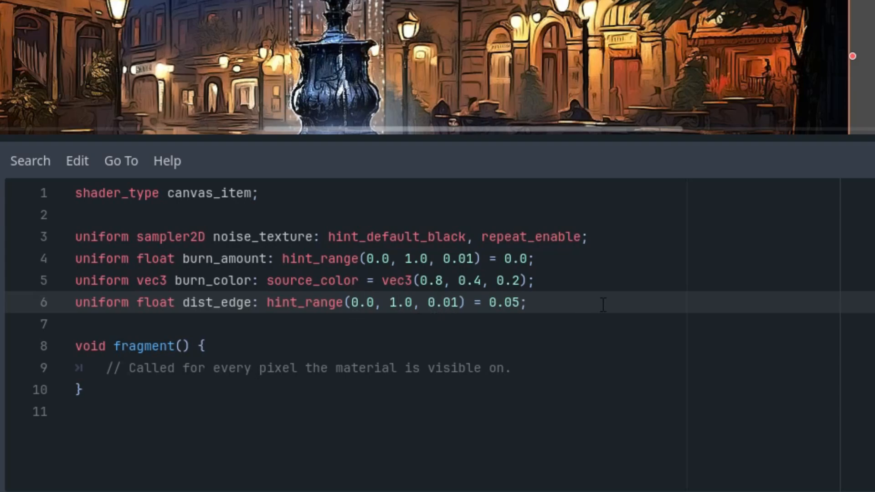
# - Declare 'uniform float warp_factor: hint_range(0.0, 1.0, 0.01) = 0.3;', correcting the range step to 0.01
pyautogui.write('uni')
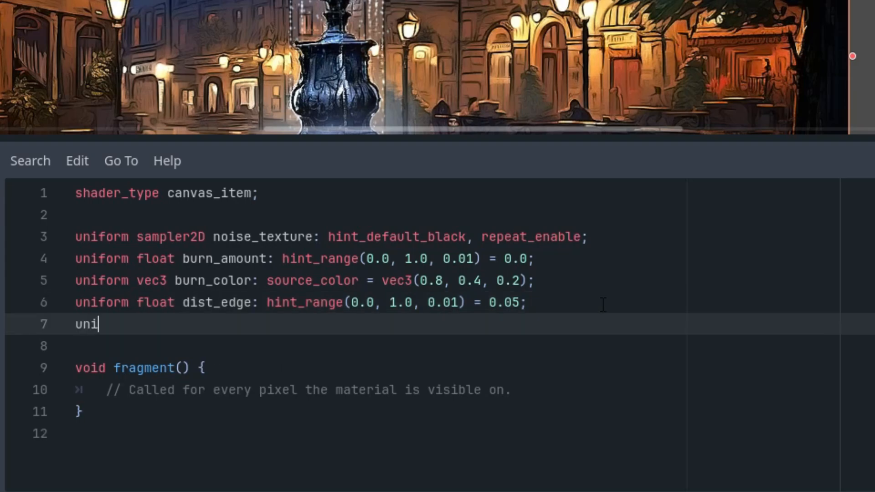
pyautogui.write('form float')
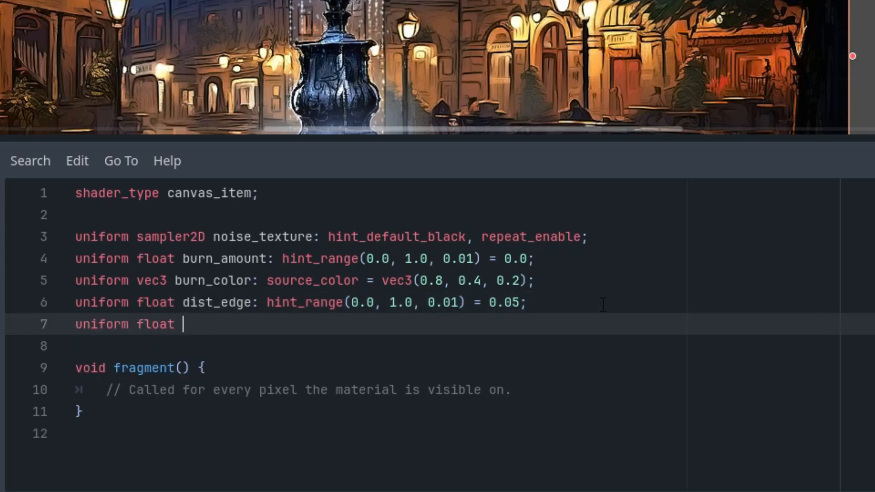
pyautogui.write('warp_')
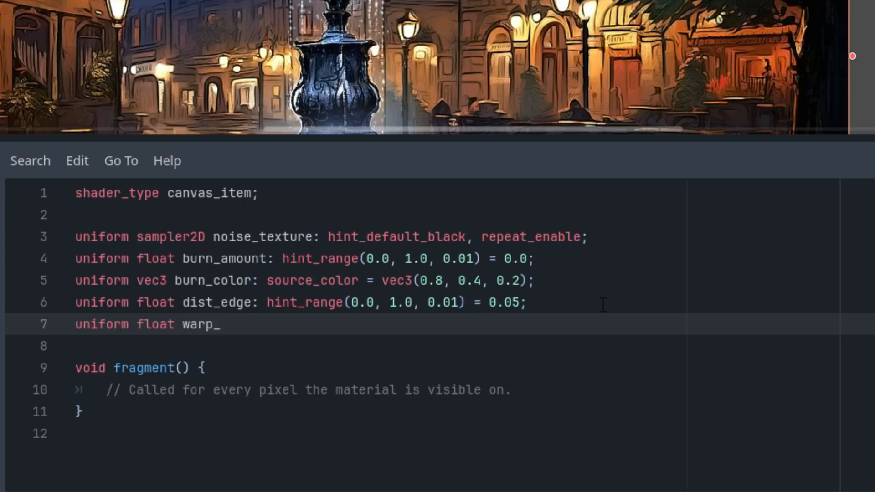
pyautogui.write('fact')
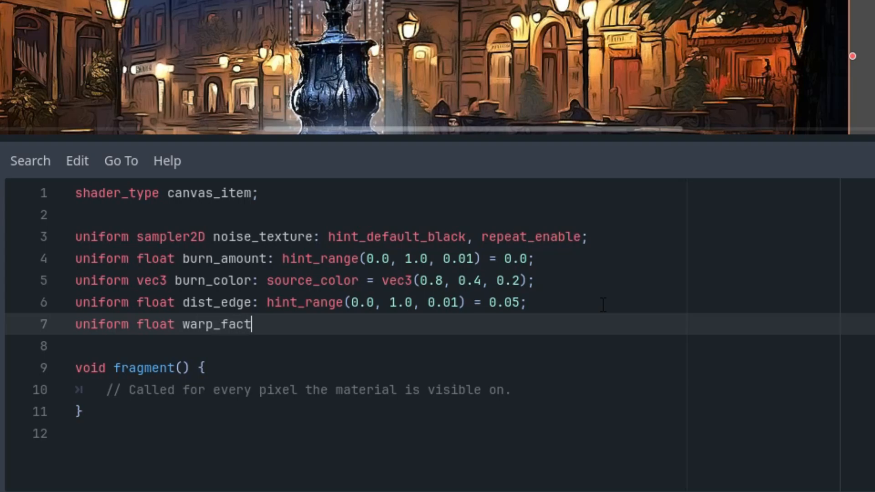
pyautogui.write('or')
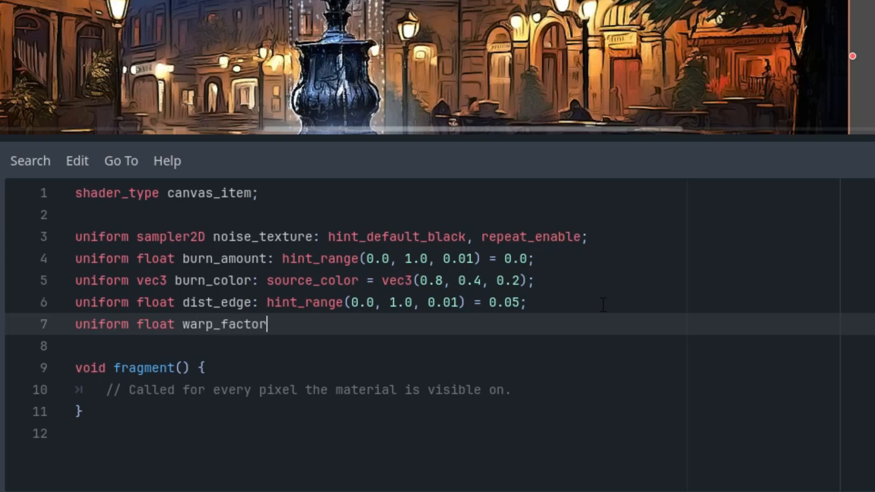
pyautogui.write(':')
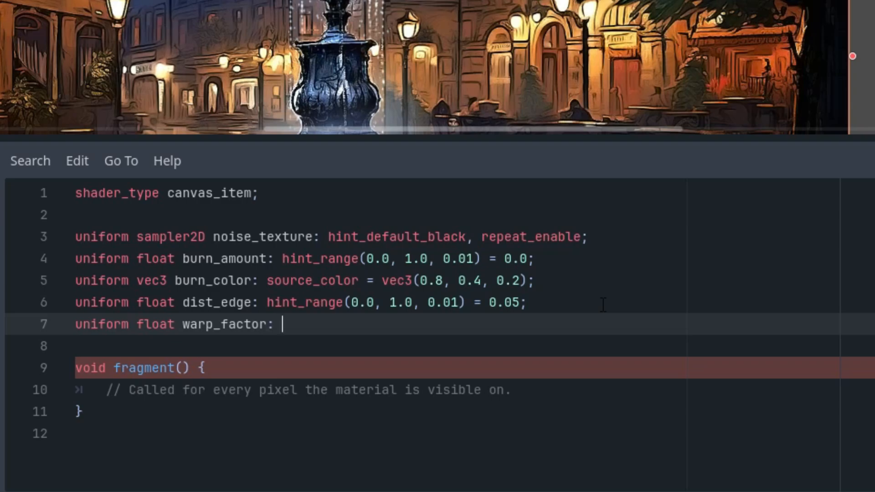
pyautogui.write('hint_range(0.0, 1.0, 0.1) =')
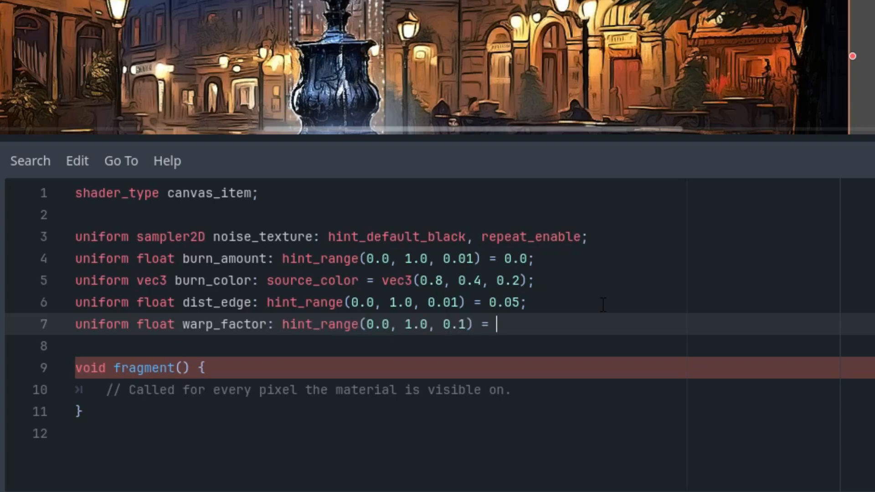
pyautogui.write('0.3;')
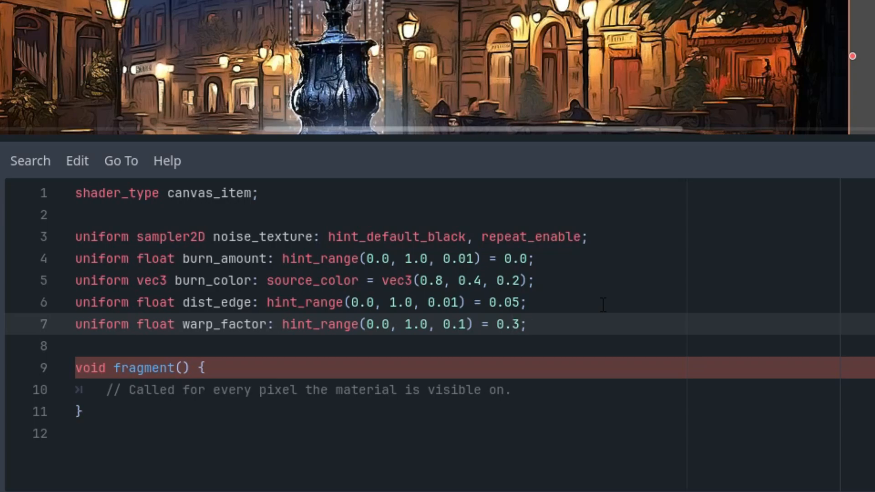
pyautogui.click(604, 367)
pyautogui.write('0')
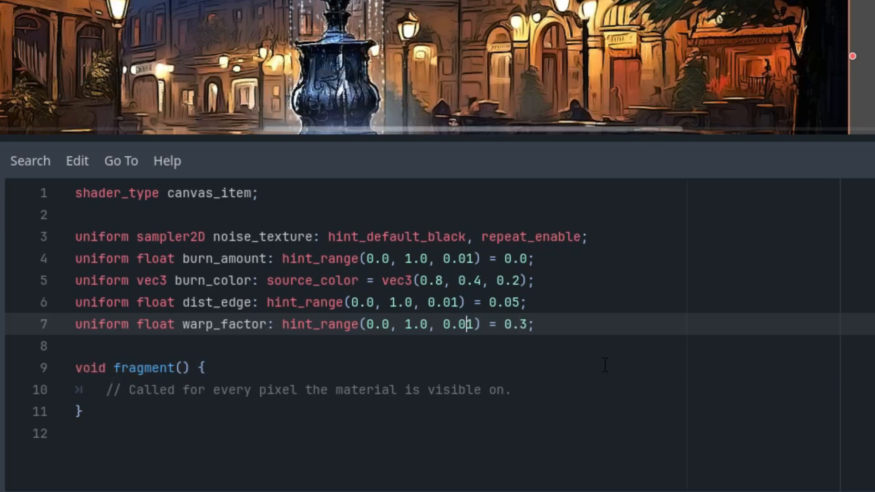
pyautogui.moveTo(574, 363)
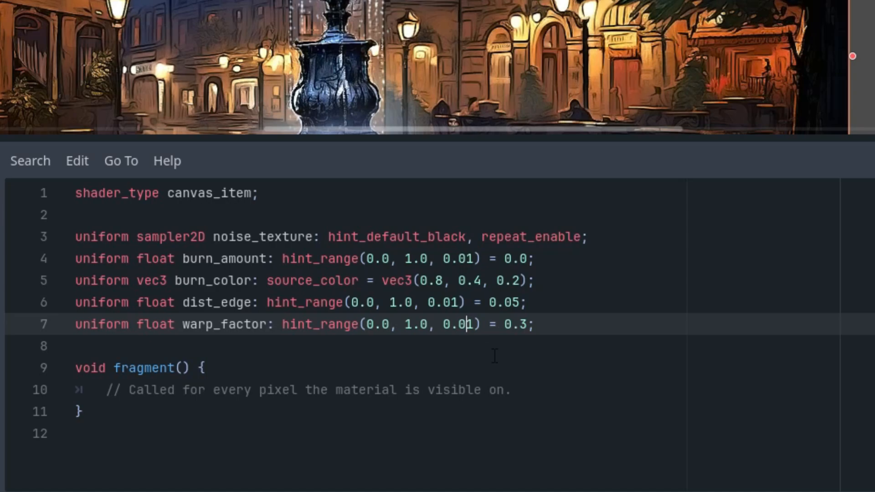
pyautogui.moveTo(473, 344)
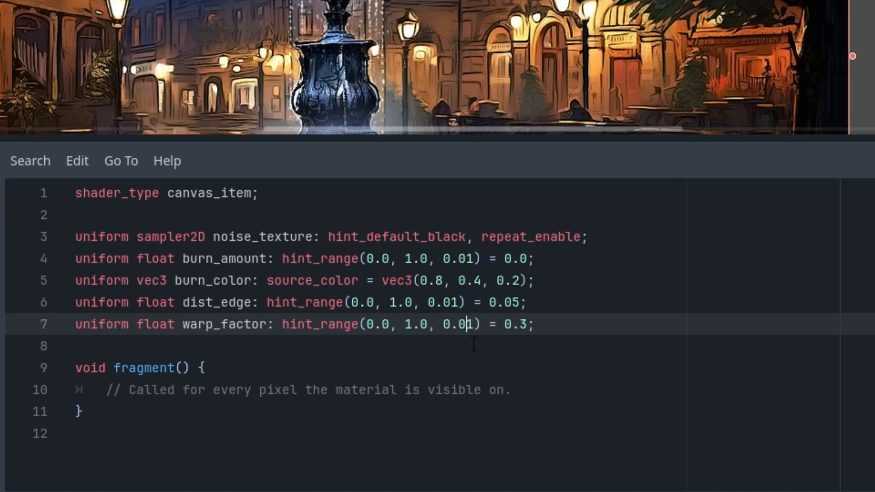
pyautogui.moveTo(457, 334)
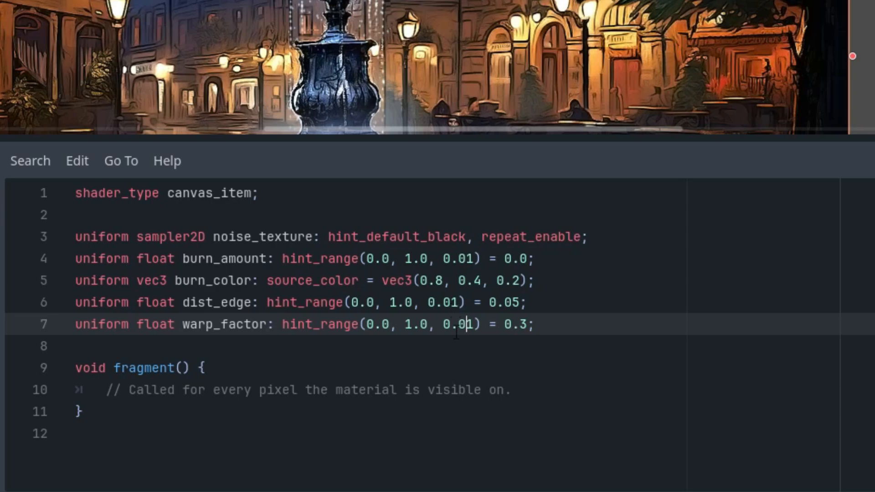
pyautogui.moveTo(541, 466)
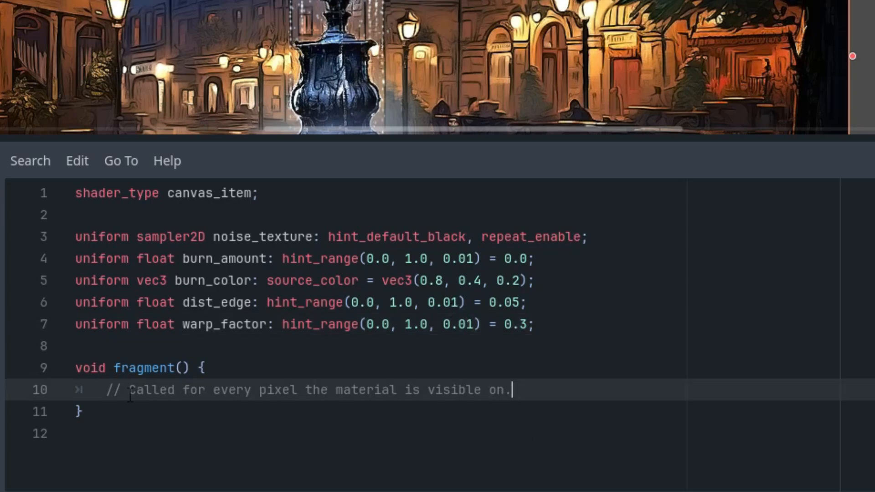
pyautogui.write('vec2')
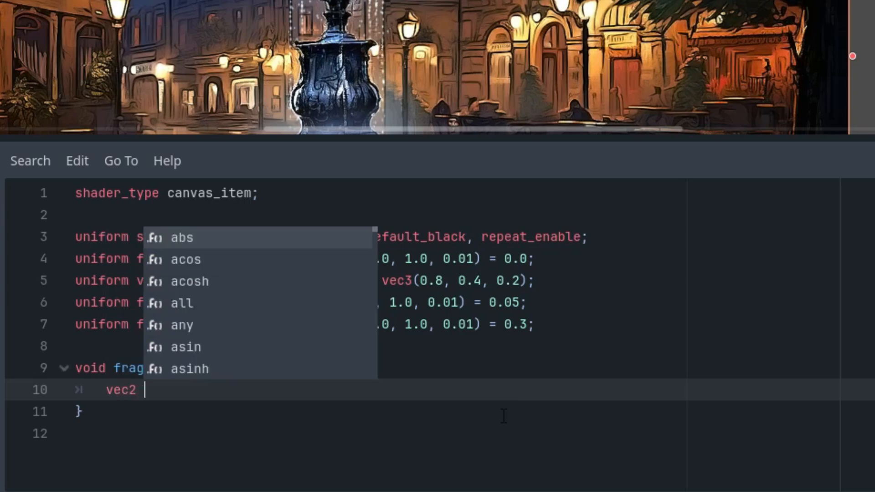
pyautogui.write('uv = UV;')
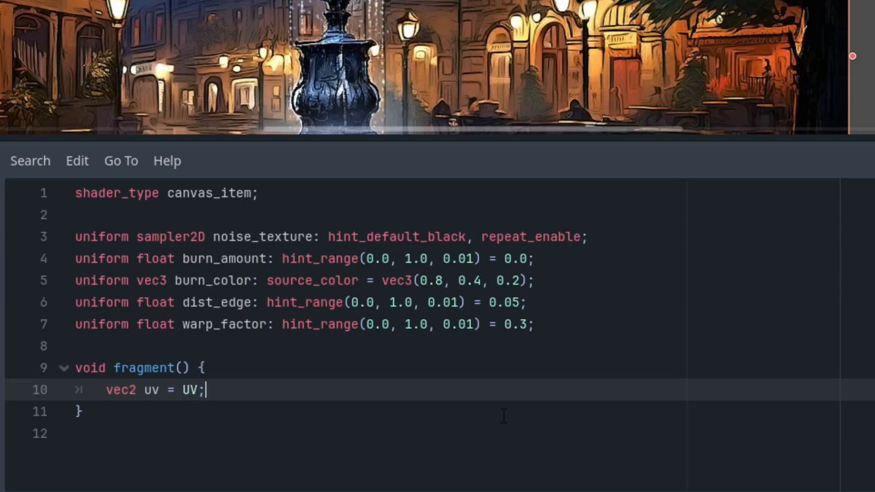
pyautogui.doubleClick(262, 237)
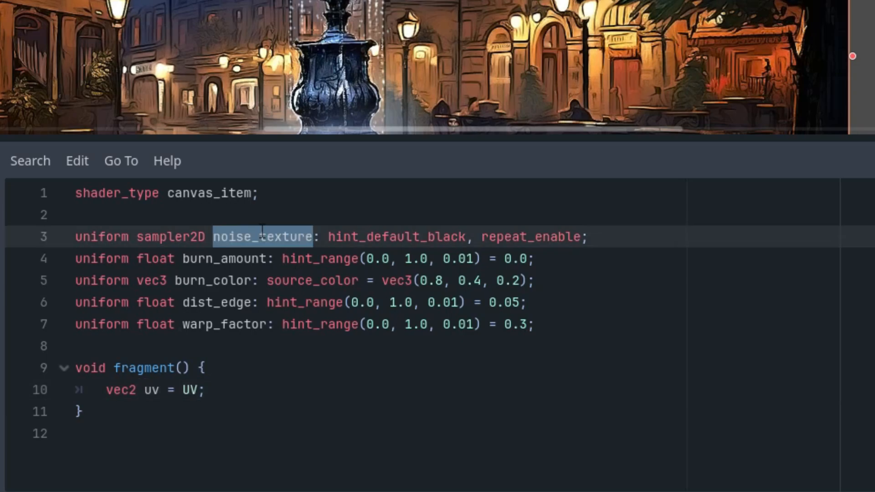
pyautogui.click(260, 237)
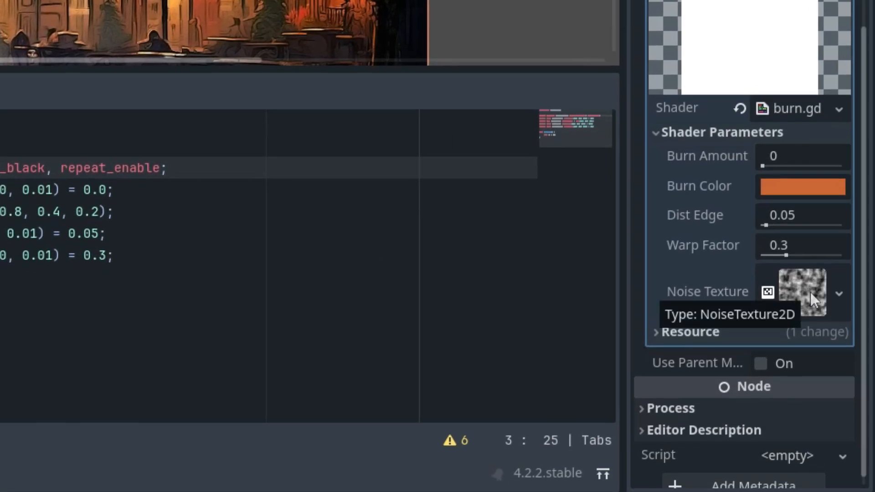
pyautogui.moveTo(778, 271)
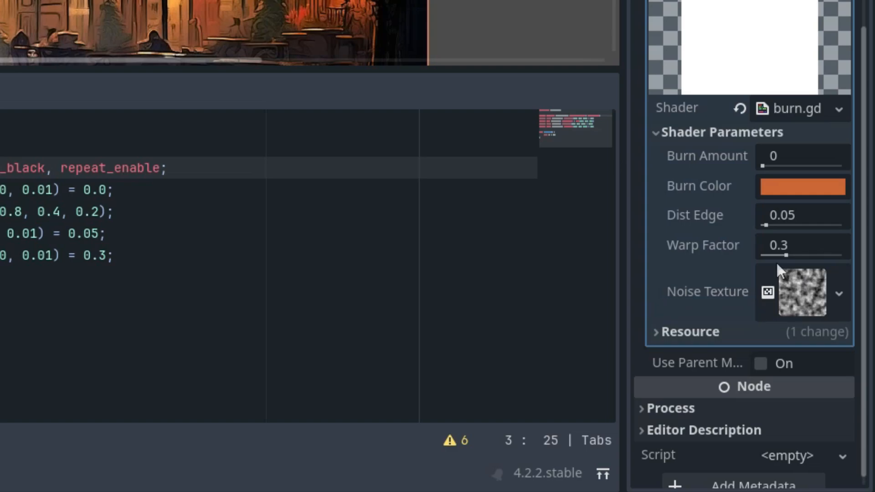
pyautogui.moveTo(683, 258)
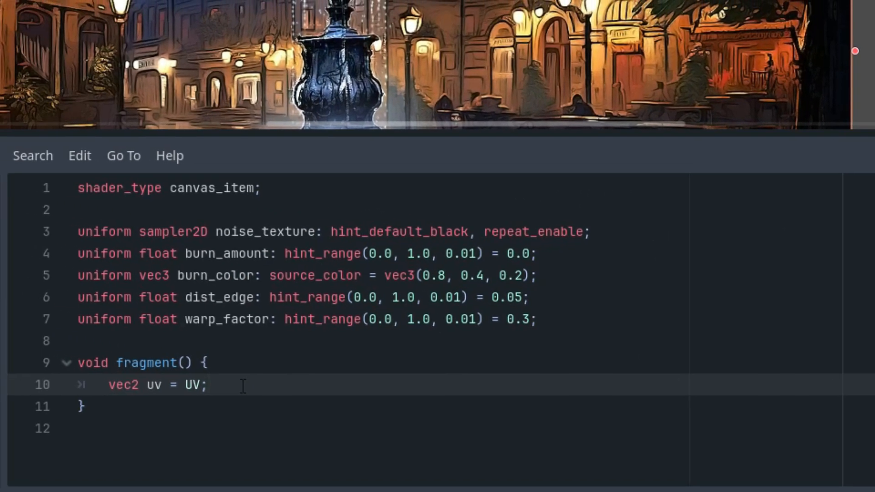
# - Write float burn_pixel = texture(noise_texture, uv).r; in fragment, correcting a mistyped TEXTURE argument
pyautogui.write('float bu')
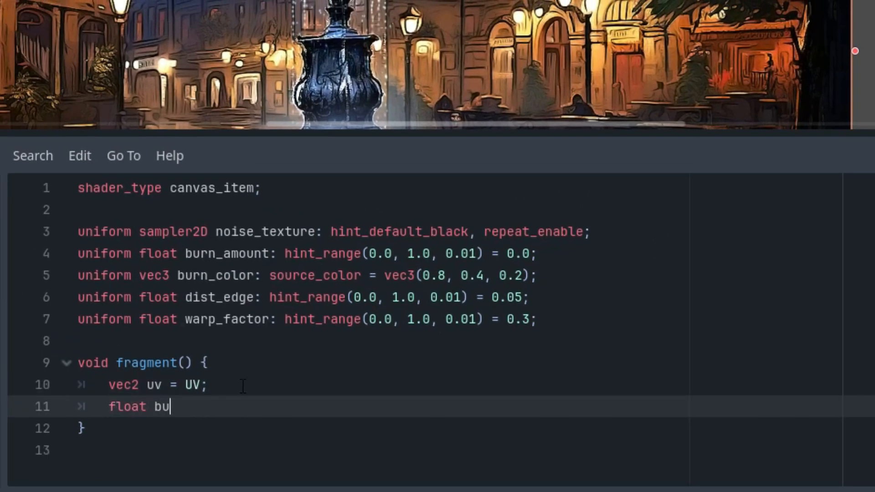
pyautogui.write('rn_')
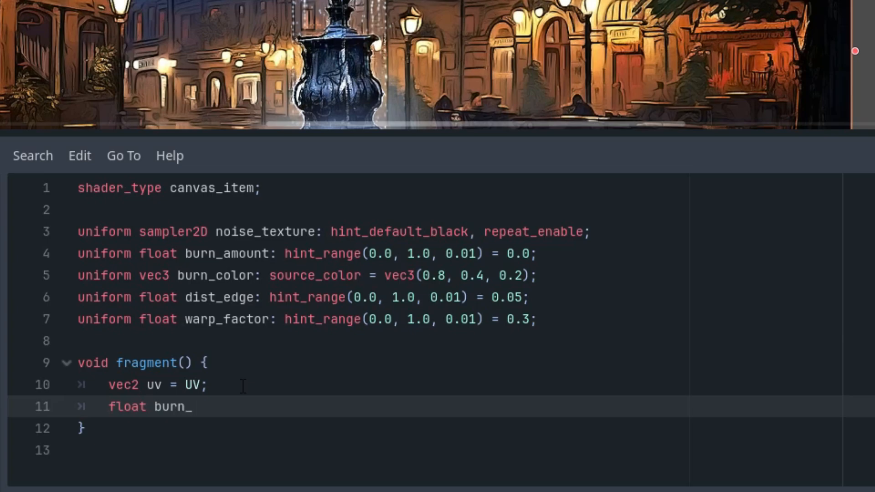
pyautogui.write('pixel = texture(')
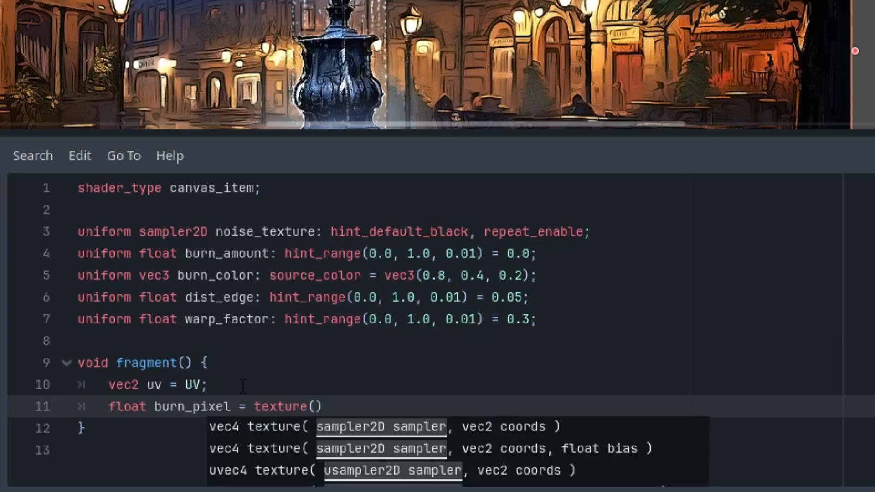
pyautogui.write('TEXTURE')
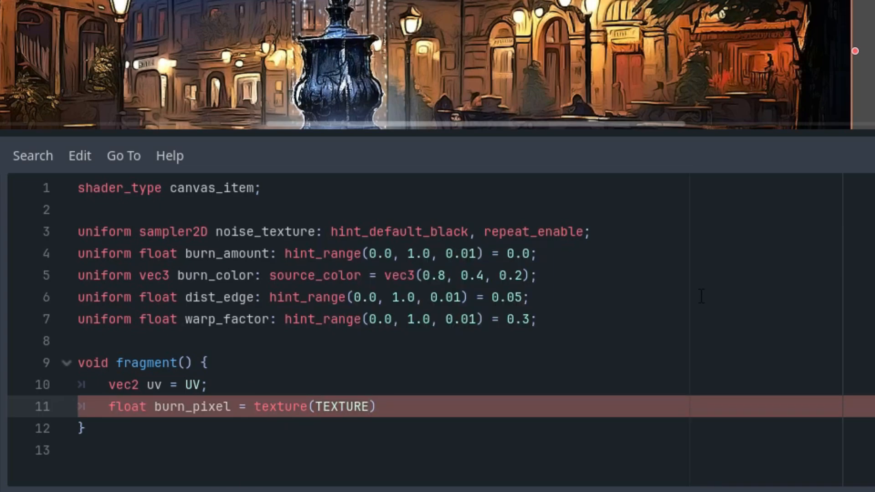
pyautogui.press('BackSpace')
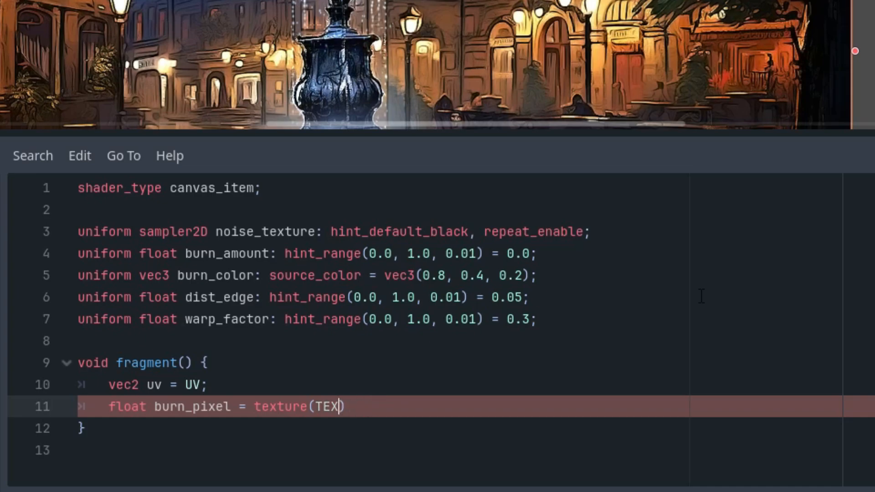
pyautogui.write('noise_texture')
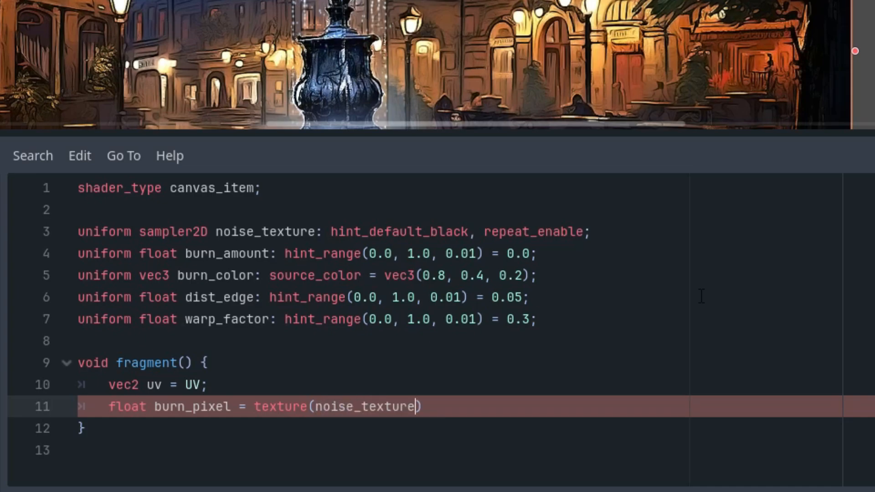
pyautogui.write(', uv')
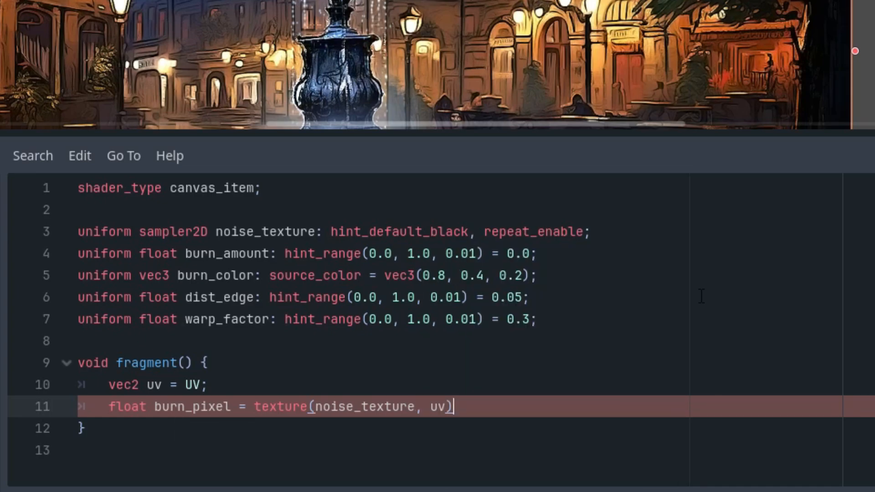
pyautogui.write('.r;')
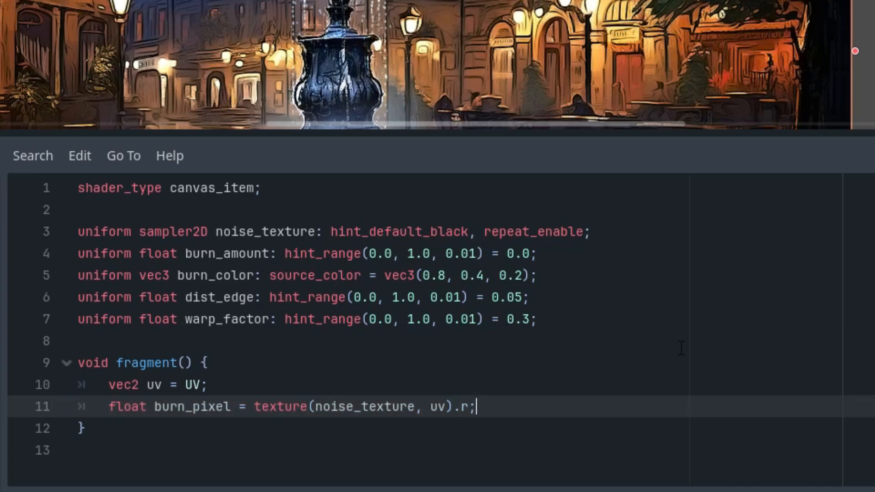
pyautogui.moveTo(483, 397)
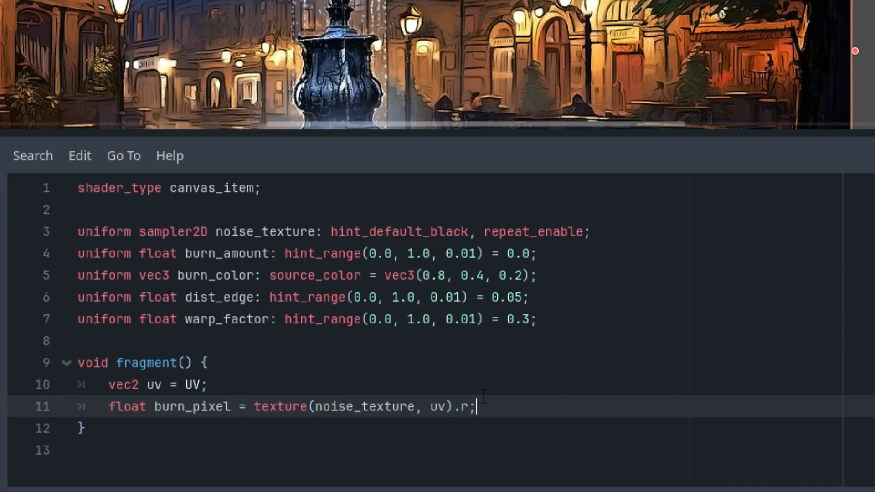
pyautogui.moveTo(493, 409)
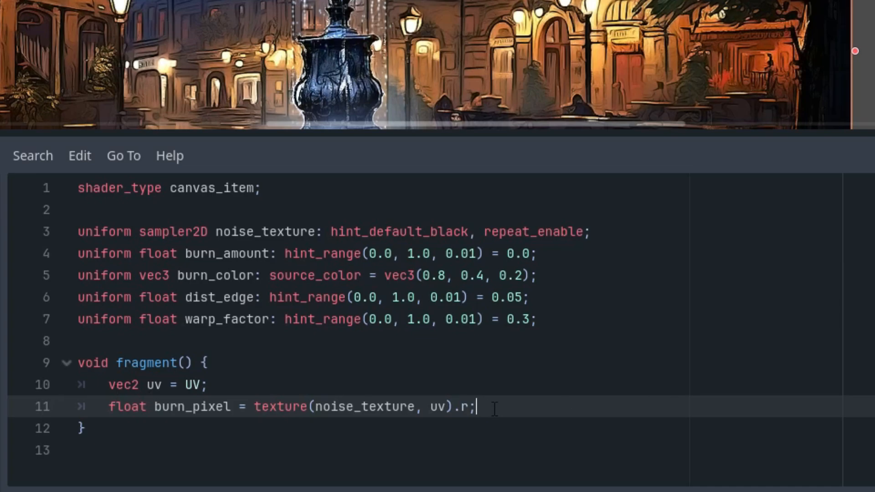
pyautogui.moveTo(506, 439)
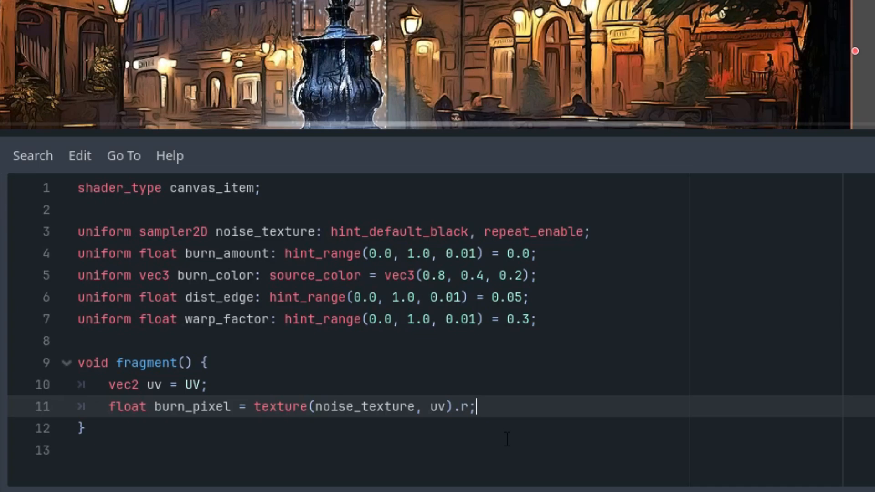
pyautogui.moveTo(570, 457)
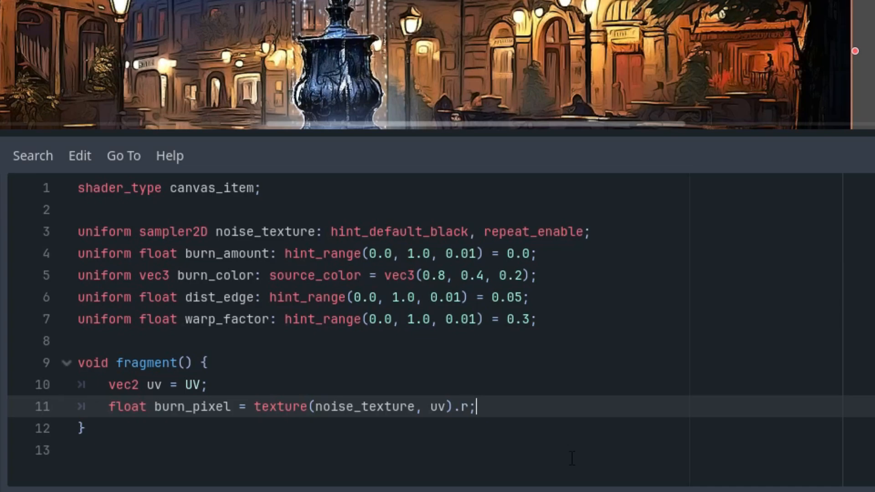
pyautogui.moveTo(576, 406)
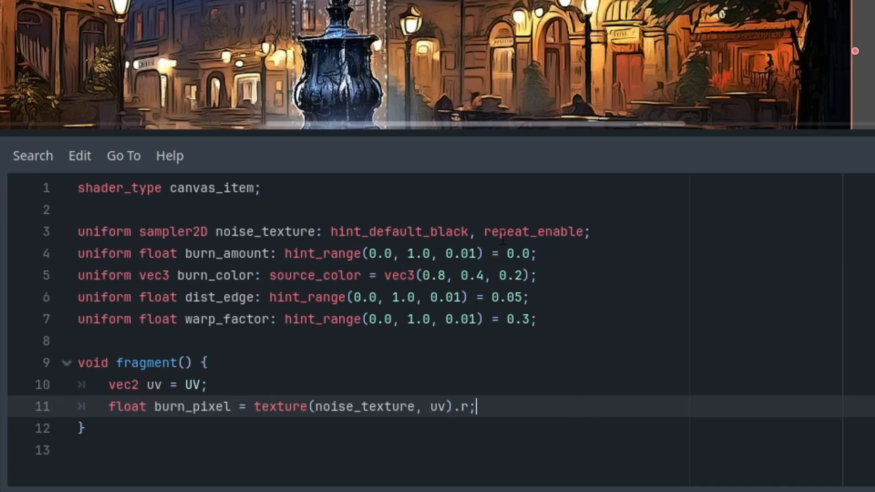
pyautogui.moveTo(481, 173)
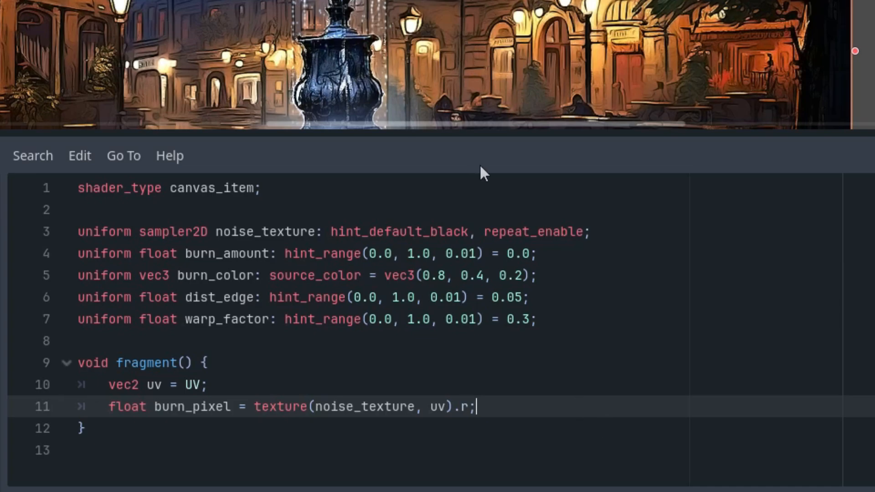
pyautogui.moveTo(535, 339)
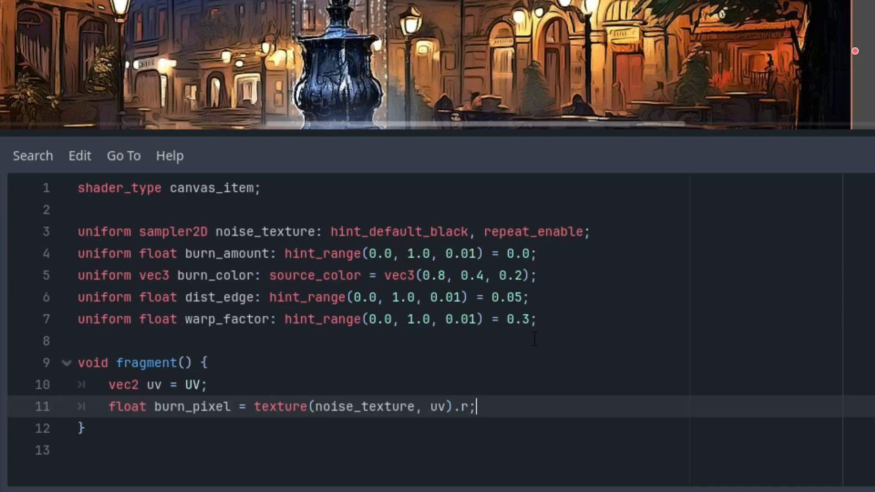
pyautogui.moveTo(521, 347)
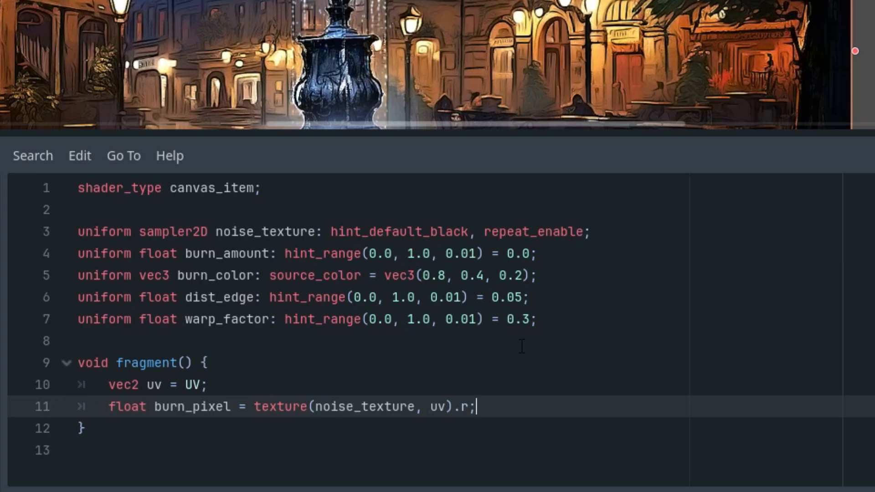
pyautogui.moveTo(544, 407)
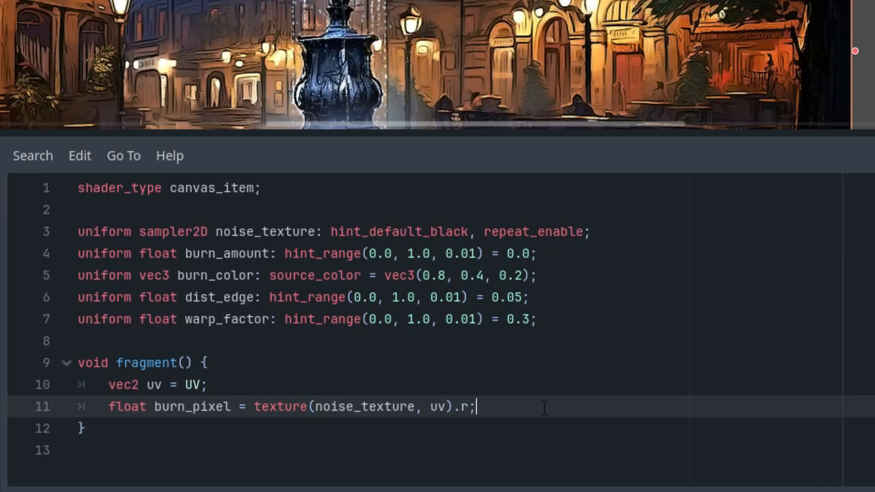
pyautogui.moveTo(516, 406)
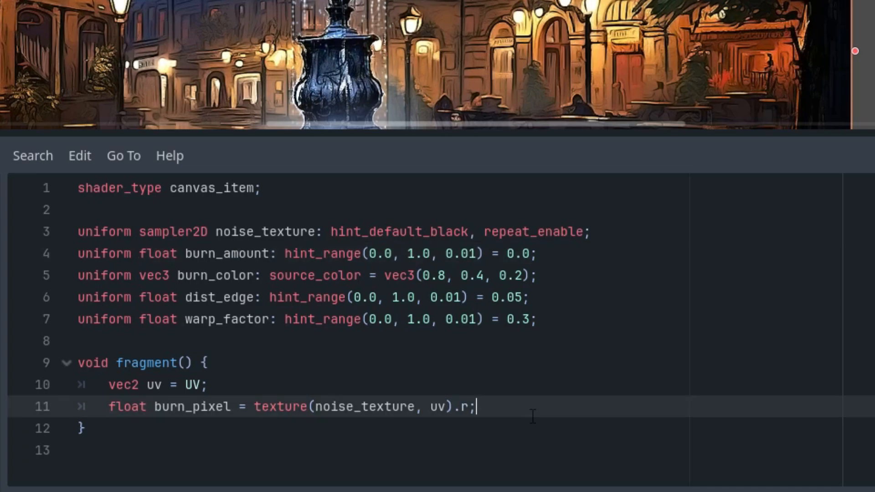
# - Write vec3 color = texture(TEXTURE, uv).rgb; below the burn_pixel line
pyautogui.write('vec3')
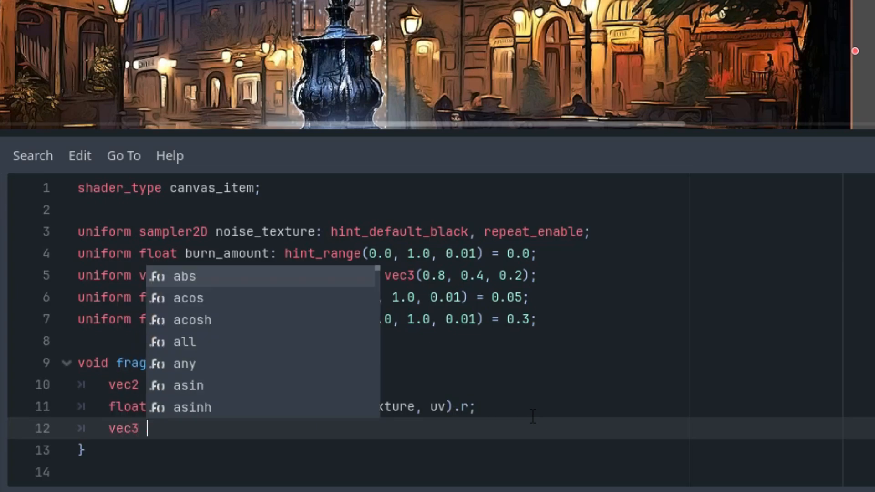
pyautogui.write('color =')
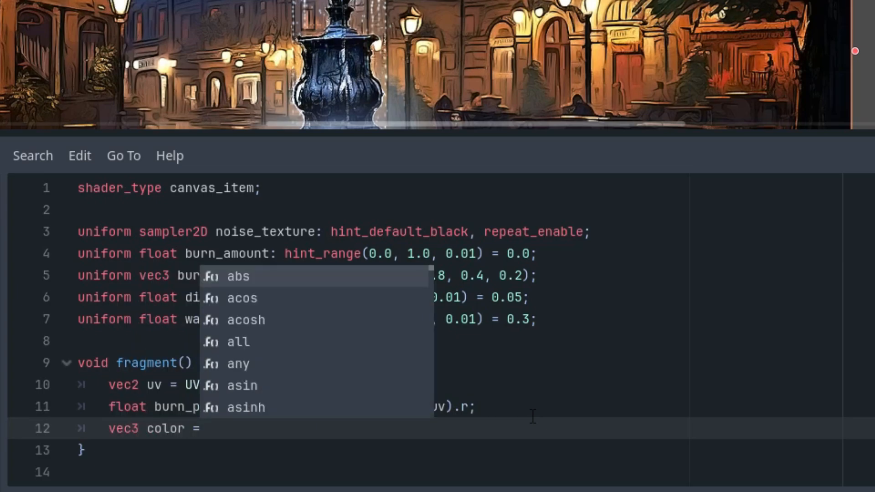
pyautogui.write('texture(TEXTURE, uv).r')
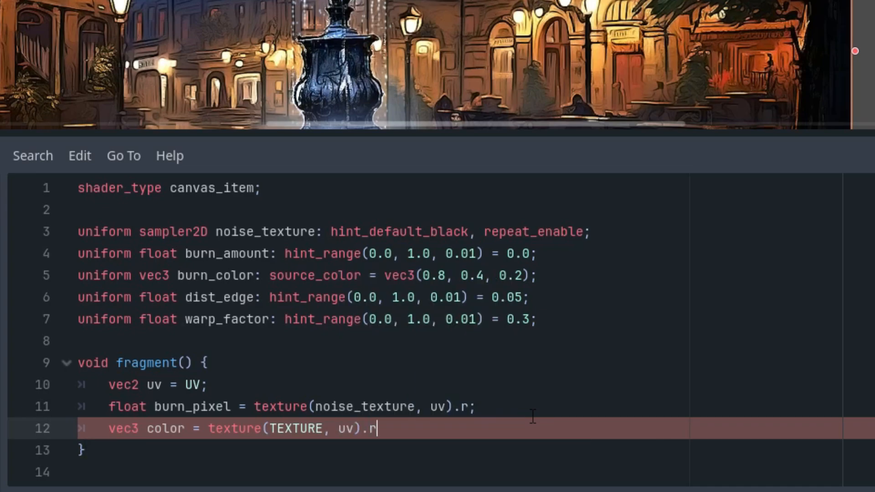
pyautogui.write('gb;')
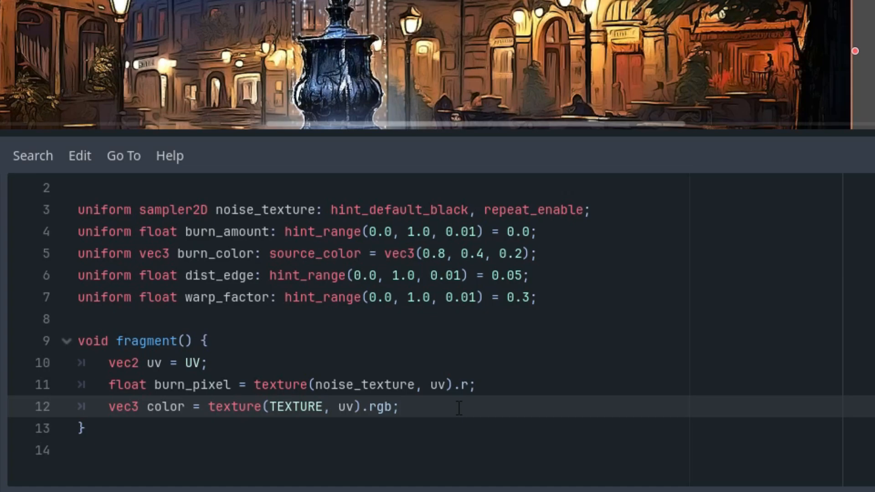
# - Begin the output line COLOR = vec4(mix(color * burn_color, color, burn_amount ..
pyautogui.write('COLOR =')
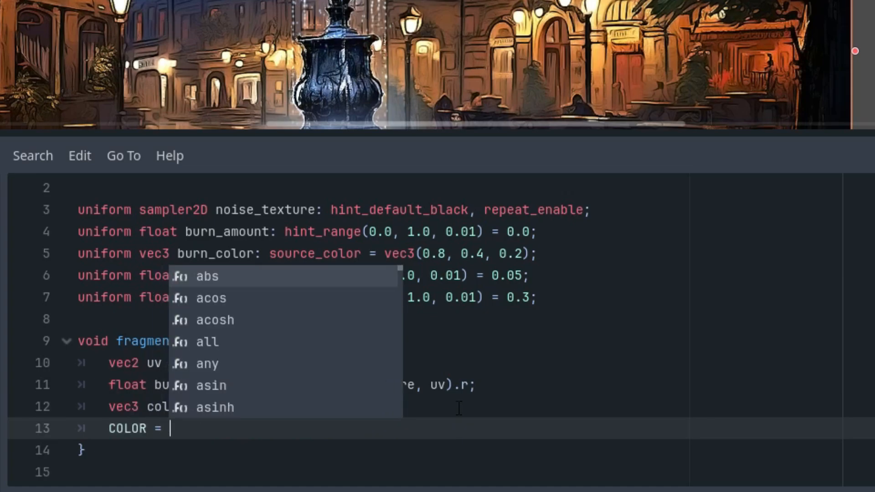
pyautogui.write('vec4(')
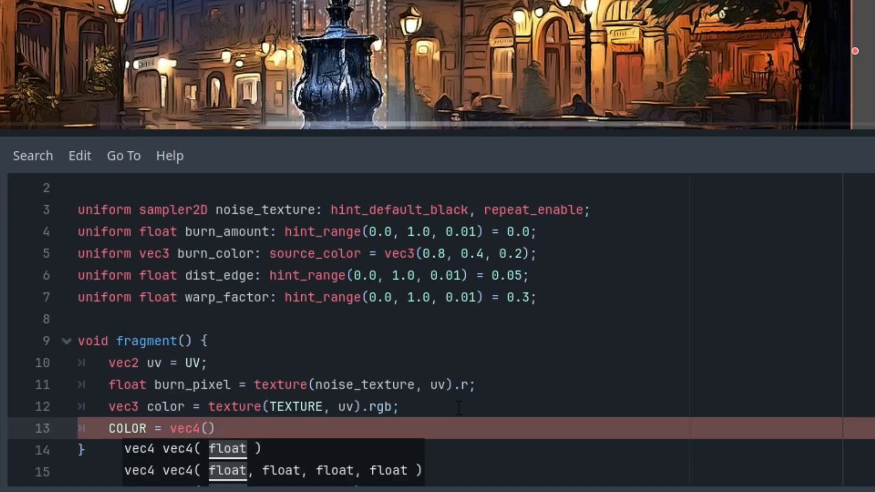
pyautogui.write('mix(')
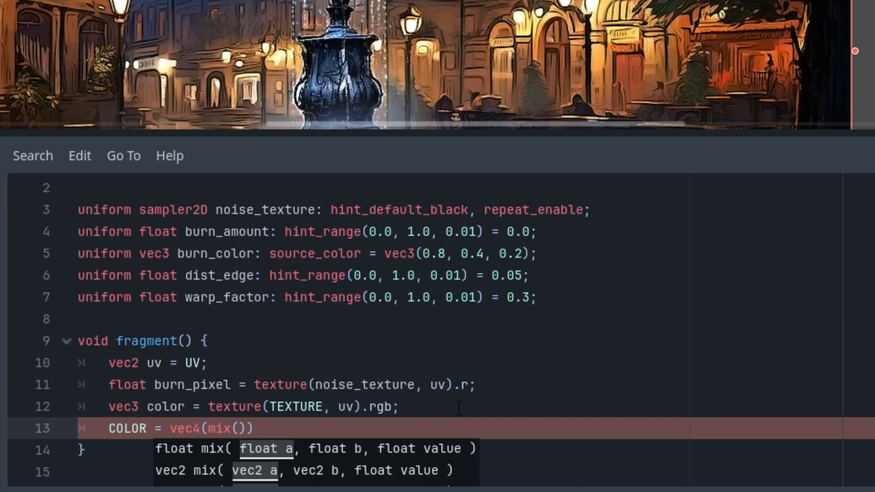
pyautogui.write('color')
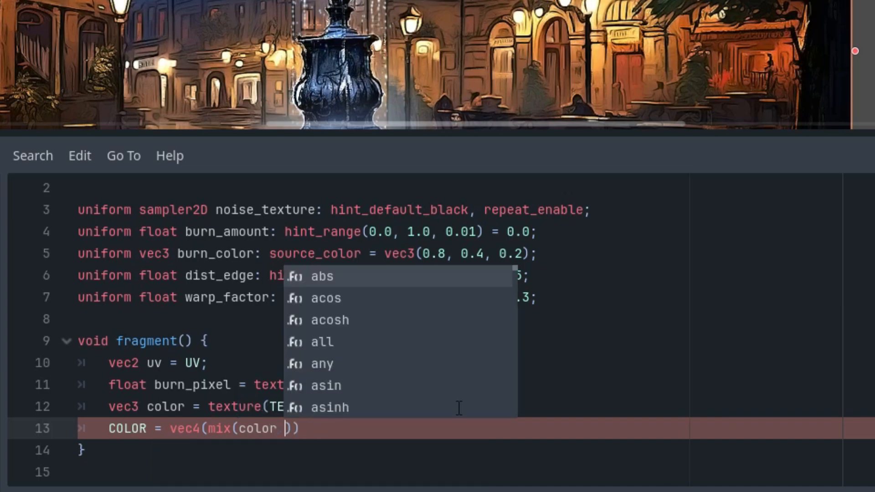
pyautogui.write('* burn_color')
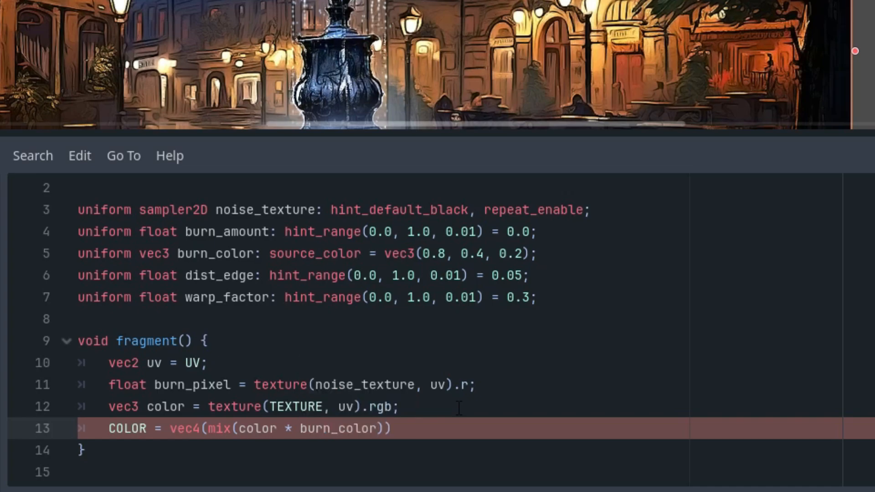
pyautogui.write(',')
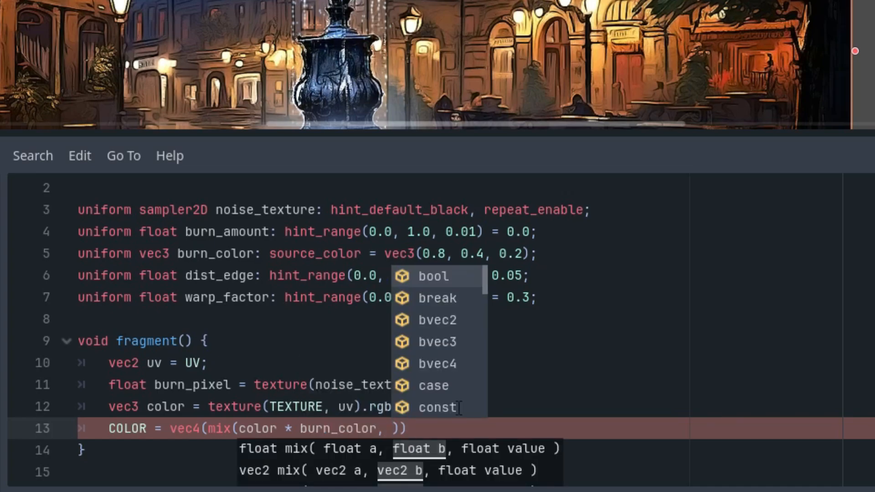
pyautogui.write('color,')
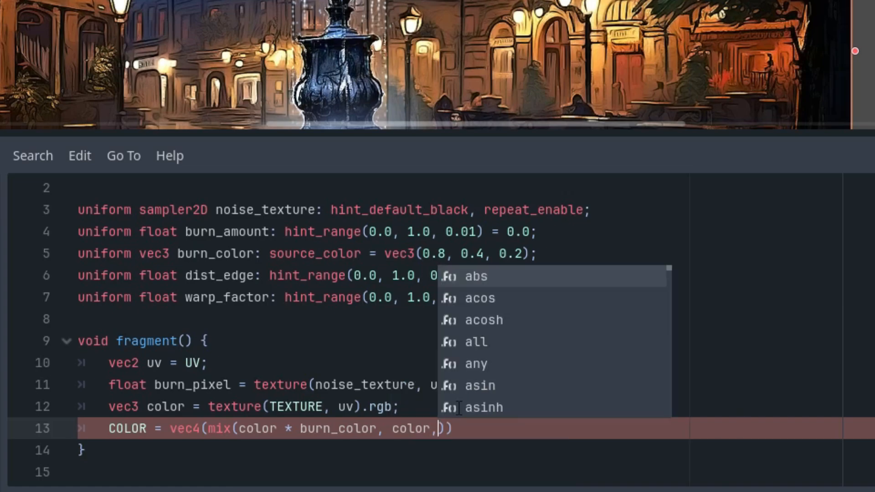
pyautogui.write('burn_amount')
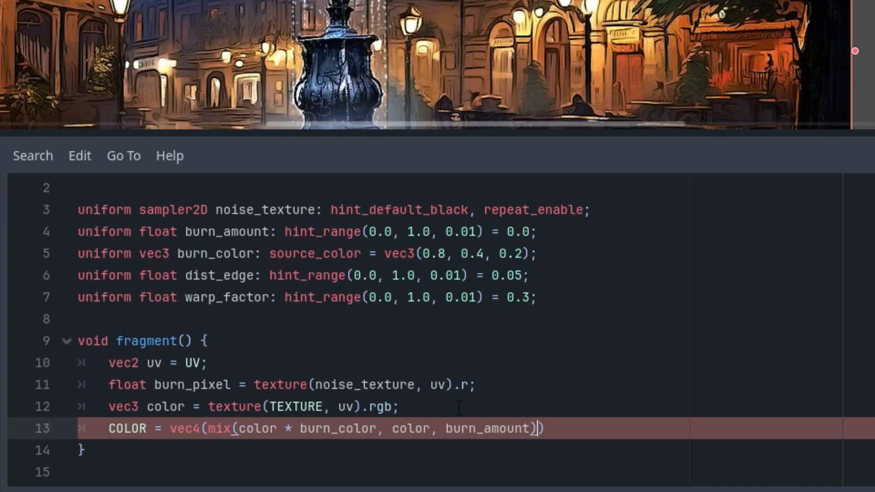
# - Finish the line with * burn_pixel, 1.0); using autocomplete, and save the shader
pyautogui.write('*')
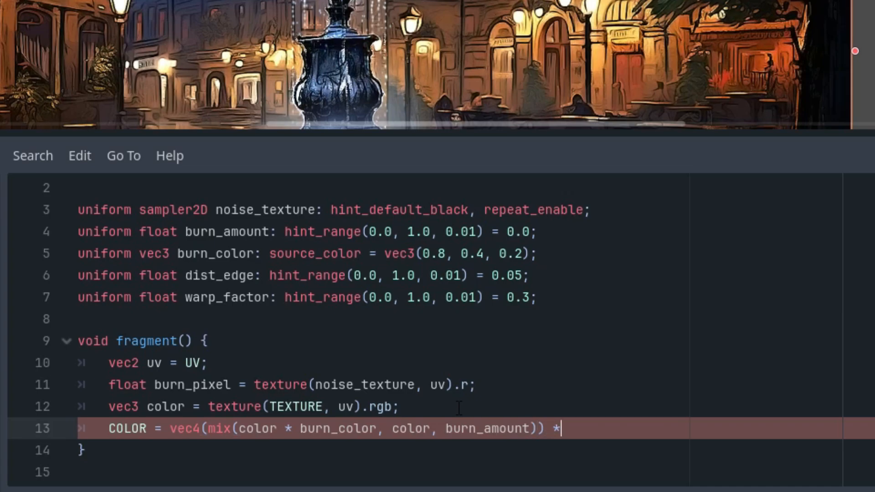
pyautogui.write('bu')
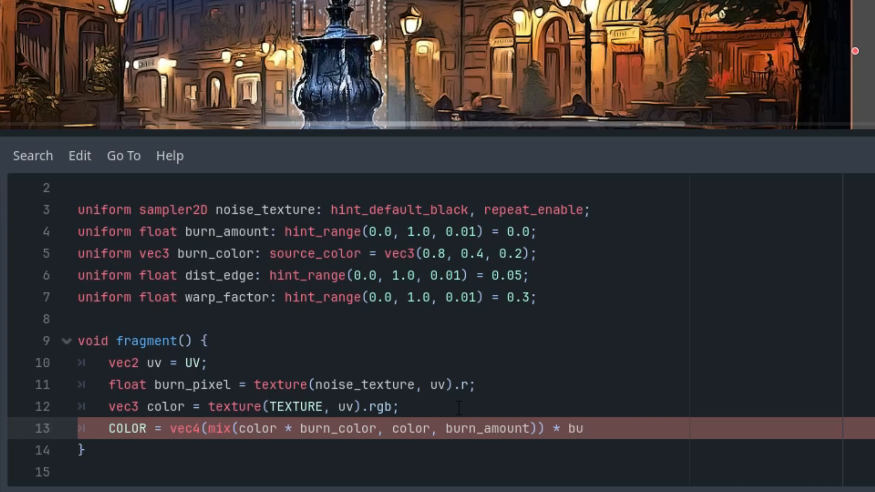
pyautogui.write('r')
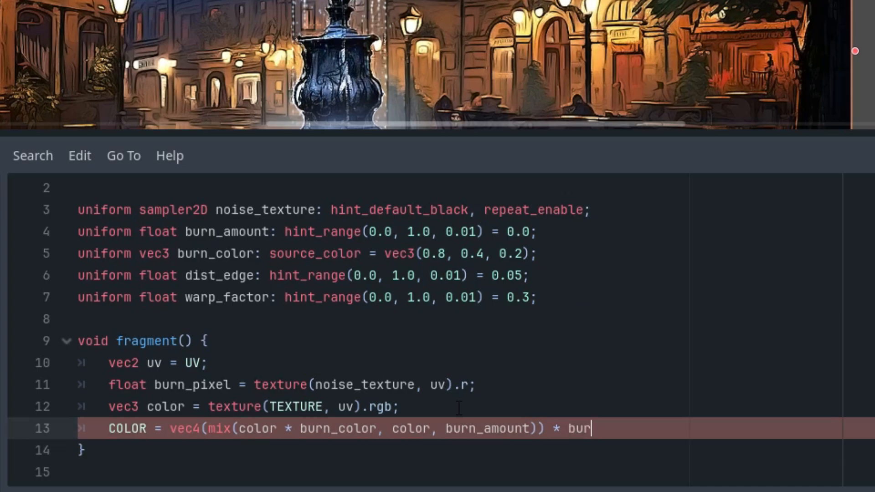
pyautogui.write('n')
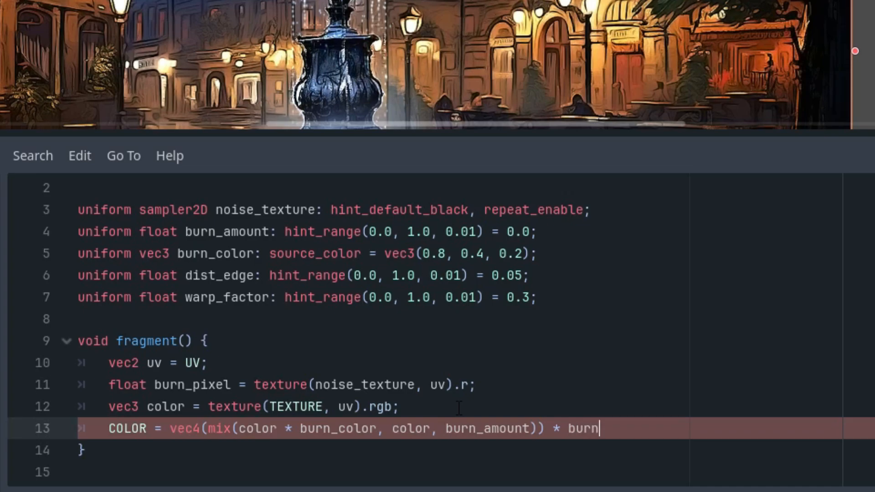
pyautogui.moveTo(453, 444)
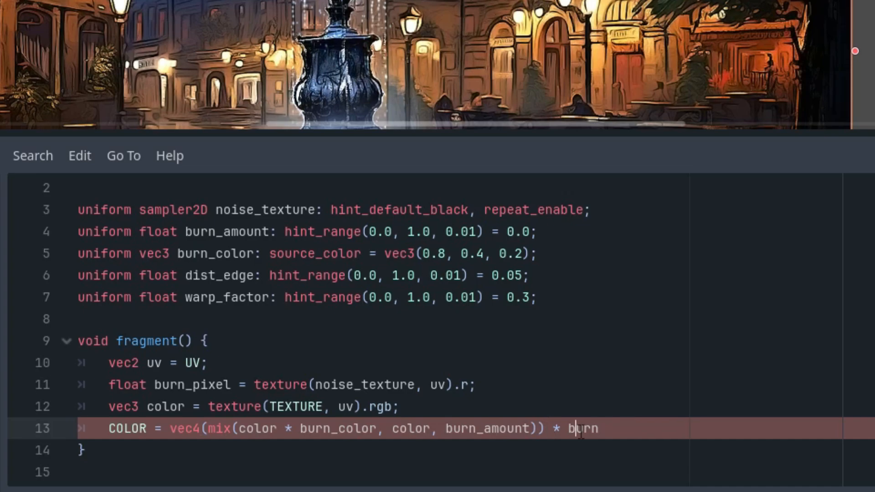
pyautogui.doubleClick(192, 384)
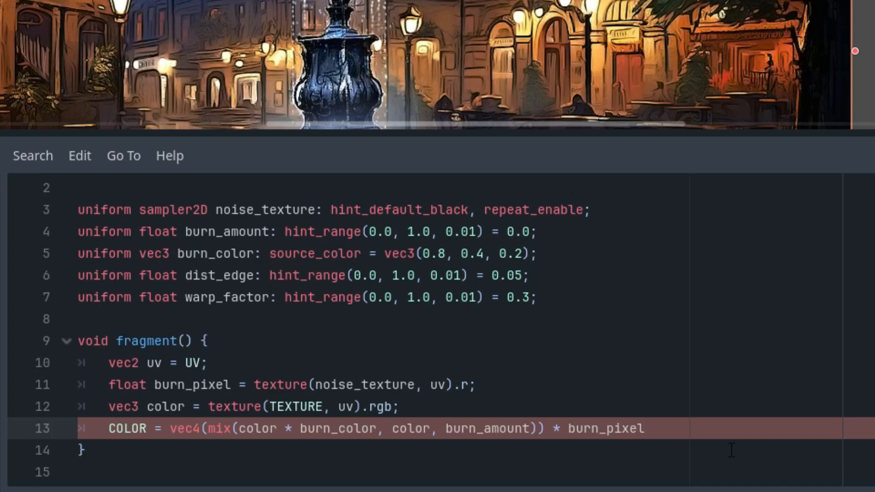
pyautogui.write(', 1.')
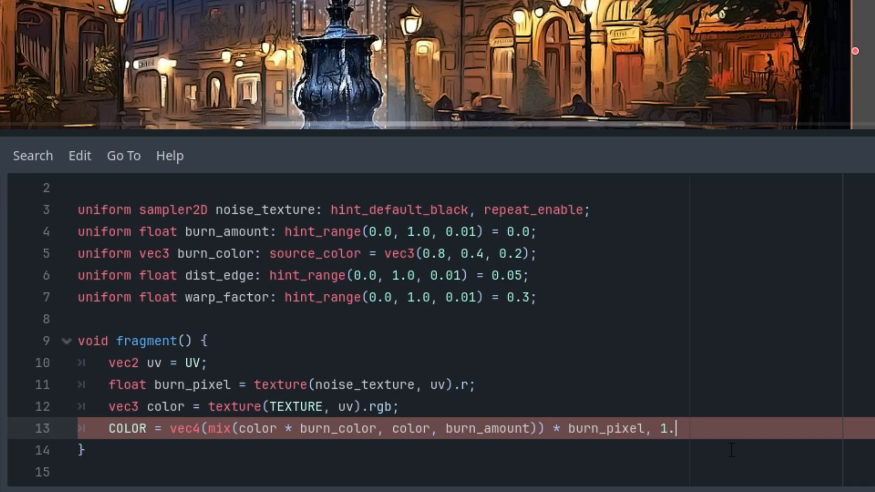
pyautogui.write('0);')
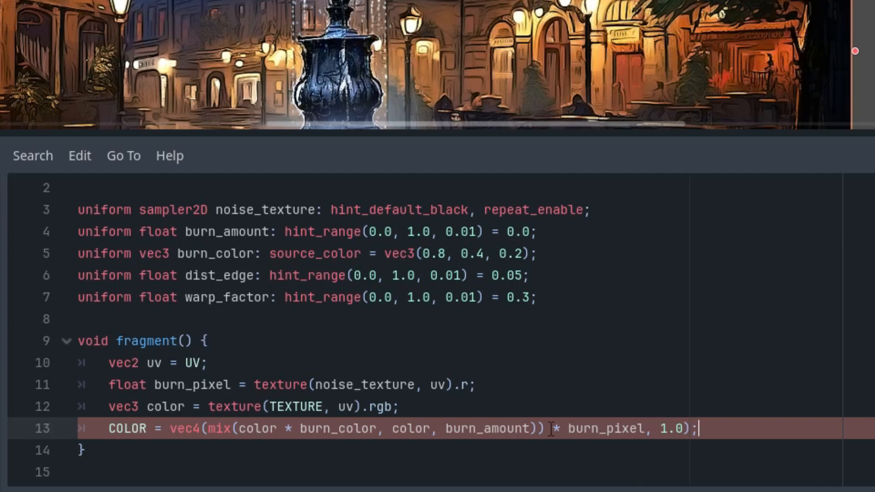
pyautogui.press('Backspace')
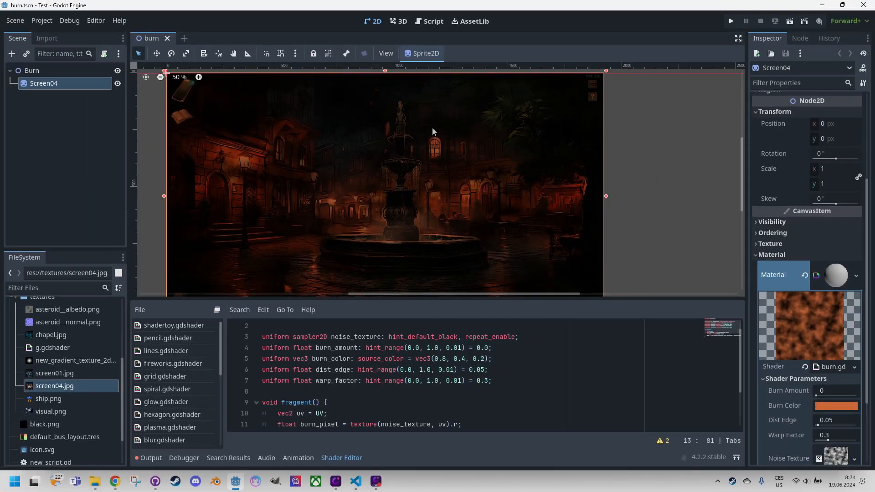
# - Scroll the shader editor to review the output line and the tinted preview
pyautogui.scroll(-3)
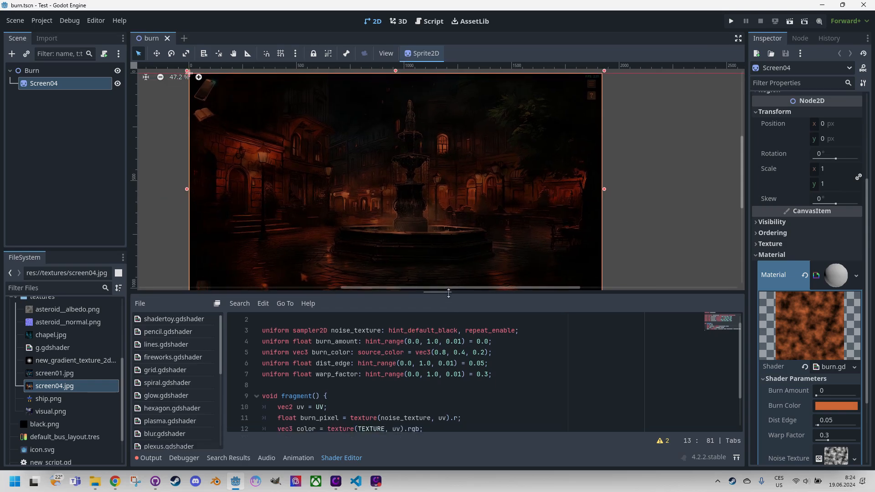
pyautogui.scroll(-3)
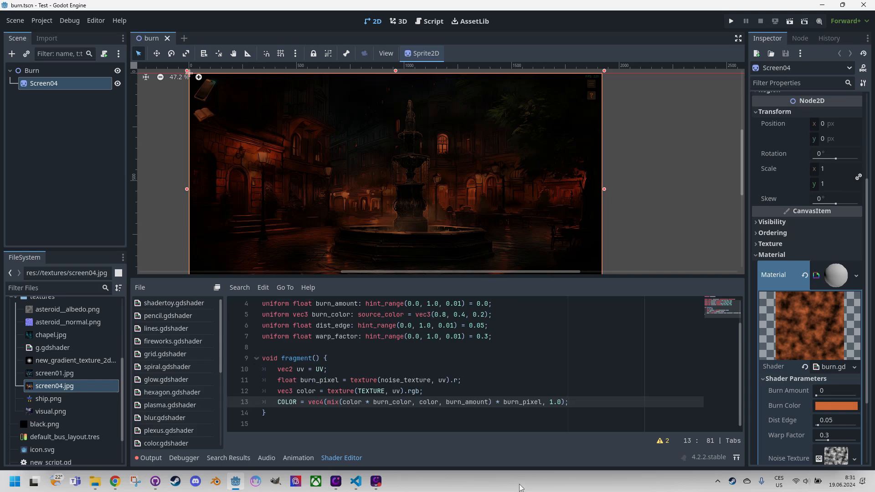
pyautogui.moveTo(541, 481)
pyautogui.write('float mask')
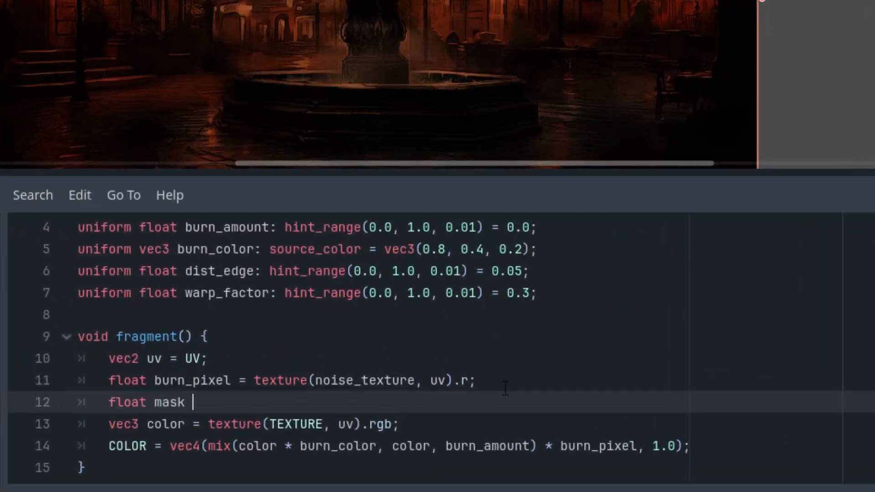
# - Write float mask = smoothstep(burn_amount - 0.1, burn_amount, burn_pixel);
pyautogui.write('= smoot')
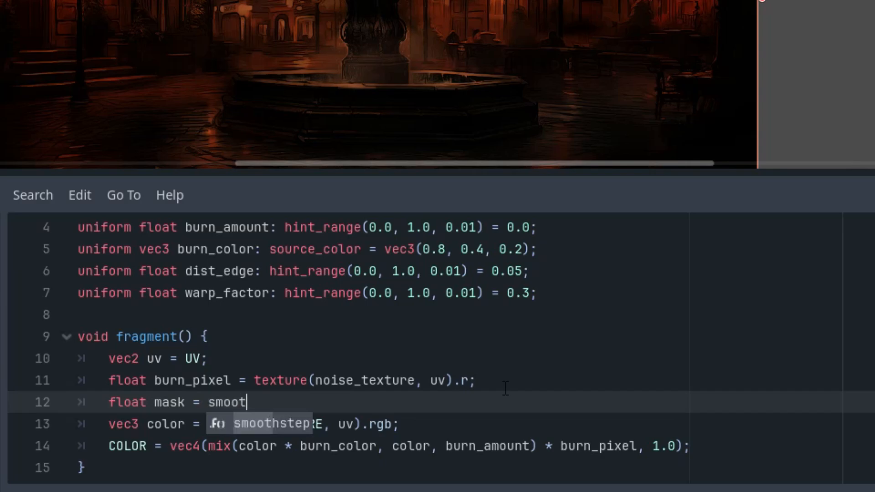
pyautogui.write('hstep(')
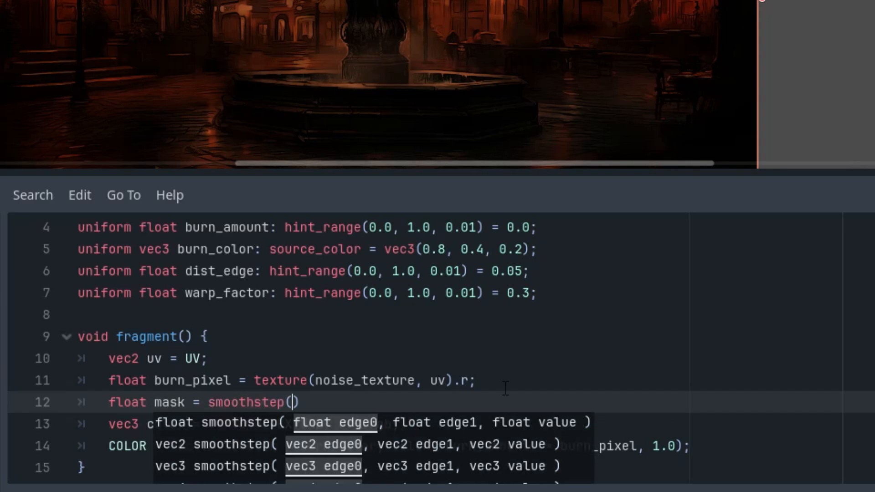
pyautogui.write('burn_amount -')
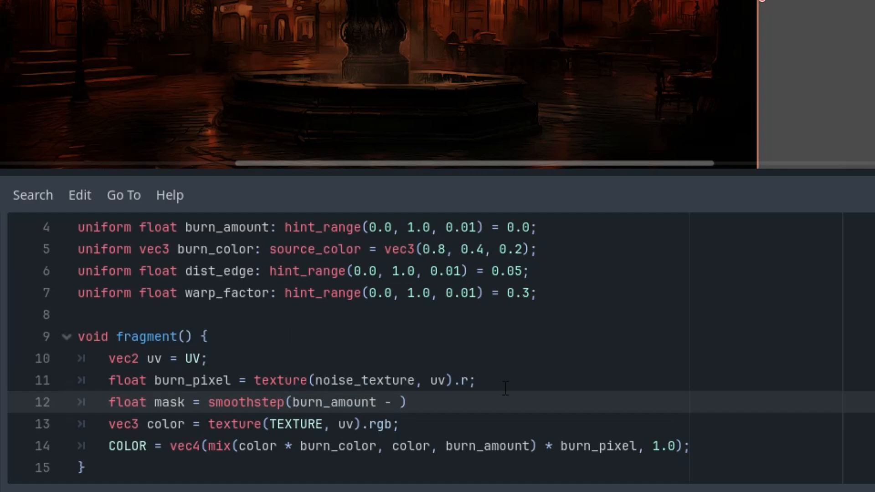
pyautogui.write('0.1,')
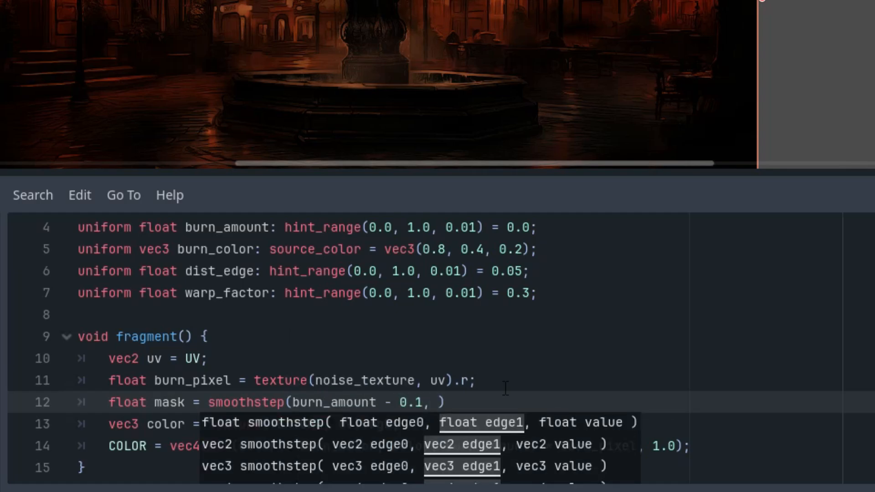
pyautogui.write('burn_amount')
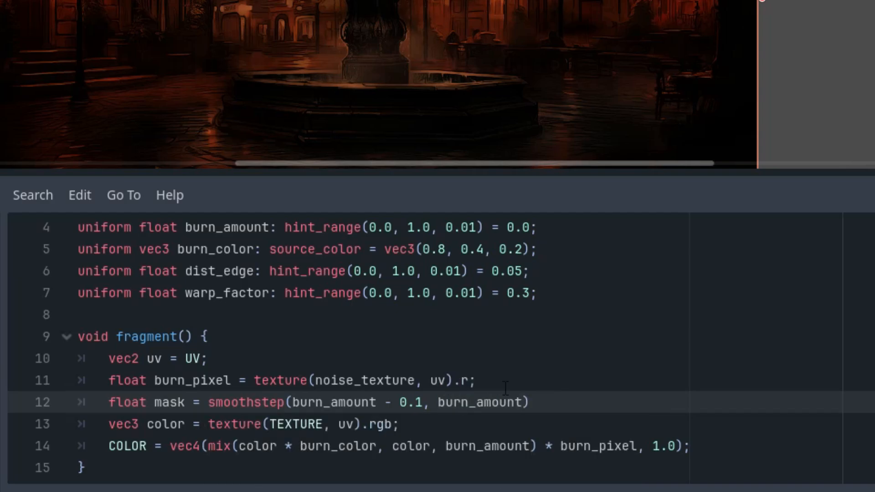
pyautogui.write('burn_pixel')
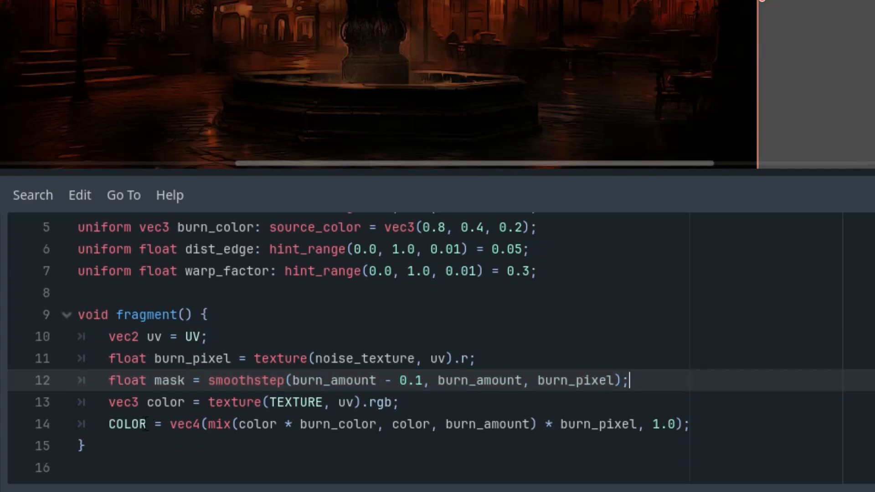
# - Replace burn_pixel with mask in the COLOR output line
pyautogui.doubleClick(127, 424)
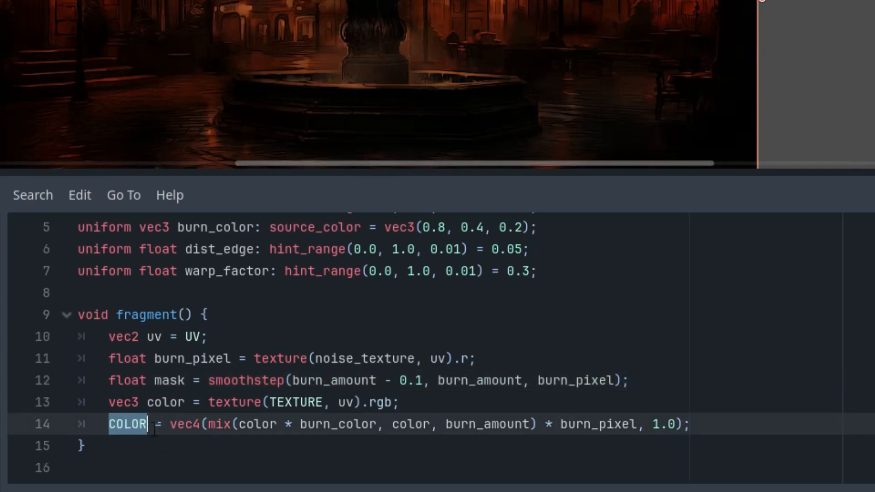
pyautogui.click(284, 423)
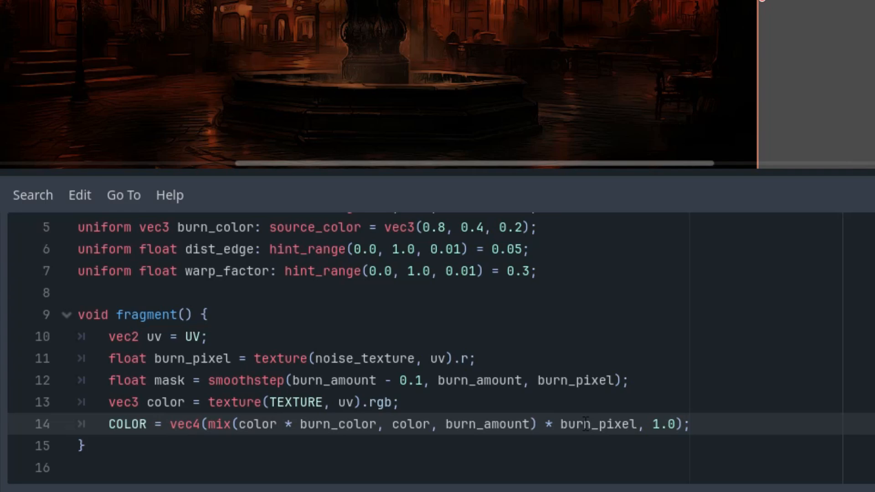
pyautogui.doubleClick(598, 424)
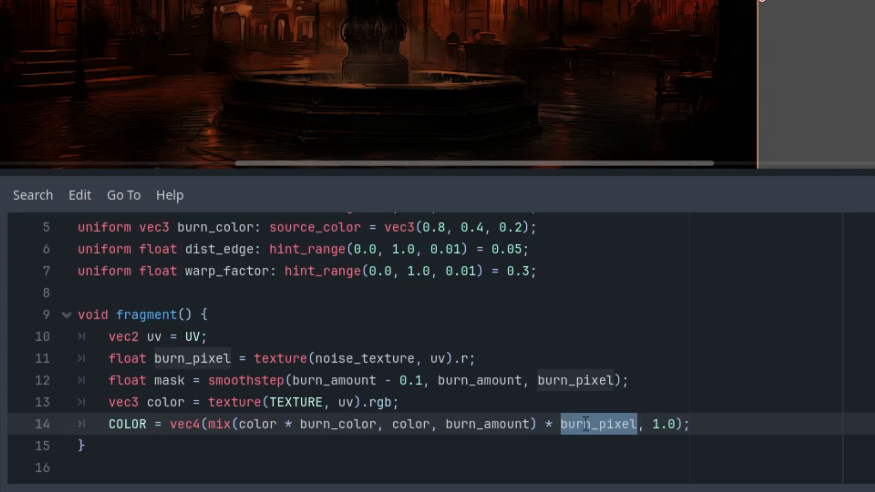
pyautogui.write('mask')
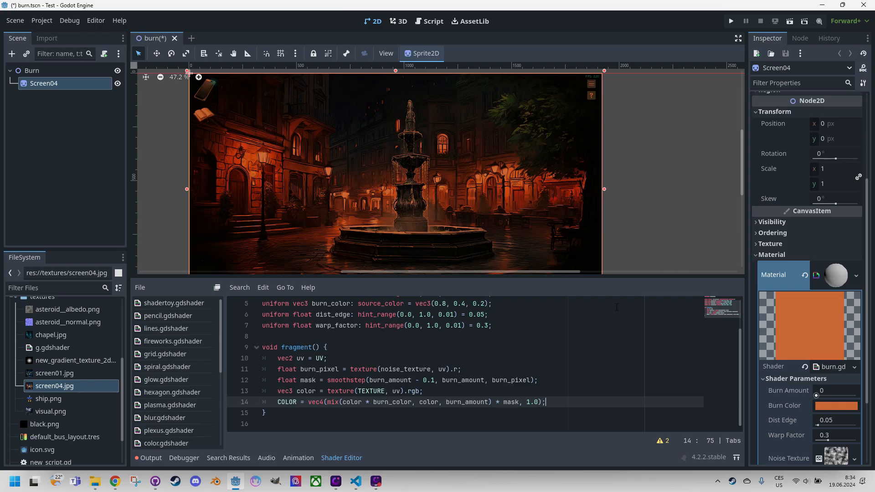
# - Scroll the Inspector to the Burn Amount shader parameter
pyautogui.scroll(-3)
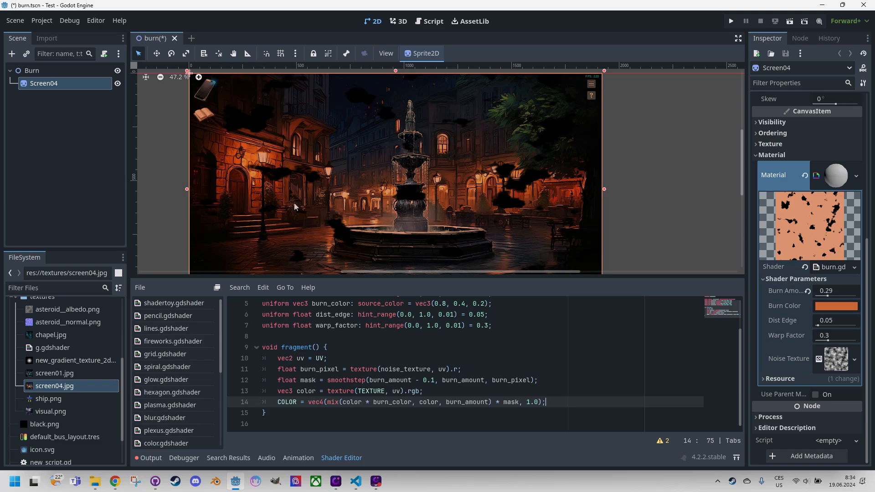
pyautogui.moveTo(556, 188)
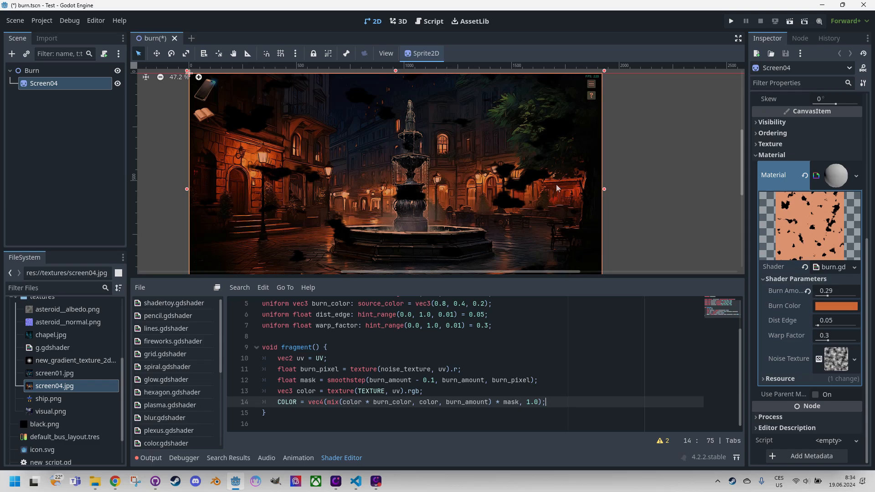
pyautogui.moveTo(513, 200)
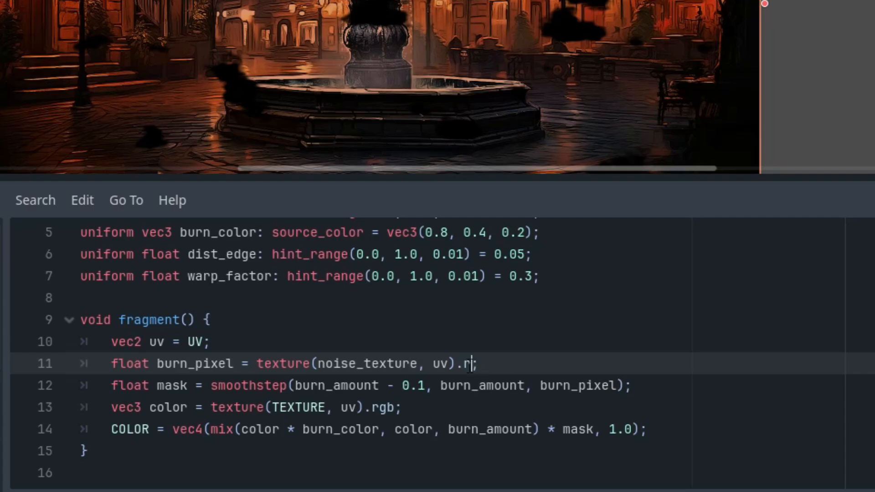
pyautogui.moveTo(714, 327)
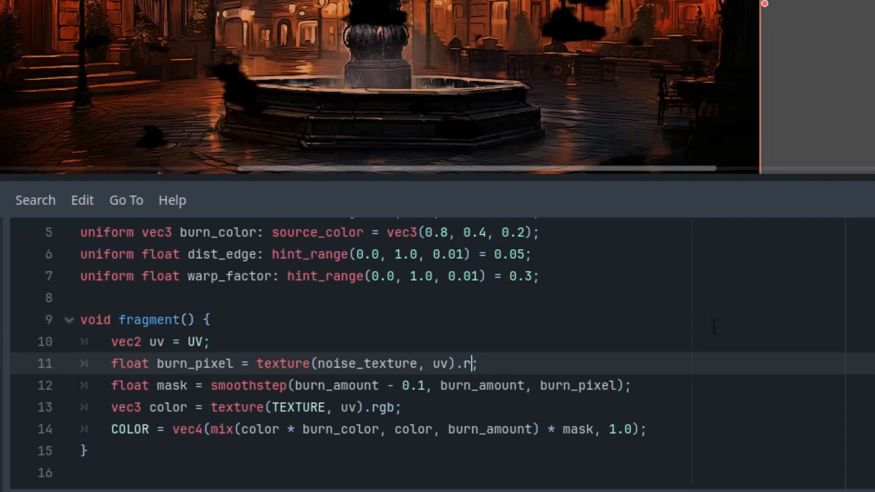
# - Append + uv.x to the burn_pixel noise sample on line 11
pyautogui.write('+')
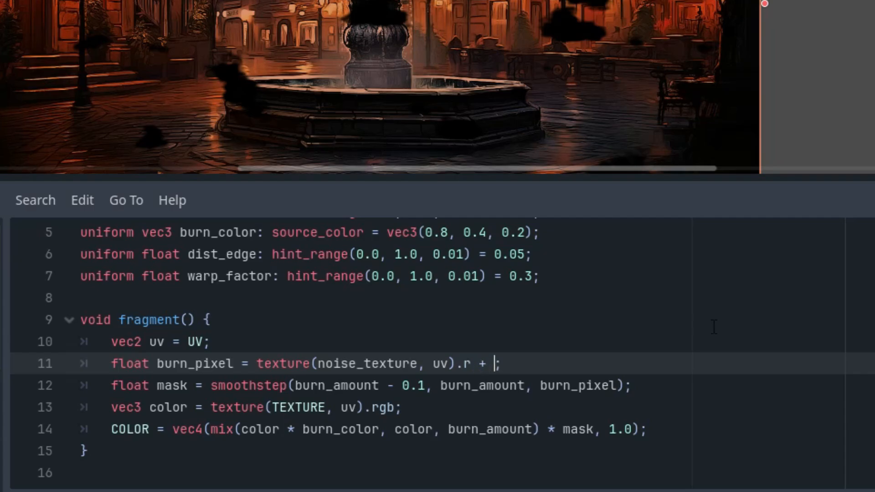
pyautogui.write('uv.x')
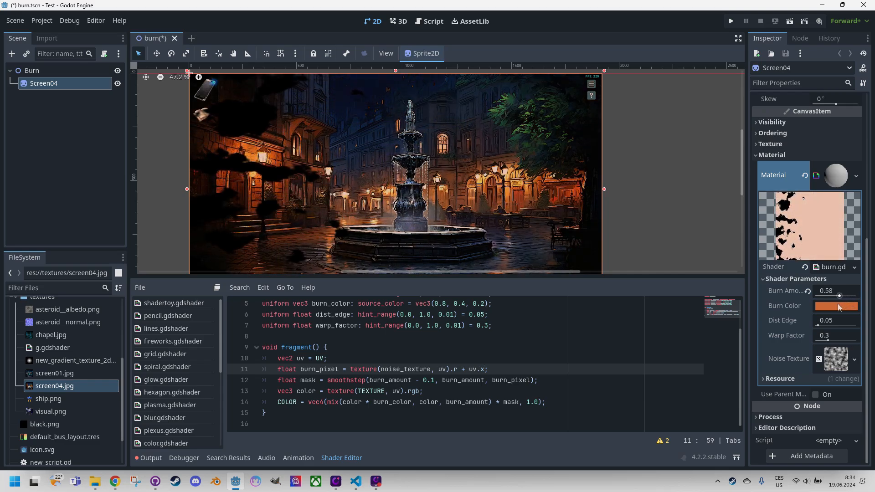
pyautogui.moveTo(836, 307)
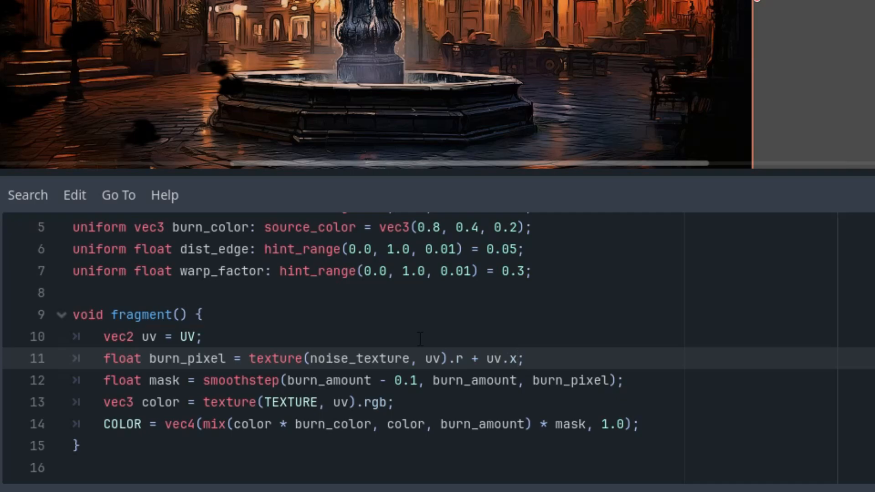
pyautogui.moveTo(291, 297)
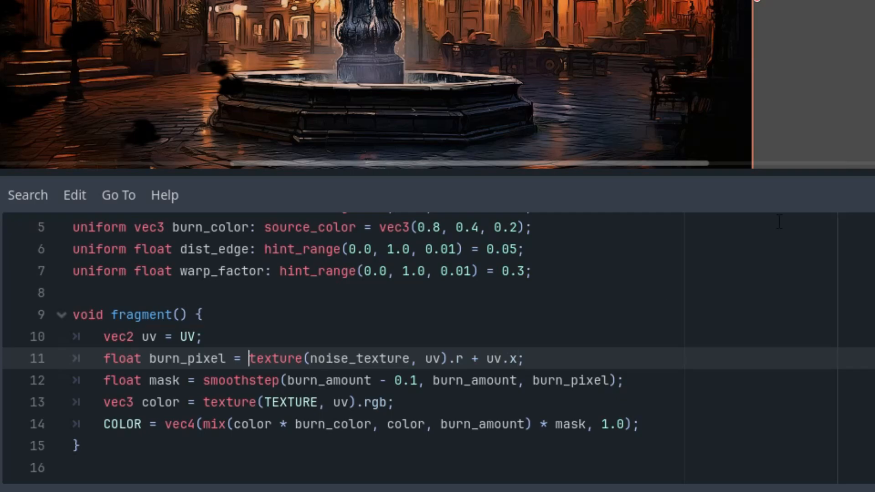
# - Rewrite burn_pixel as ((noise - 0.5) + 2.0 * uv.x) / 3.0 + 0.15;
pyautogui.write('((')
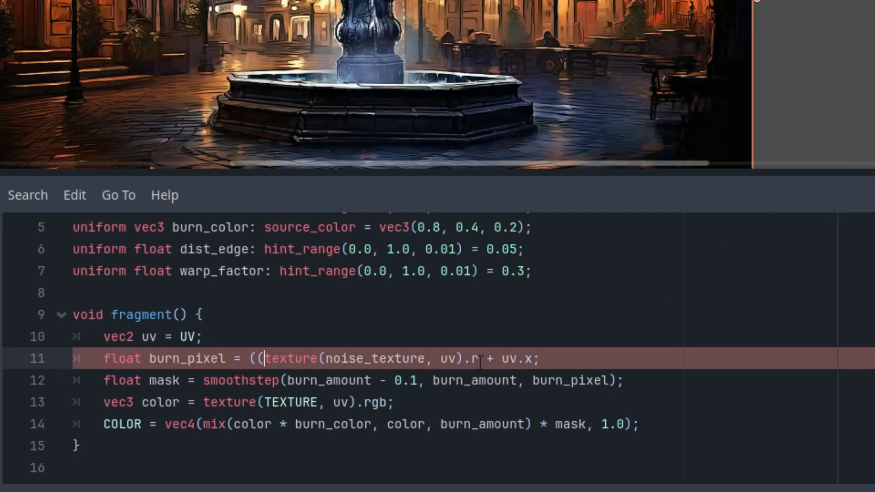
pyautogui.write('- 0.5')
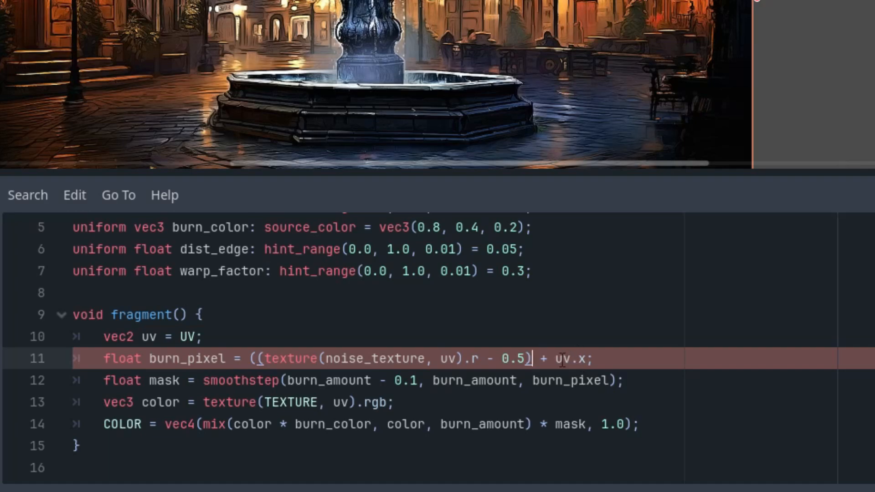
pyautogui.write('2.')
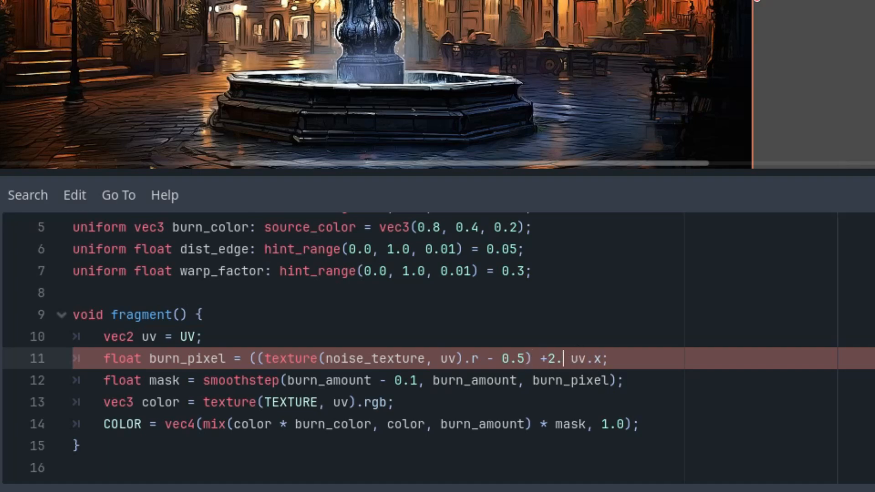
pyautogui.write('0 *')
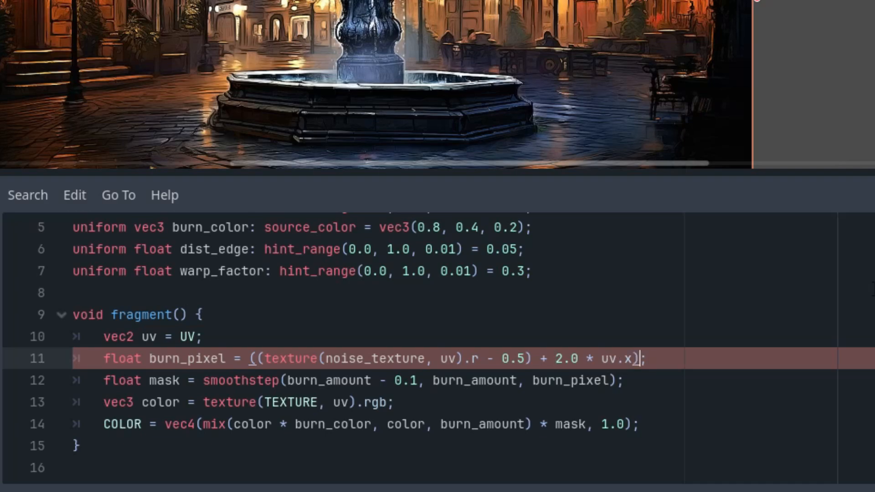
pyautogui.write('/ 3.')
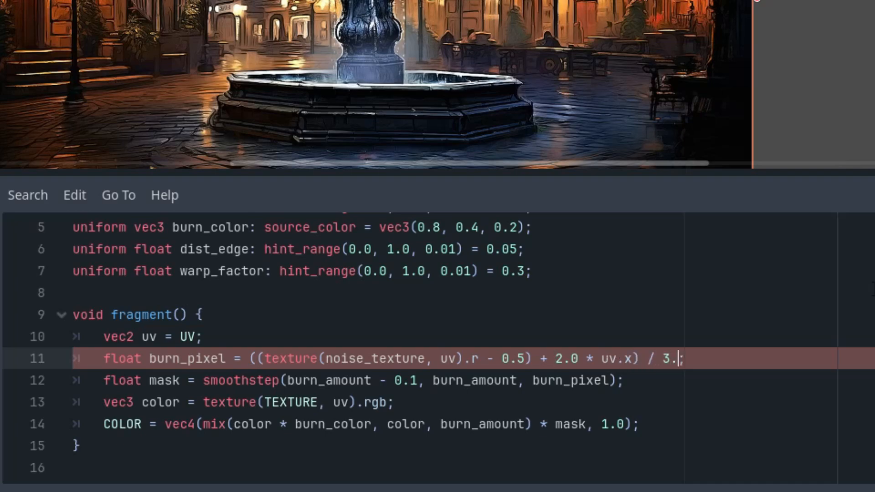
pyautogui.write('0 +')
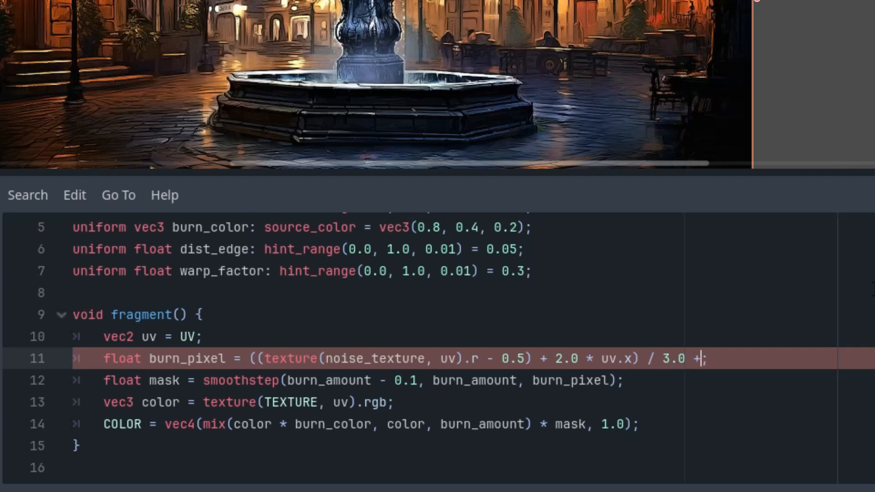
pyautogui.write('0.15;')
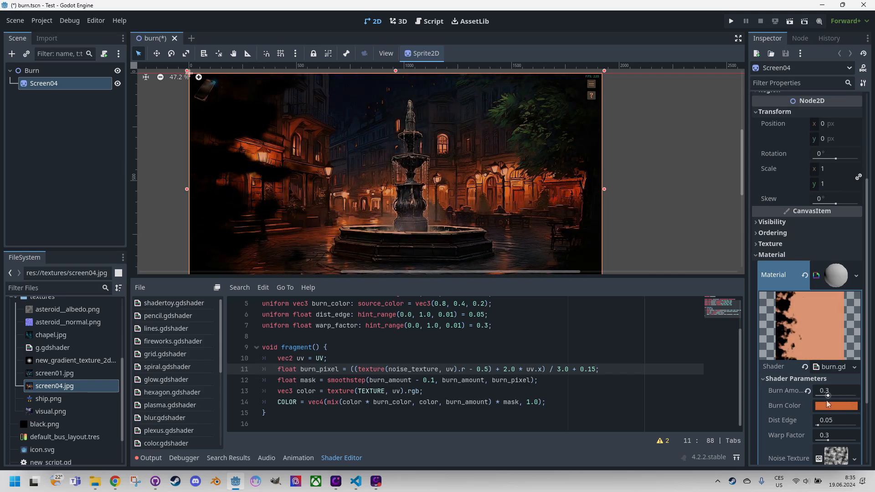
pyautogui.moveTo(837, 405)
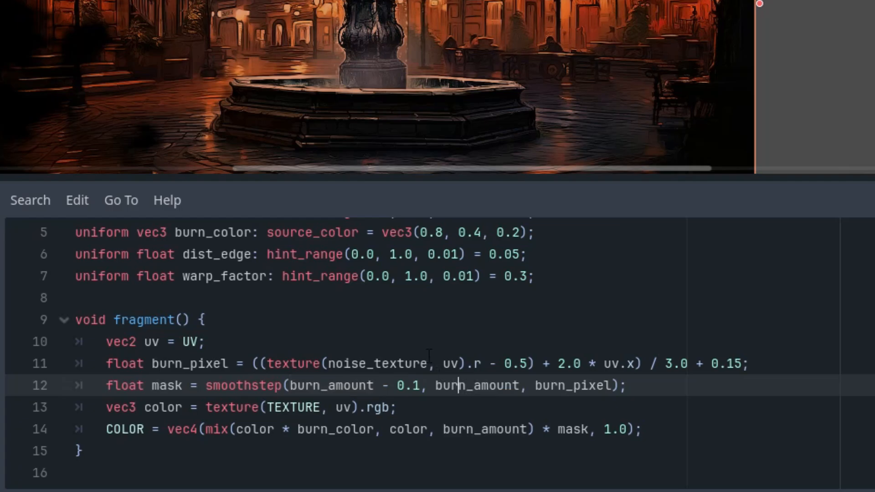
# - Start a new line: float distortion = smoothstep(burn_amount - 0.2, ..
pyautogui.doubleClick(484, 429)
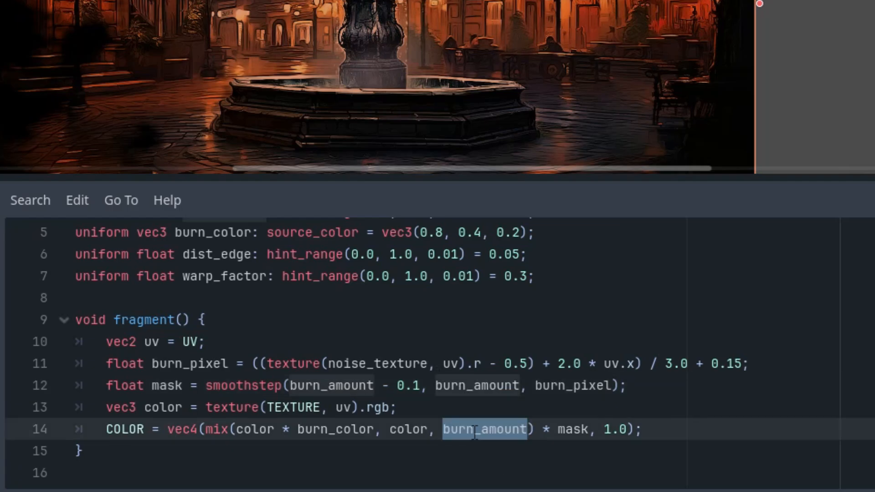
pyautogui.moveTo(492, 428)
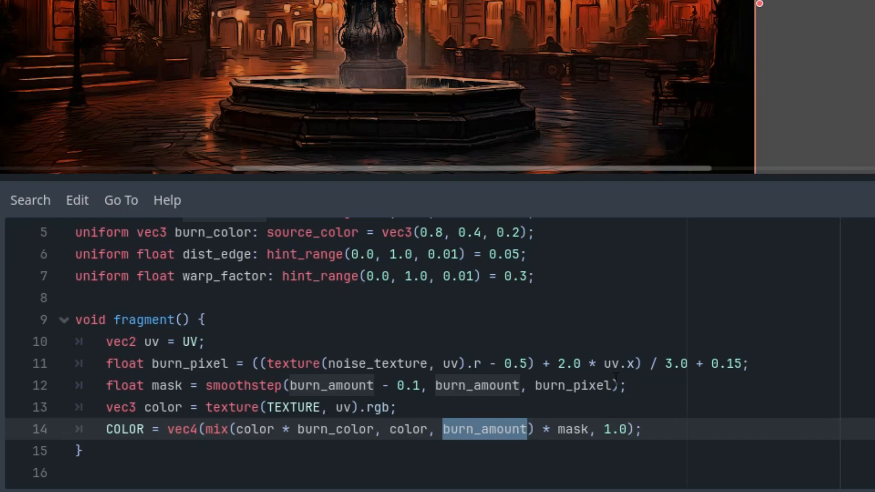
pyautogui.press('Enter')
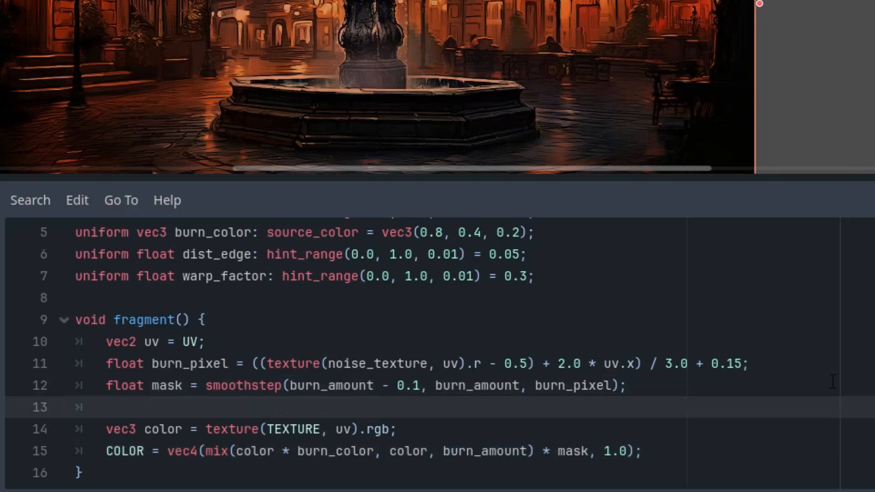
pyautogui.write('float')
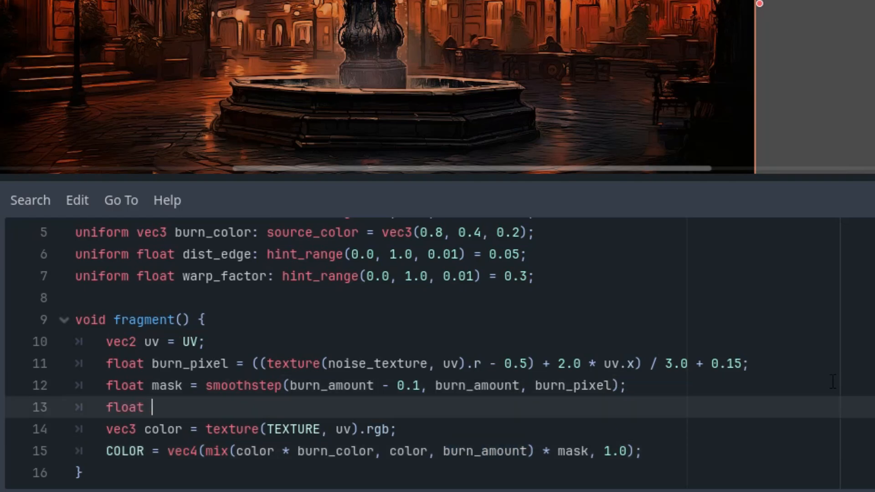
pyautogui.write('distortion')
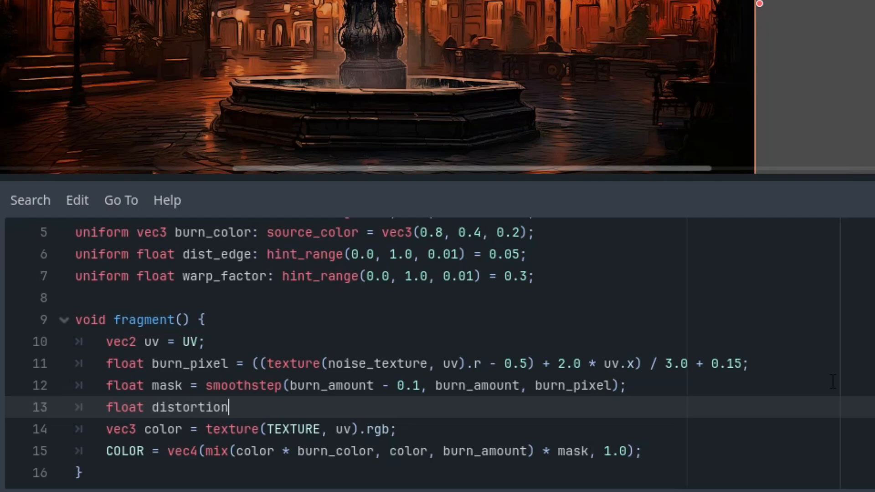
pyautogui.write('= smoothstep(')
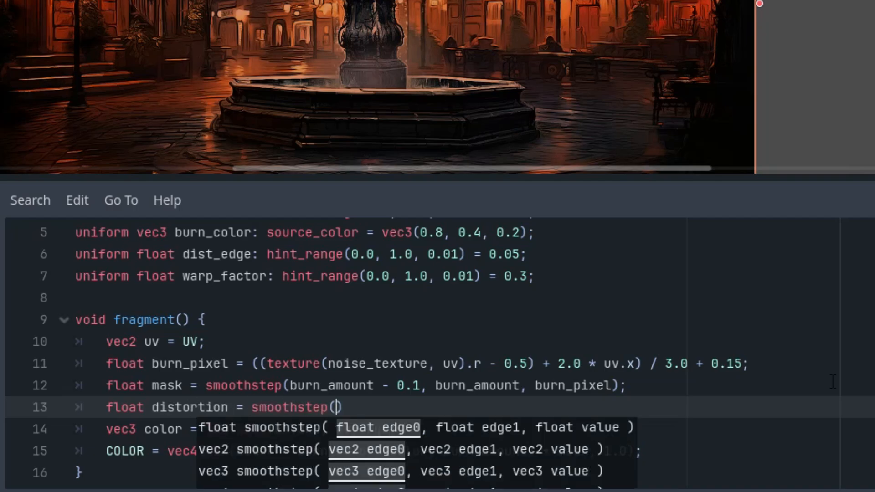
pyautogui.write('burn_amount -')
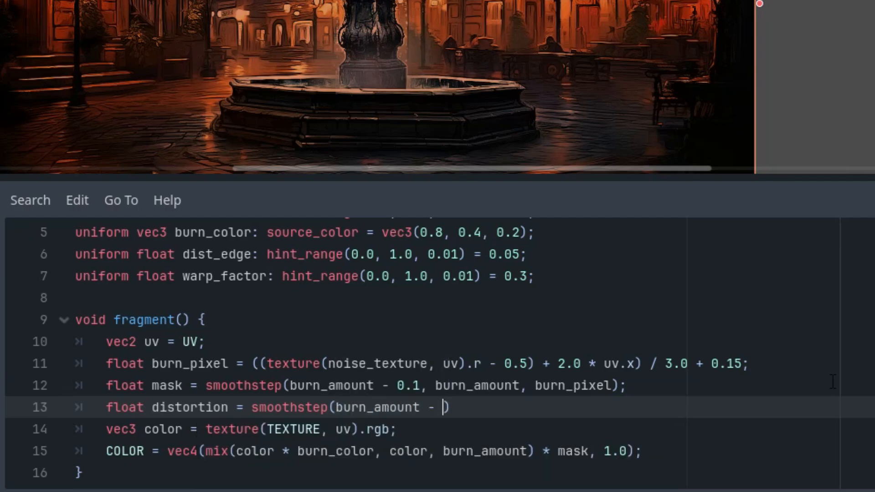
pyautogui.write('0.2,')
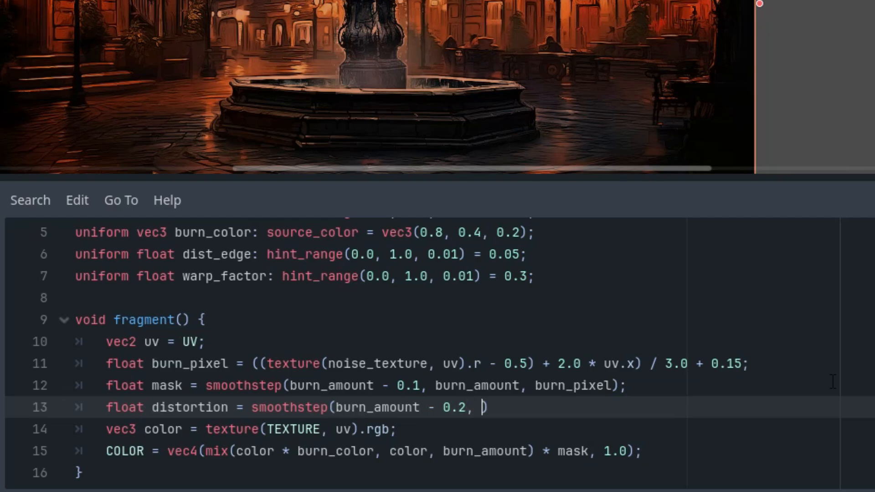
# - Complete it with burn_amount + dist_edge, burn_pixel); and begin typing the next float
pyautogui.write('burn_amount + dis')
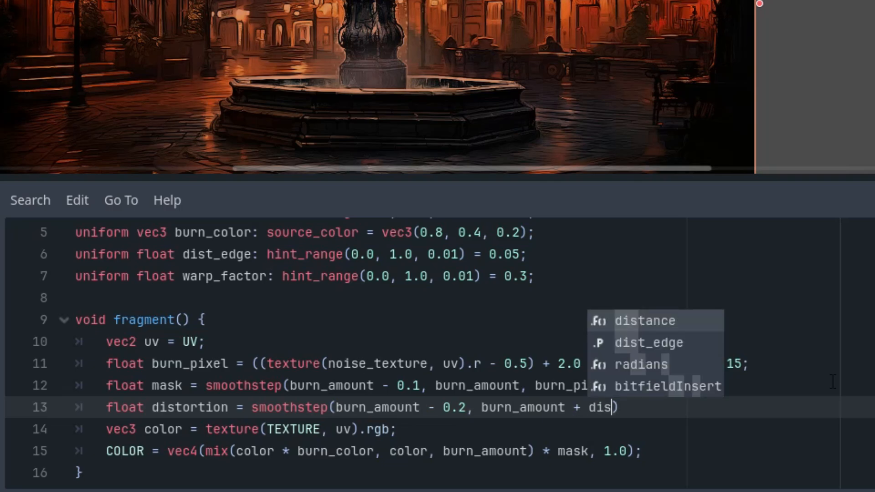
pyautogui.click(648, 342)
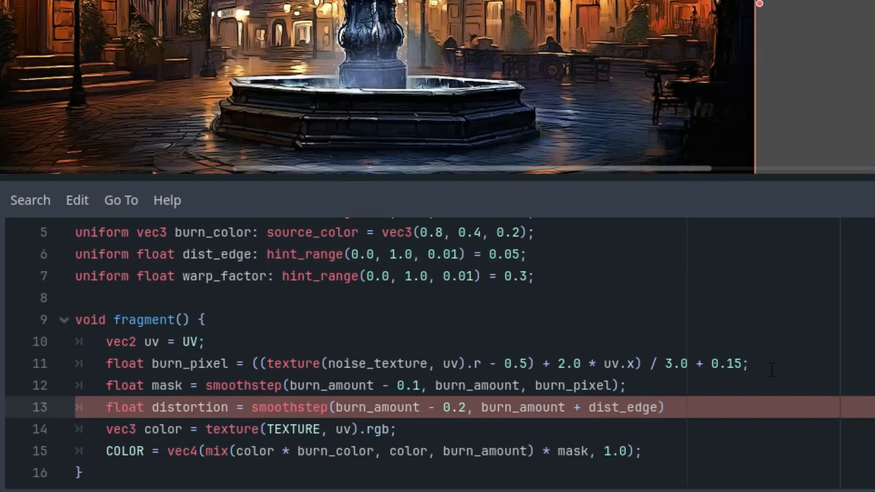
pyautogui.write('burn_pixel')
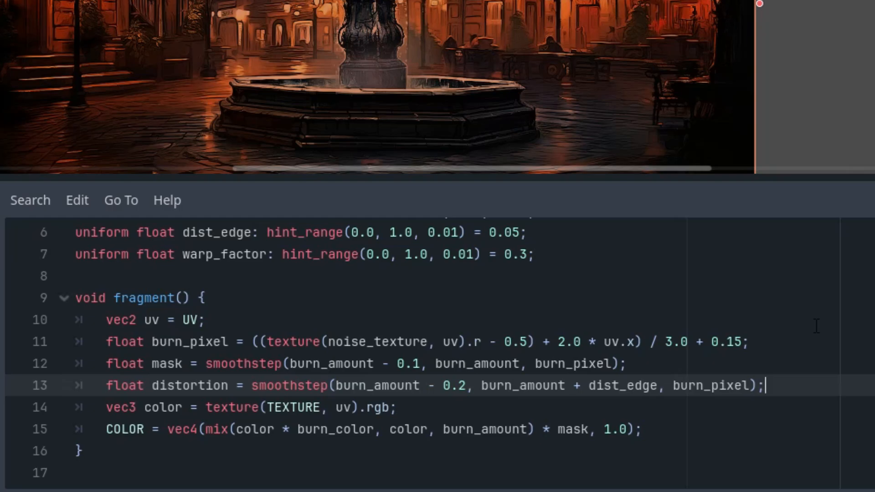
pyautogui.write('float transit')
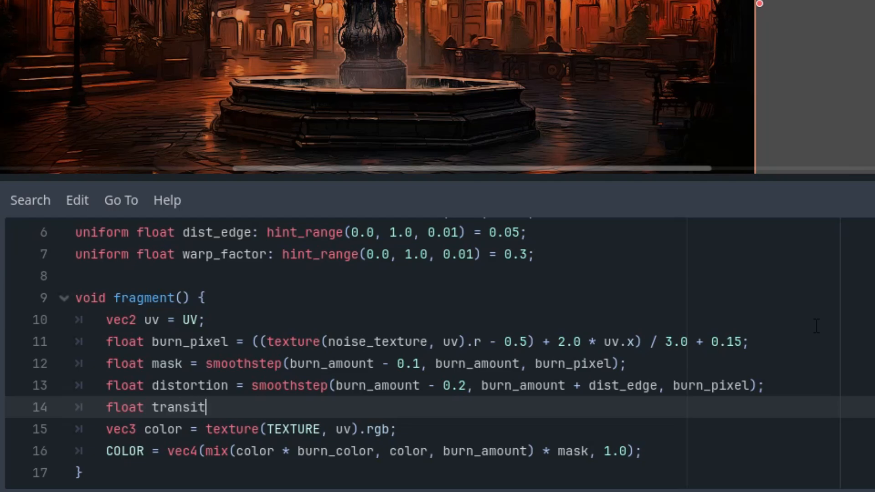
# - Write float transition = pow(distortion, 10.0); and select transition for use in the output mix
pyautogui.write('ion =')
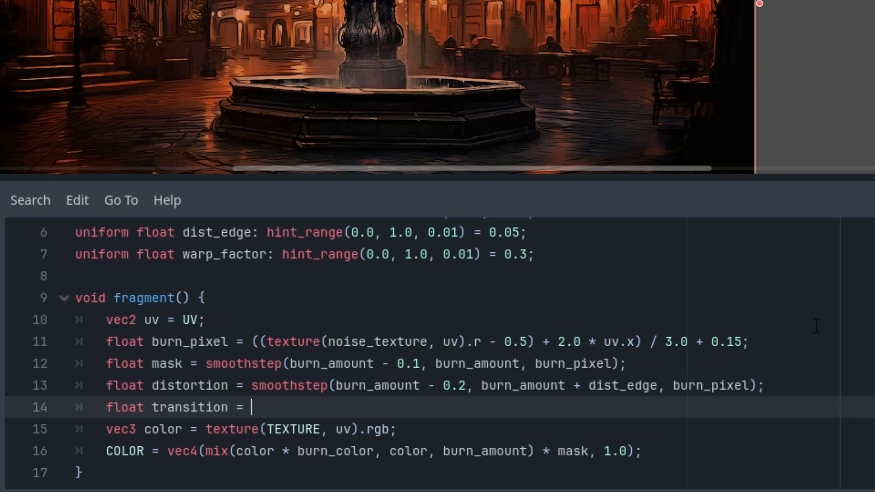
pyautogui.write('pow(')
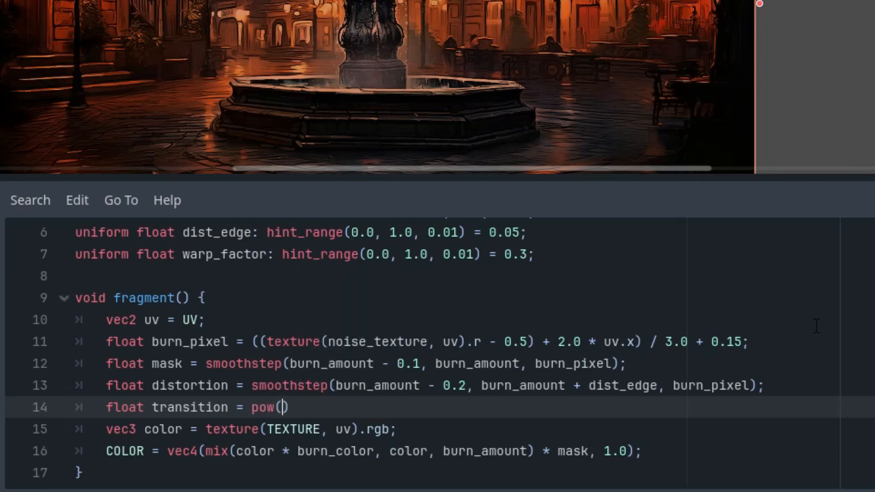
pyautogui.write('(')
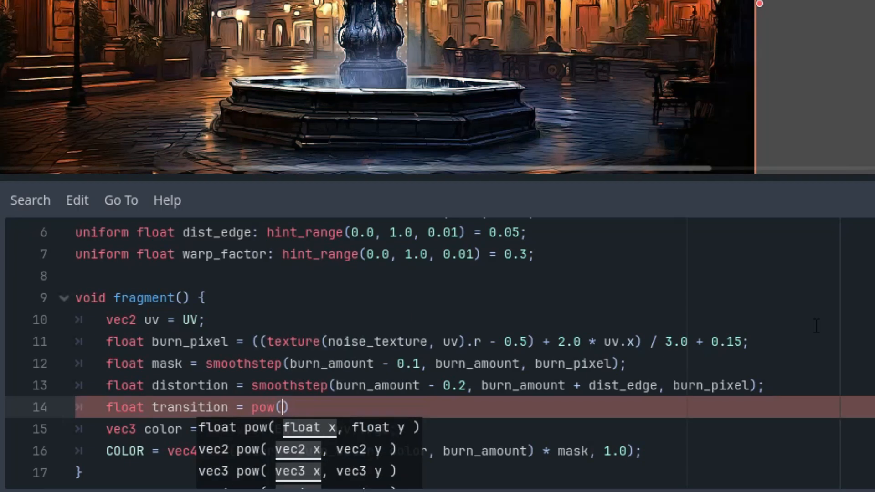
pyautogui.write('distortion')
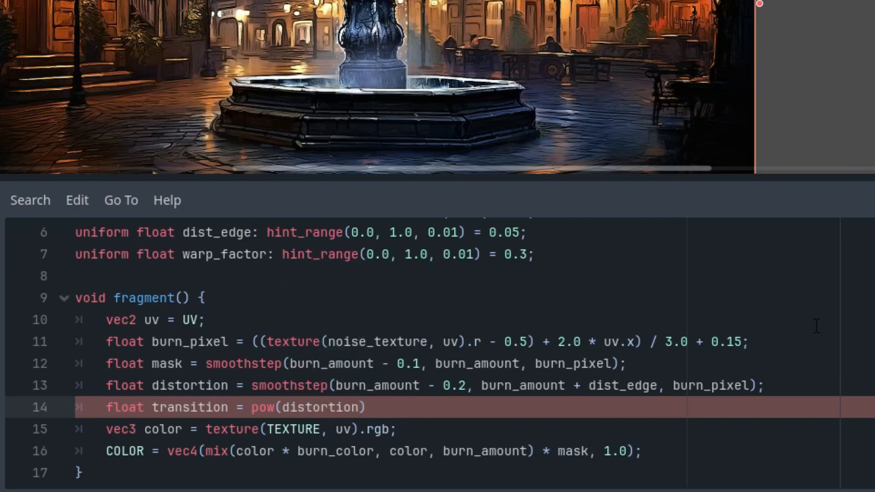
pyautogui.write(', 10.0')
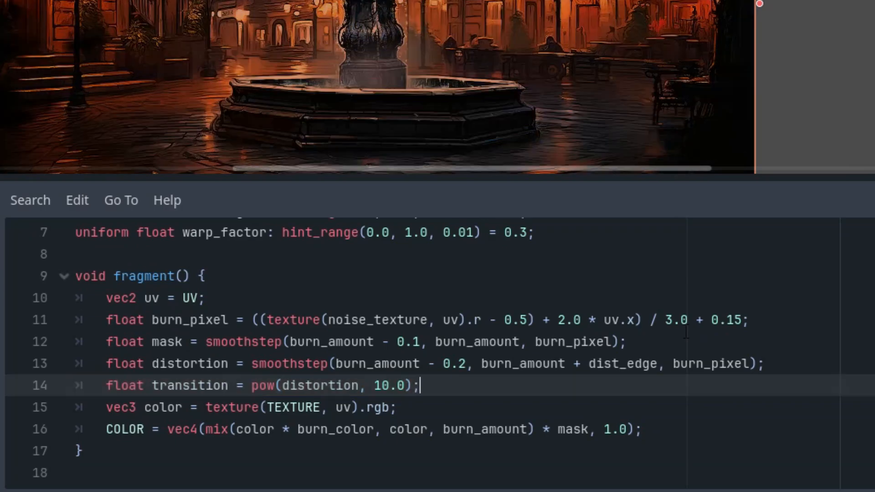
pyautogui.moveTo(429, 350)
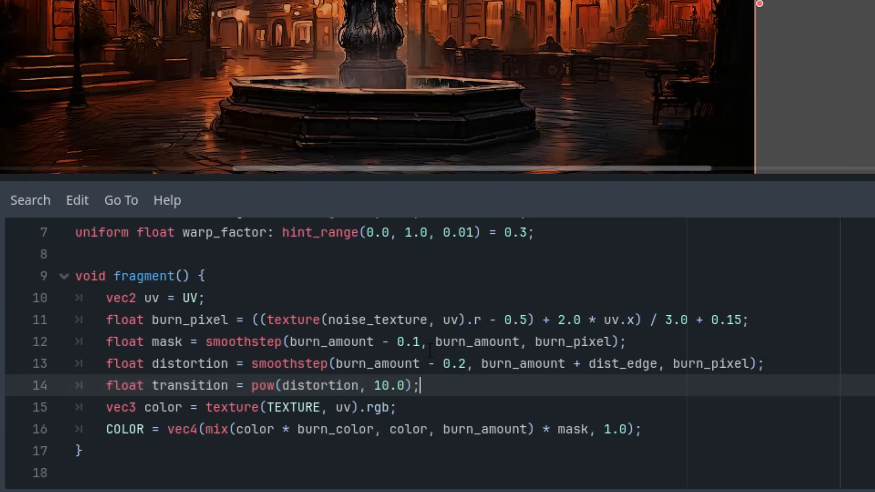
pyautogui.doubleClick(188, 364)
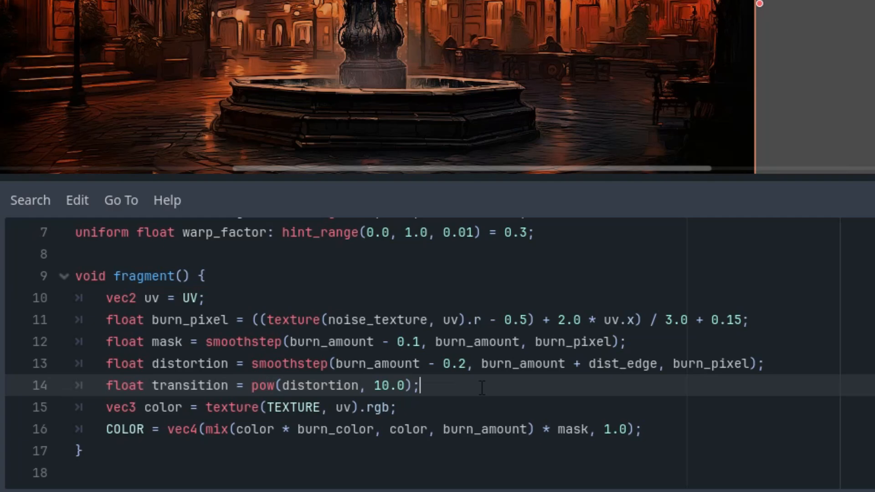
pyautogui.doubleClick(189, 384)
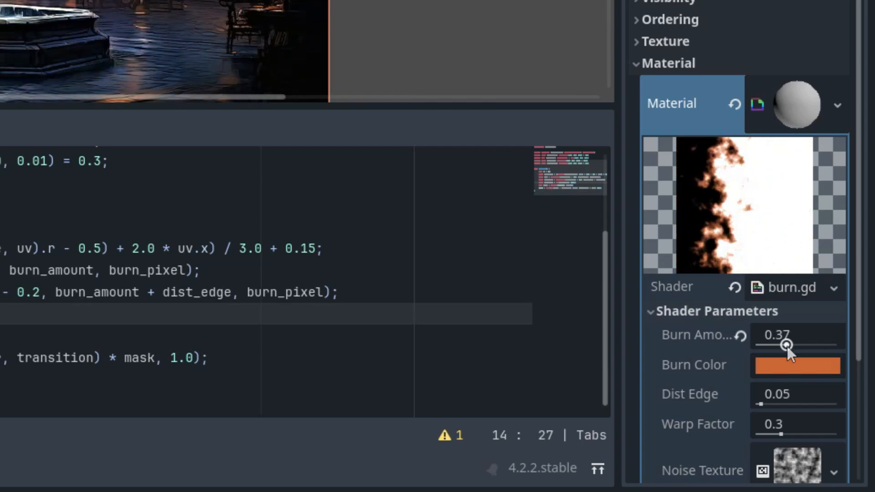
pyautogui.moveTo(694, 335)
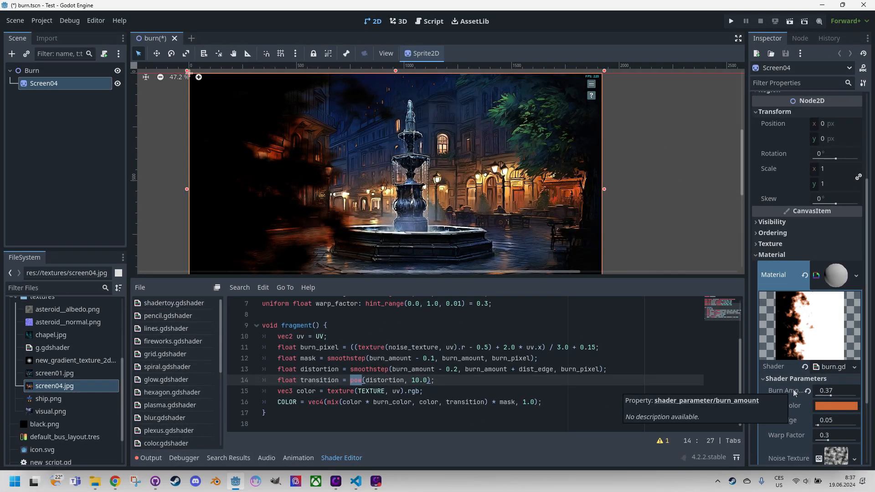
pyautogui.moveTo(508, 333)
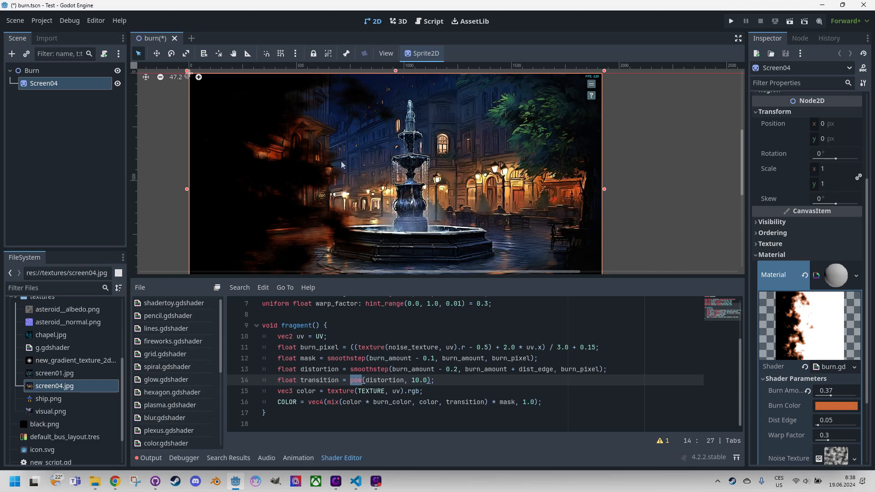
pyautogui.moveTo(332, 154)
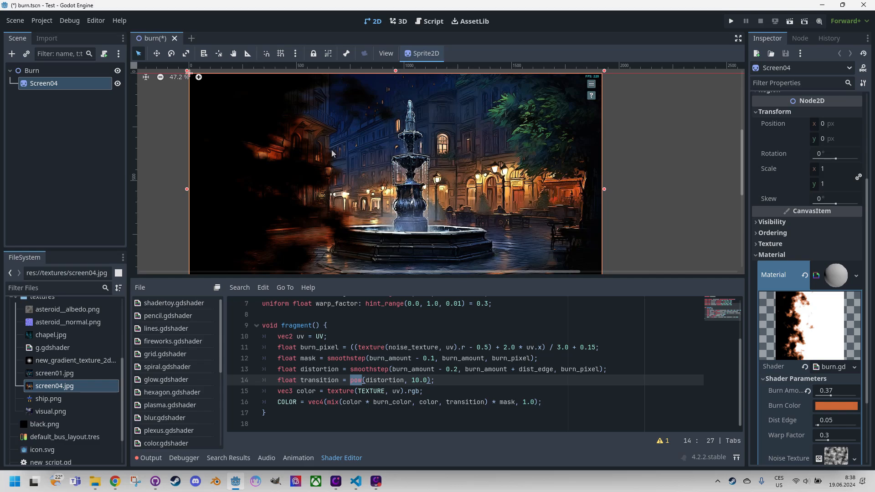
pyautogui.moveTo(326, 164)
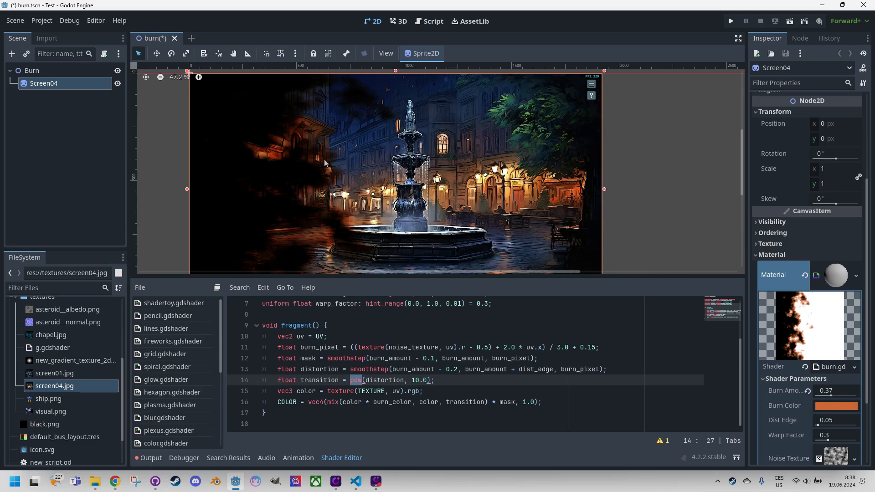
pyautogui.moveTo(350, 166)
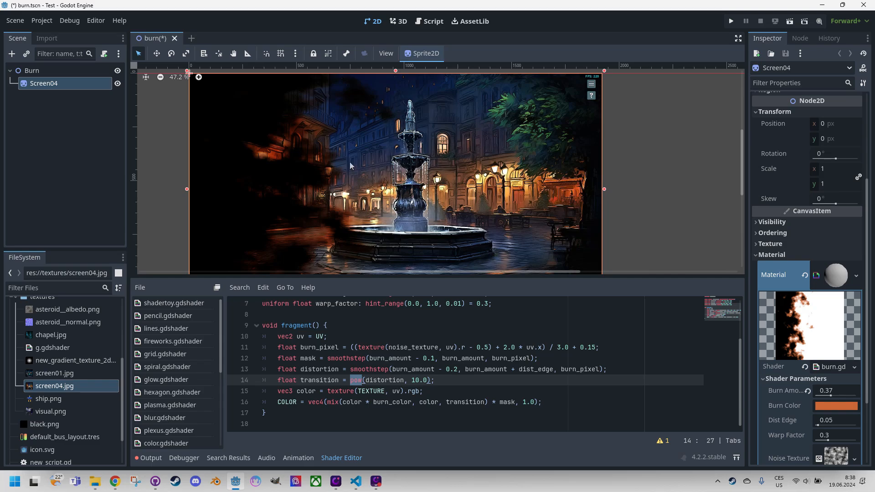
# - Select burn_amount in the COLOR mix line to replace it with transition
pyautogui.doubleClick(318, 369)
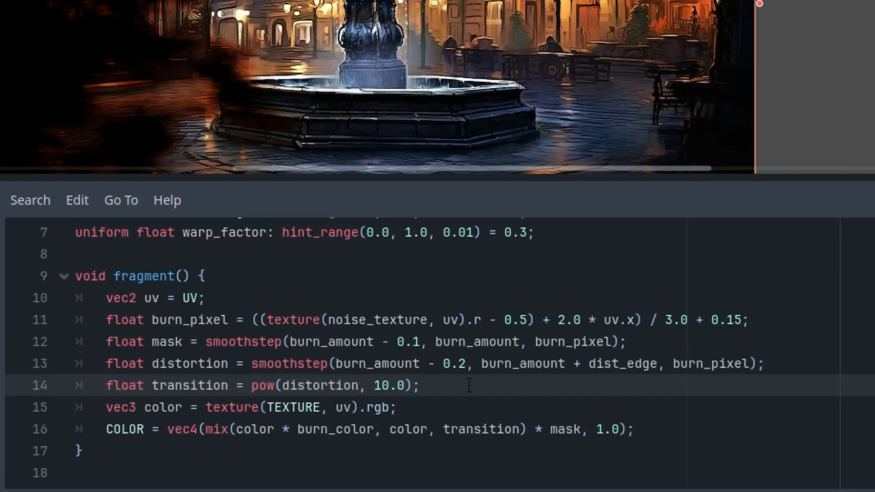
# - Declare float warp = 1.0 - warp_factor + pow(distortion, 2.0) * warp_factor in the fragment code
pyautogui.write('float')
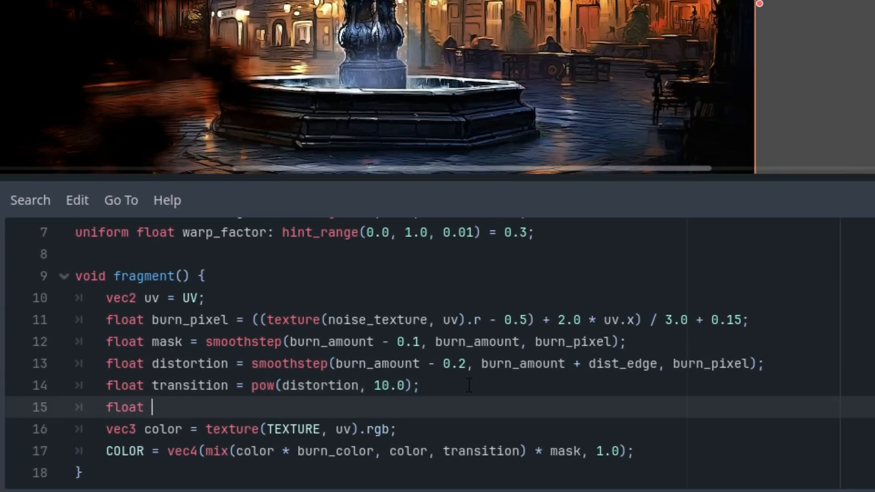
pyautogui.write('warp')
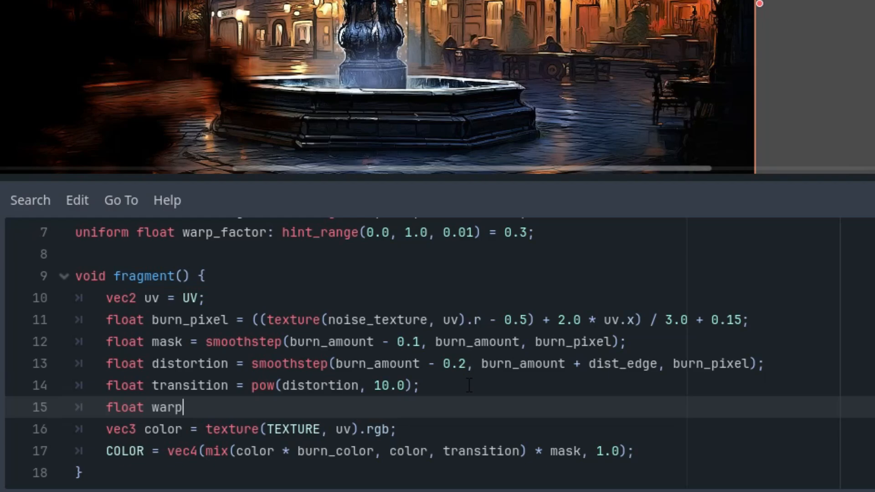
pyautogui.write('=')
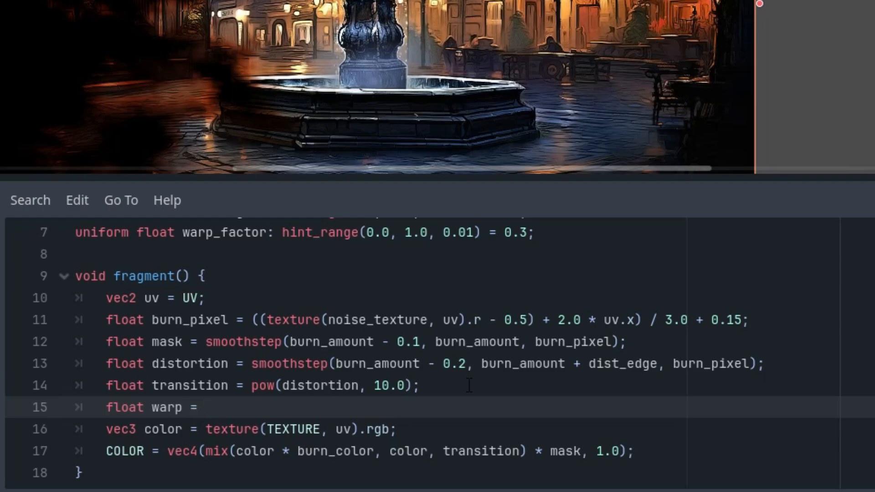
pyautogui.write('1.0 -')
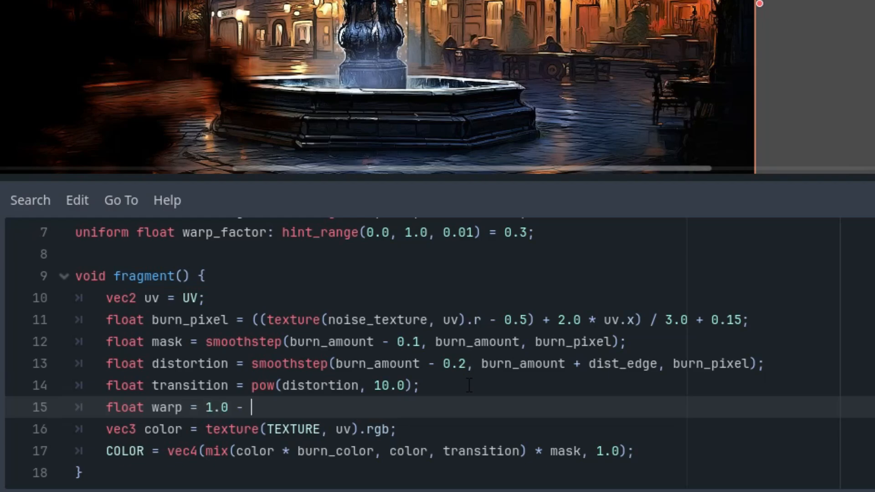
pyautogui.write('warp_factor')
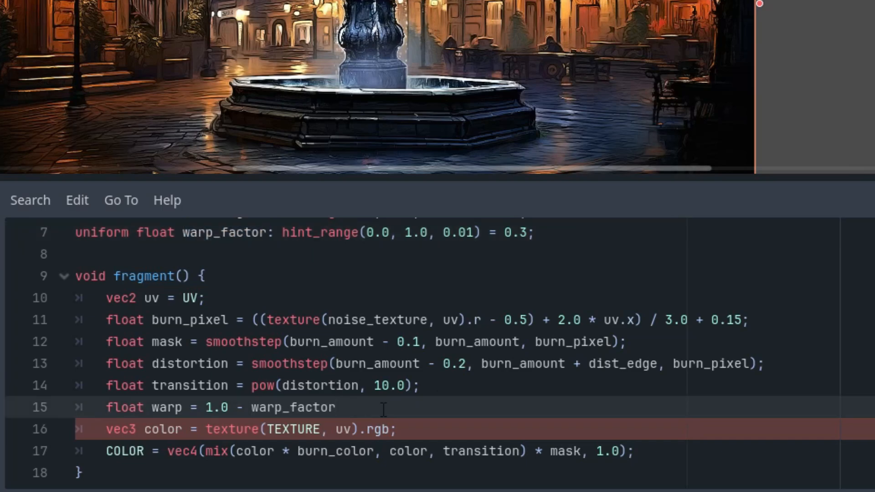
pyautogui.write('+')
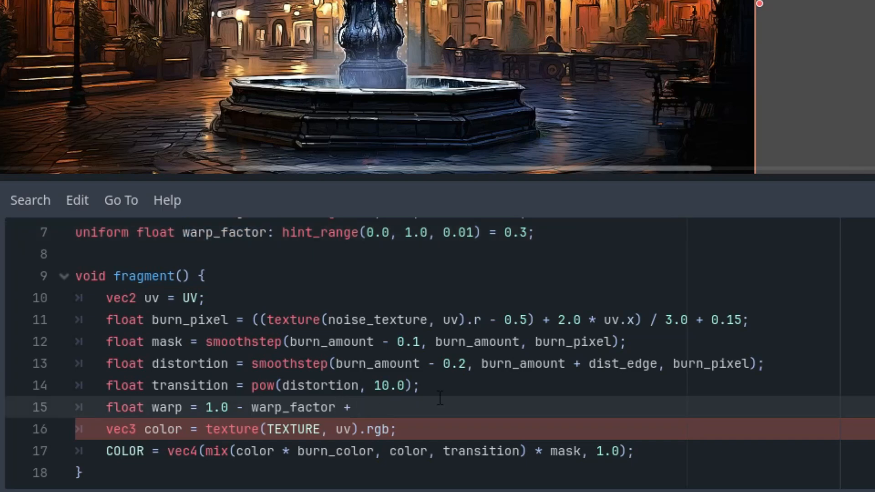
pyautogui.write('pow()')
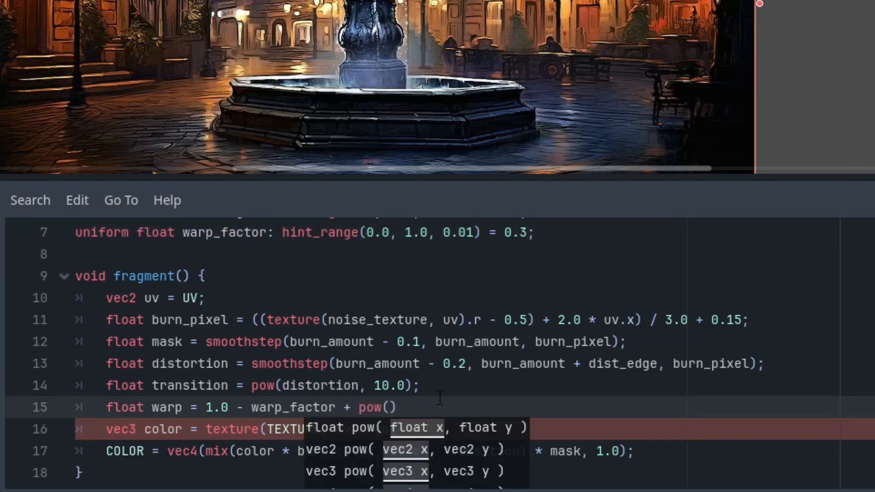
pyautogui.write('di')
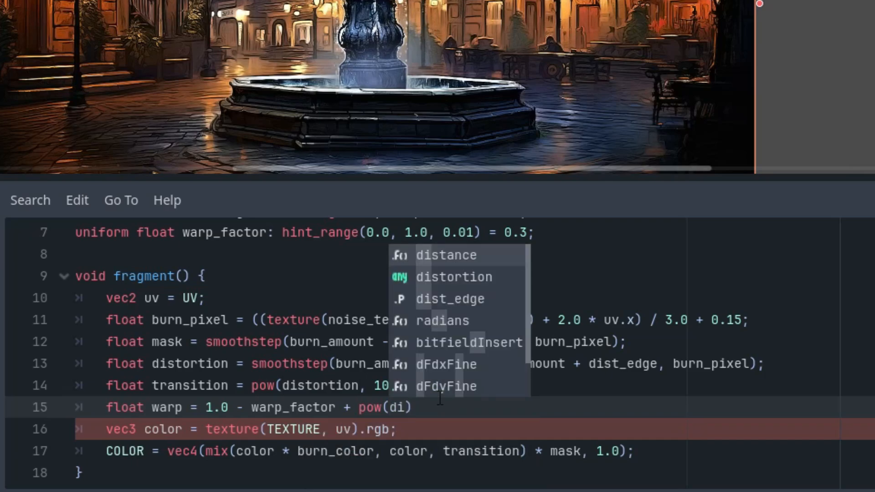
pyautogui.click(453, 277)
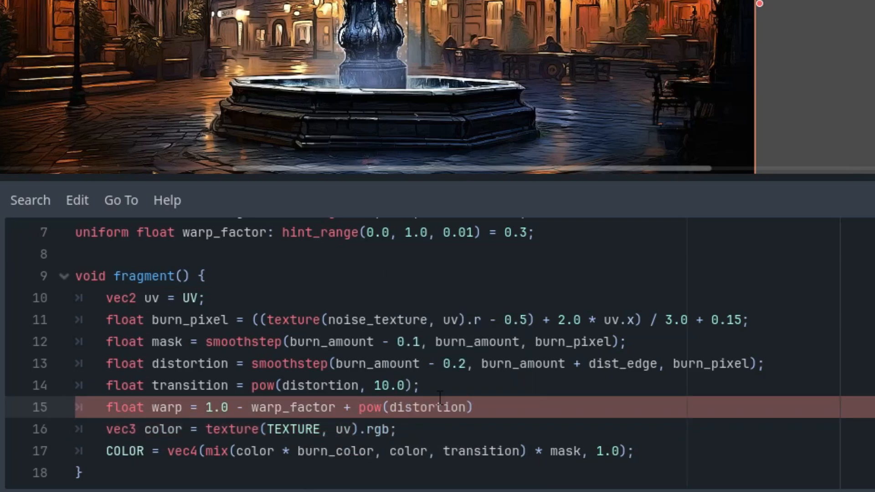
pyautogui.write(', 2.0')
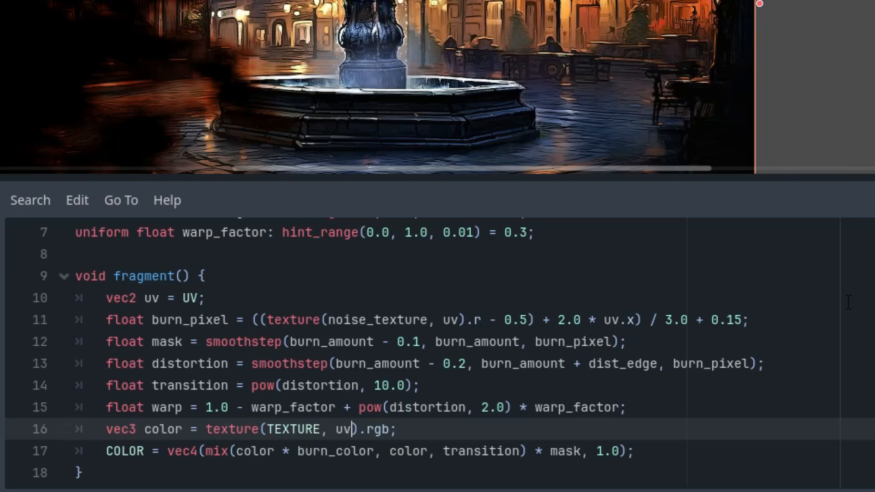
# - Multiply the uv in the texture lookup by warp
pyautogui.write('*')
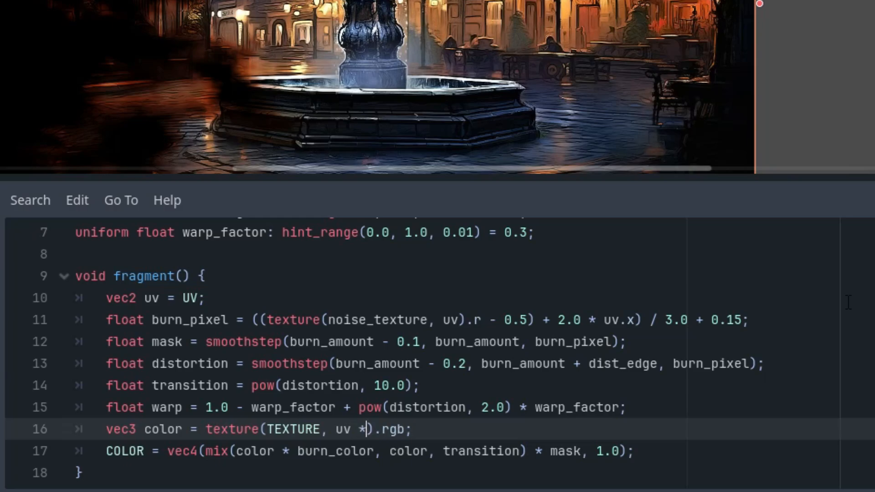
pyautogui.write('warp')
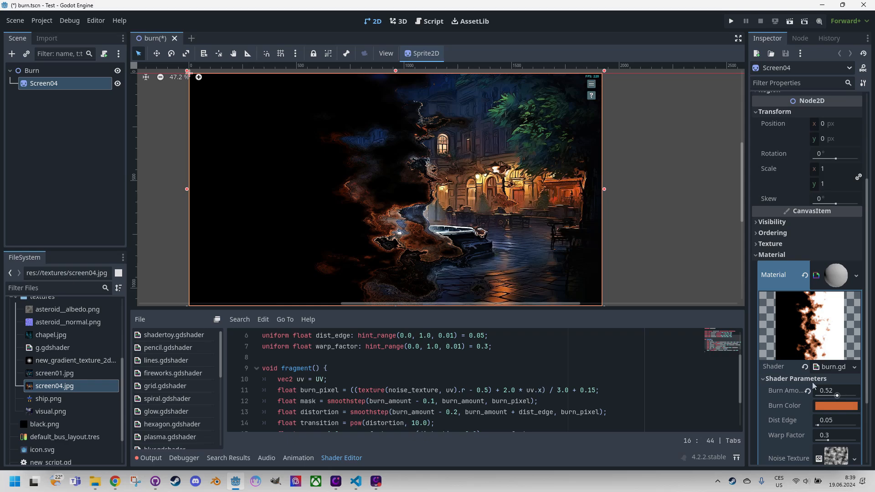
pyautogui.moveTo(851, 418)
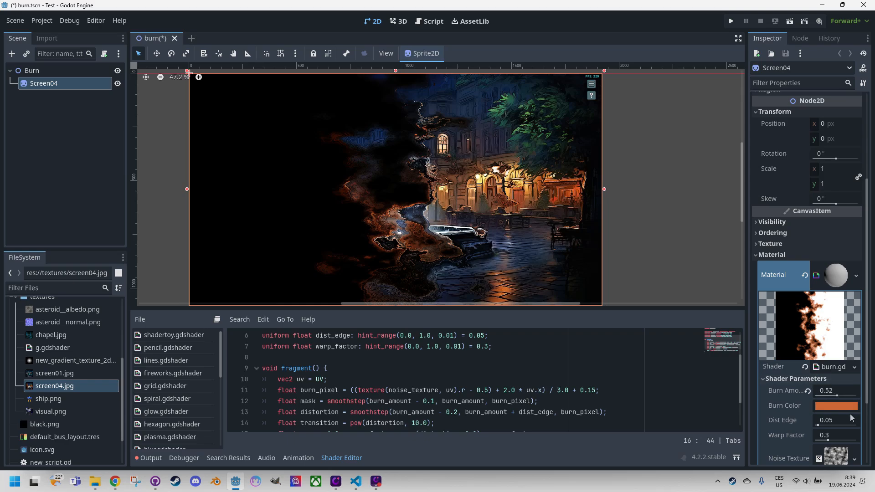
# - Scroll the Inspector to the Shader Parameters for tuning Burn Amount, Dist Edge and Warp Factor
pyautogui.scroll(-3)
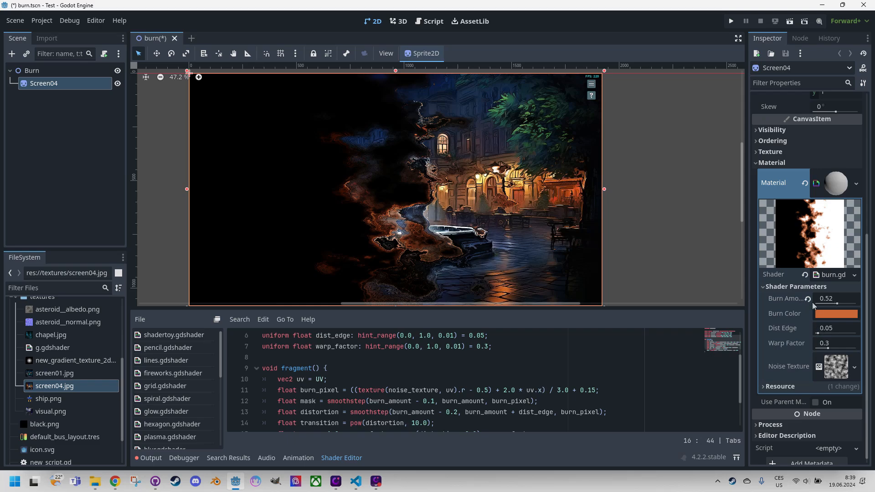
pyautogui.moveTo(809, 325)
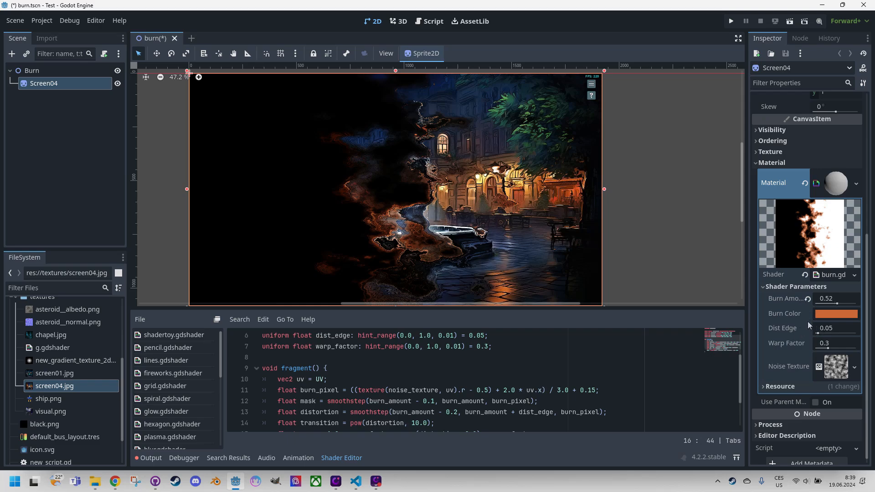
pyautogui.moveTo(836, 313)
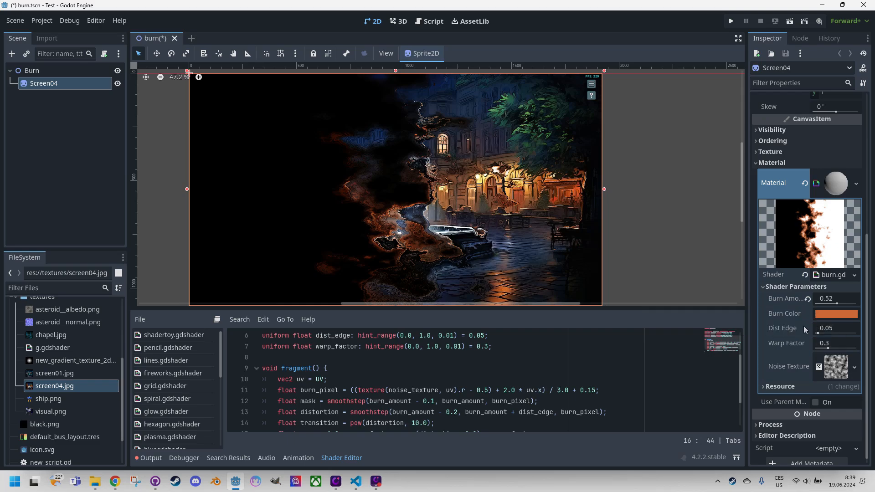
pyautogui.moveTo(805, 323)
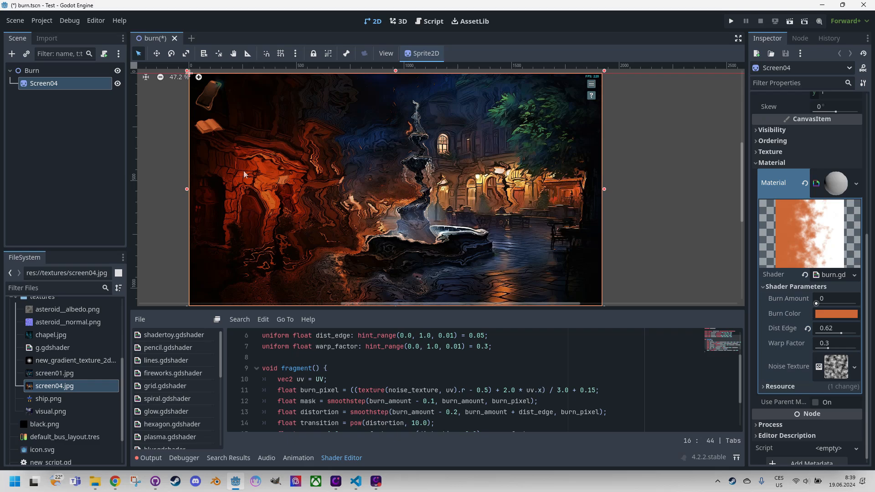
pyautogui.moveTo(809, 329)
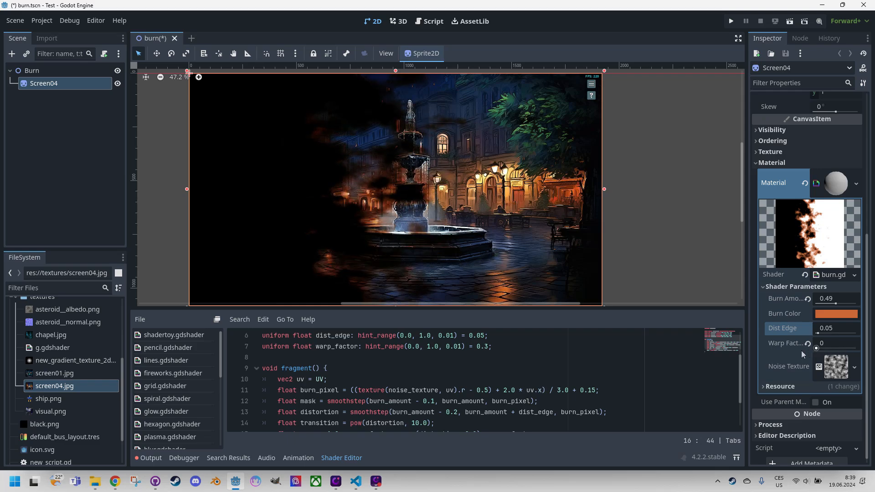
pyautogui.moveTo(805, 351)
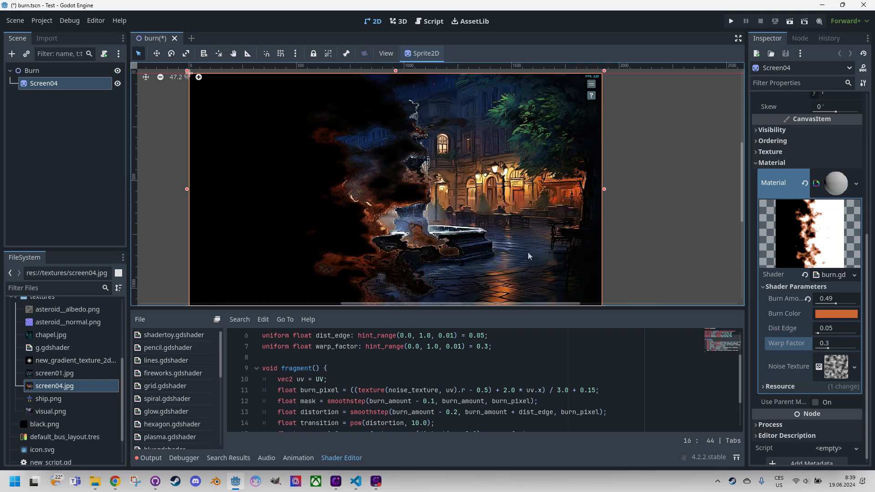
pyautogui.moveTo(501, 241)
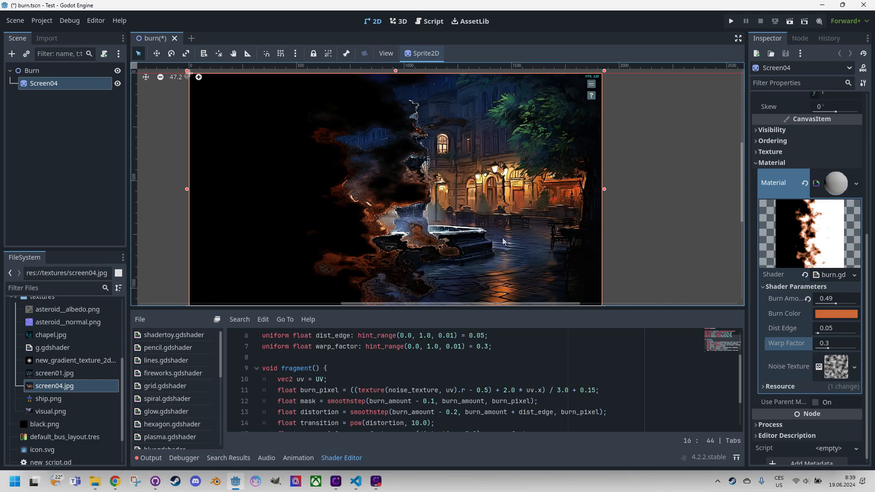